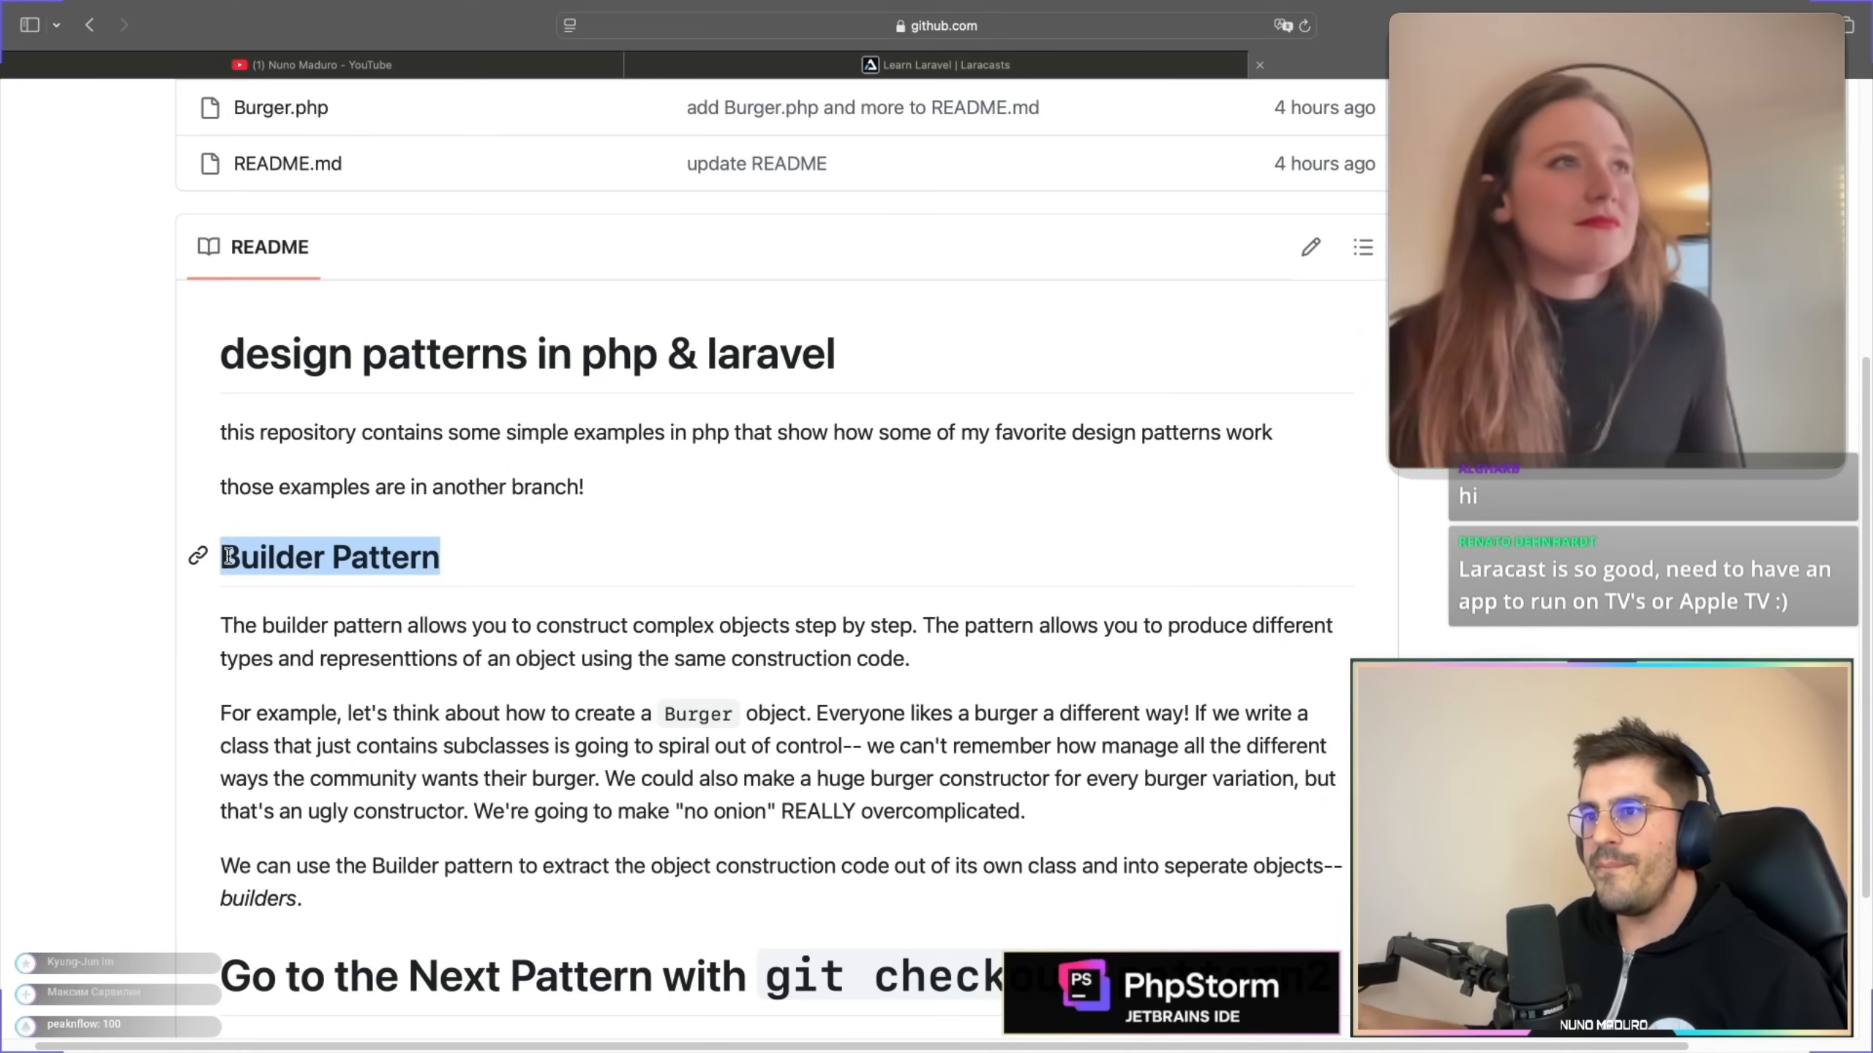
Replace the commented var_dump($burger) with User::query()->where('id', 1)->where('name', 'John')->get();
{"action": "scroll", "scroll_direction": "down", "scroll_amount": 3}
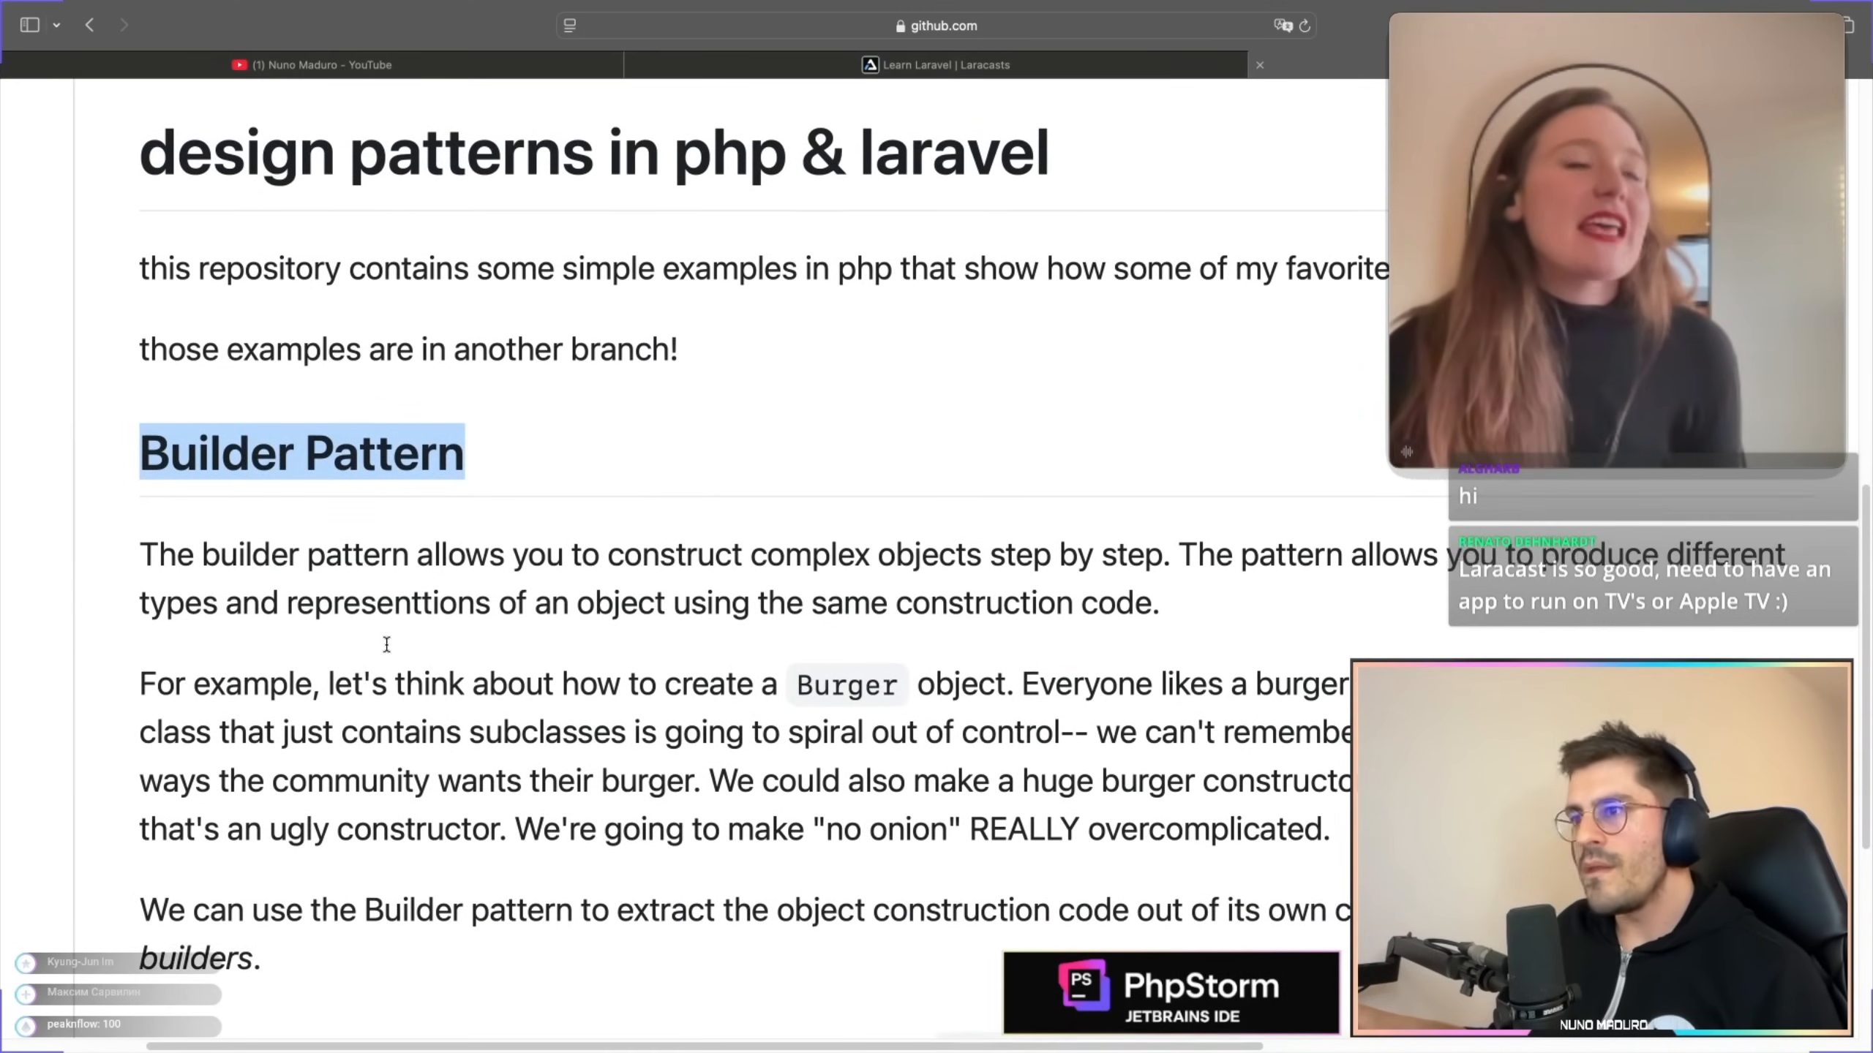
{"action": "scroll", "scroll_direction": "down", "scroll_amount": 3}
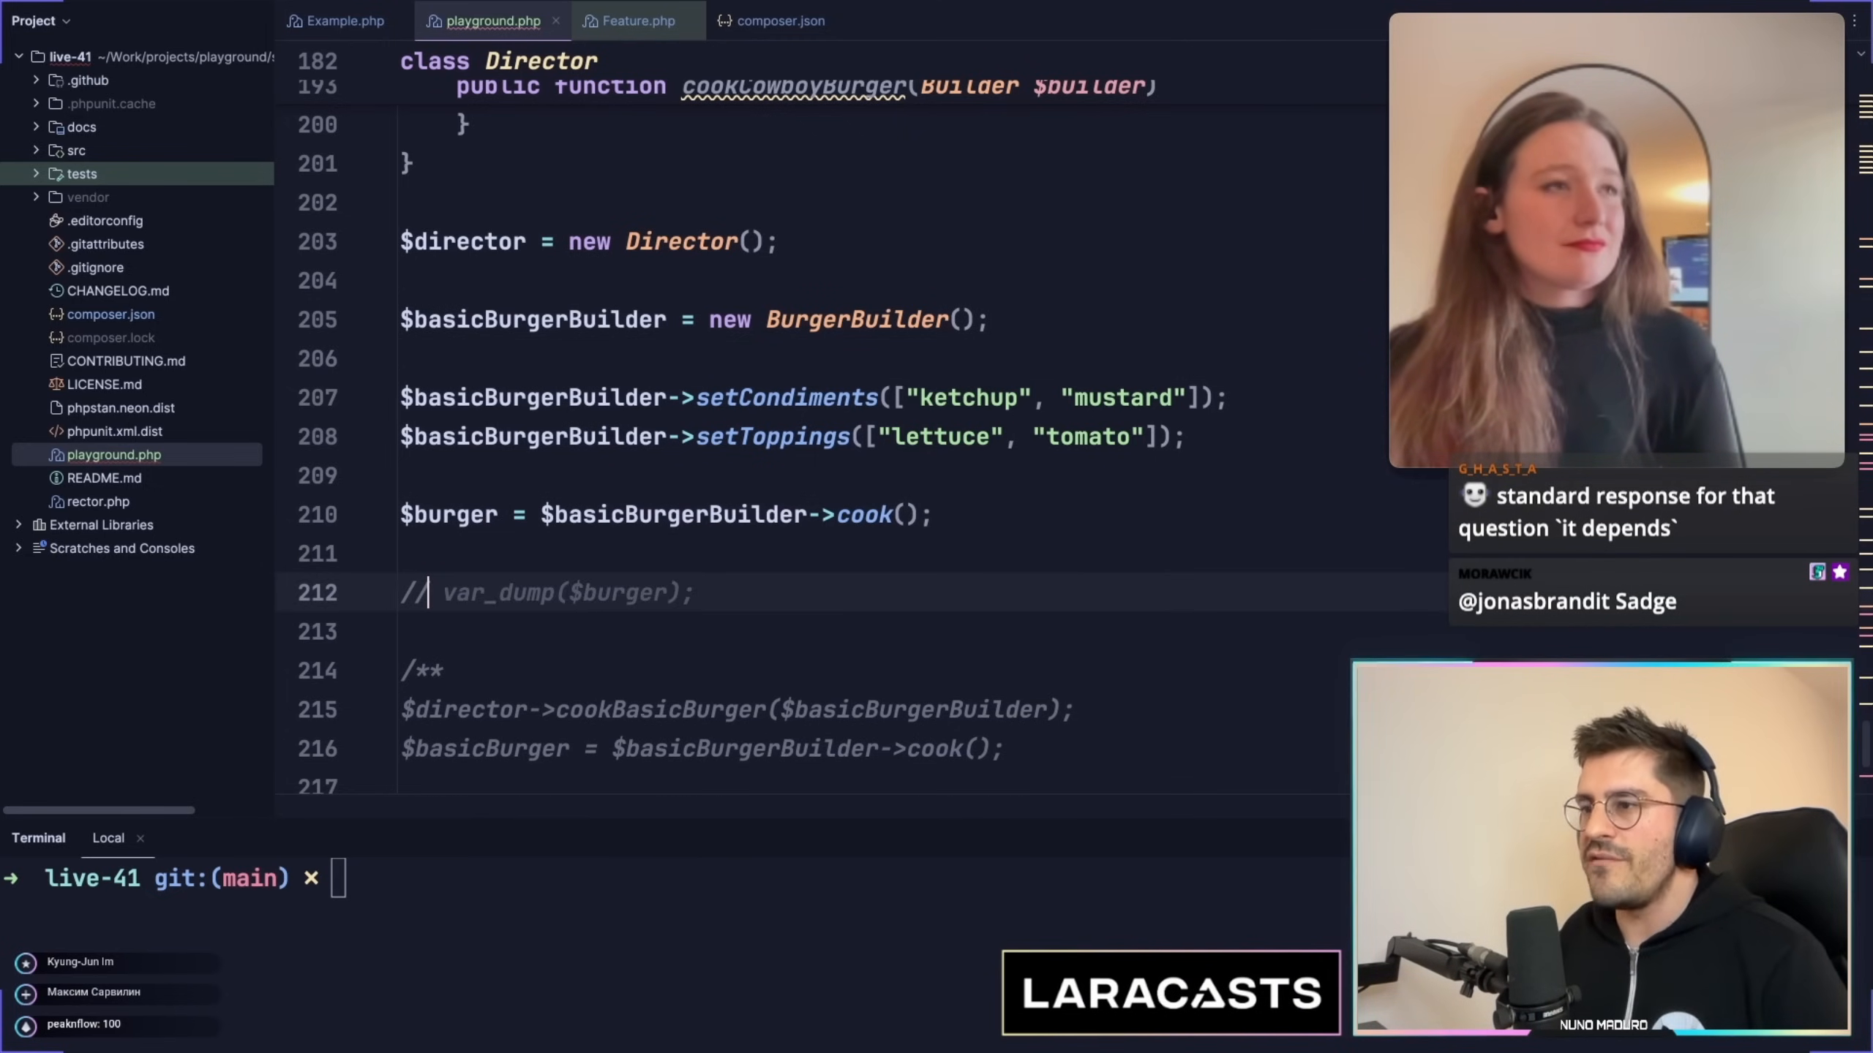
{"action": "key", "text": "Backspace"}
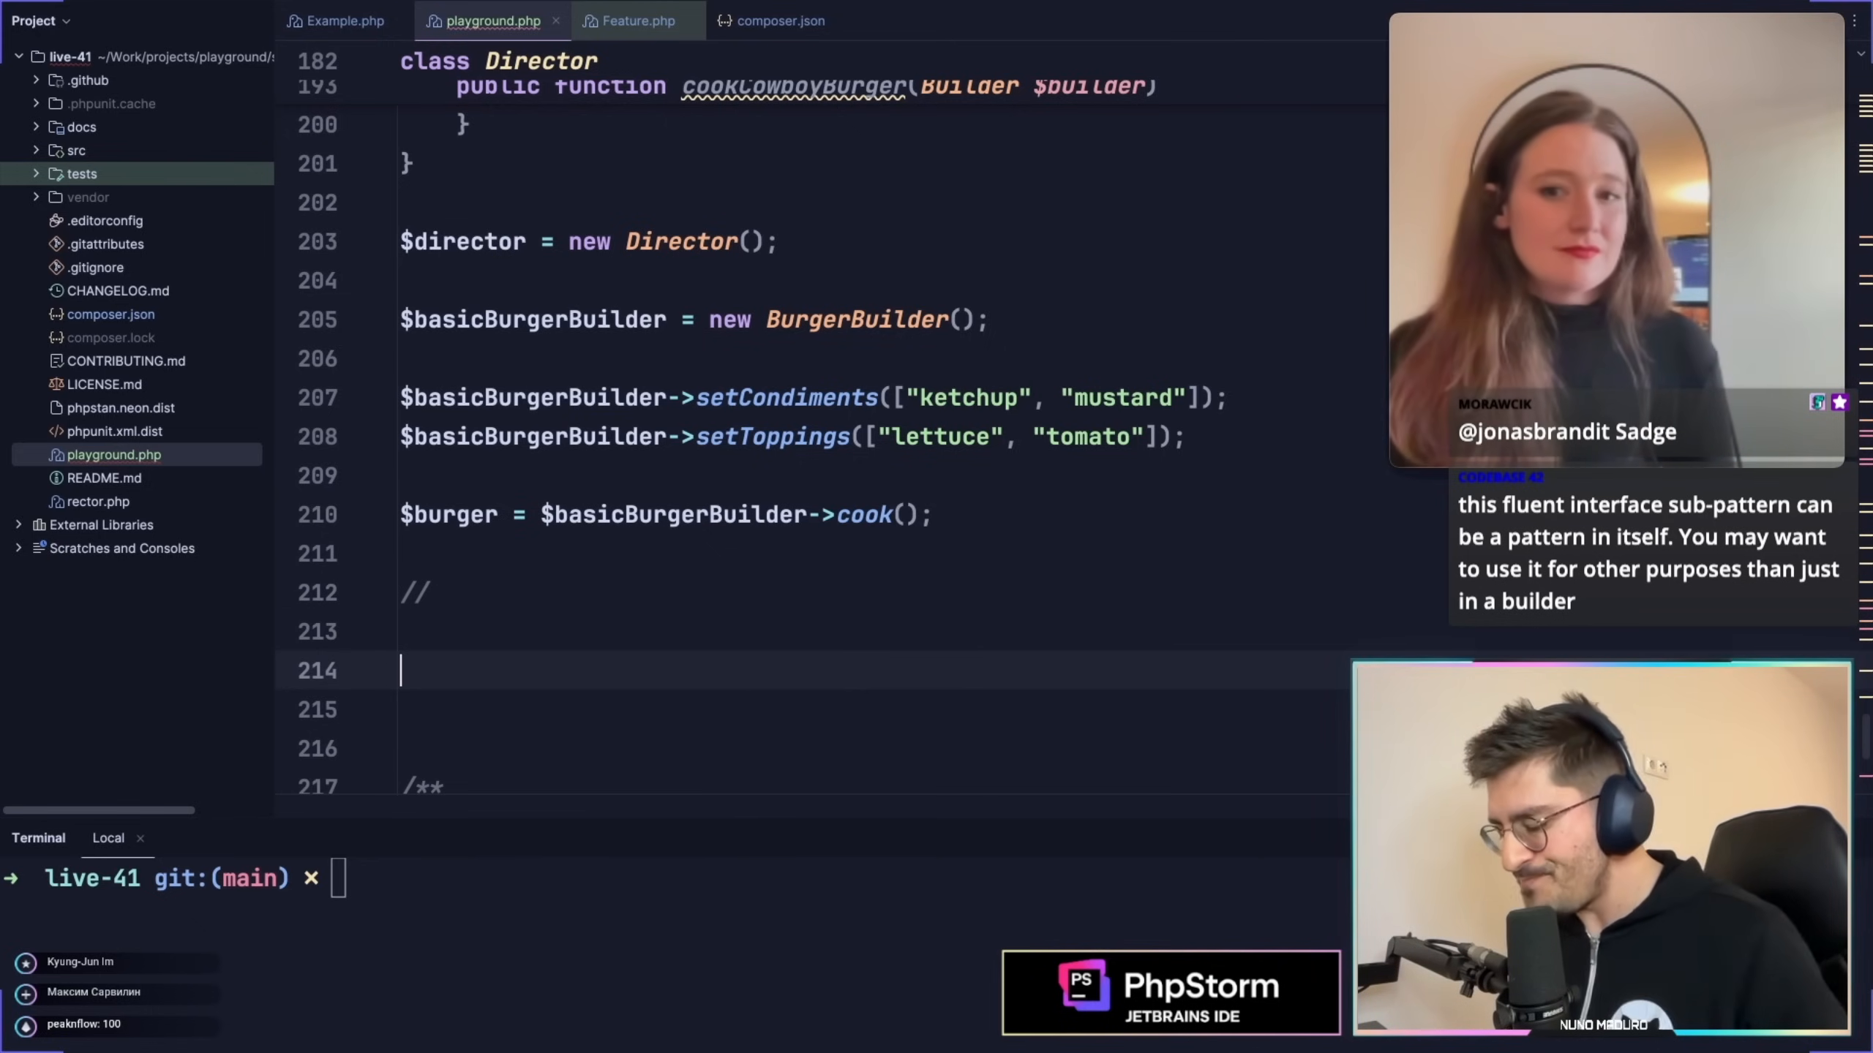
{"action": "type", "text": "u"}
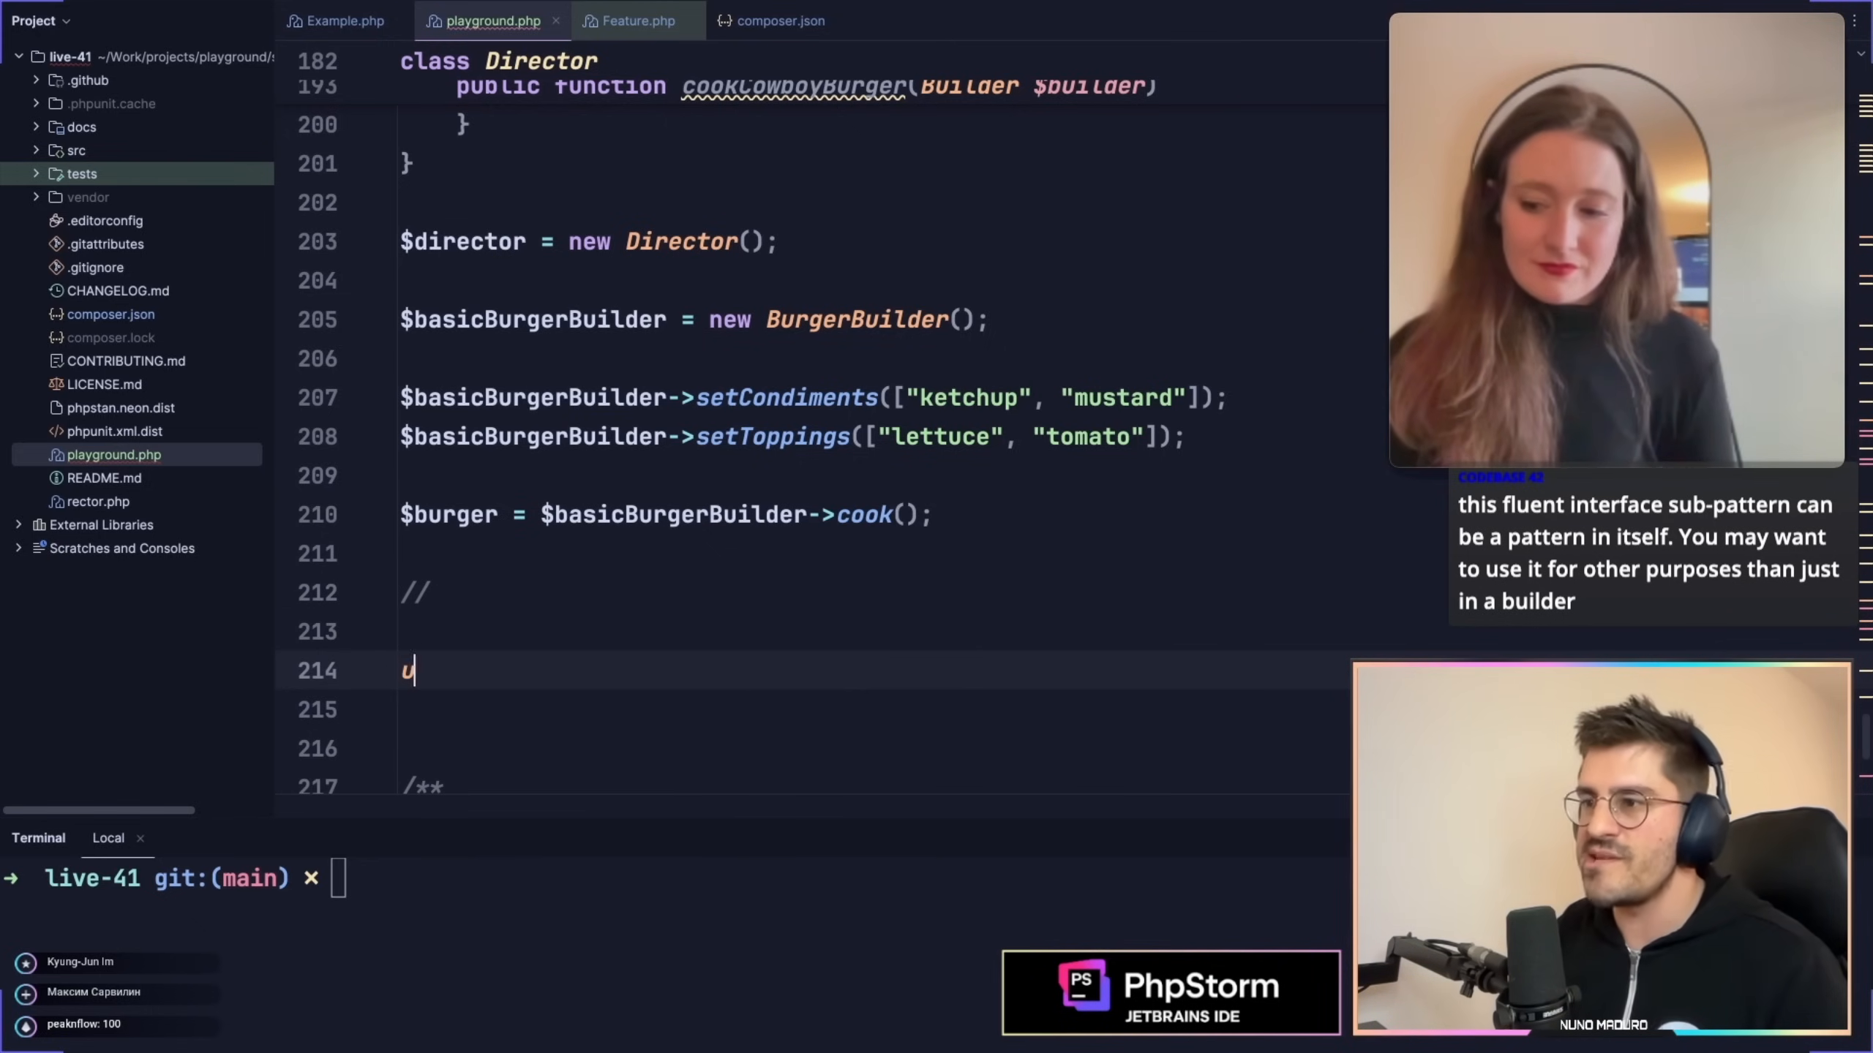
{"action": "type", "text": "W"}
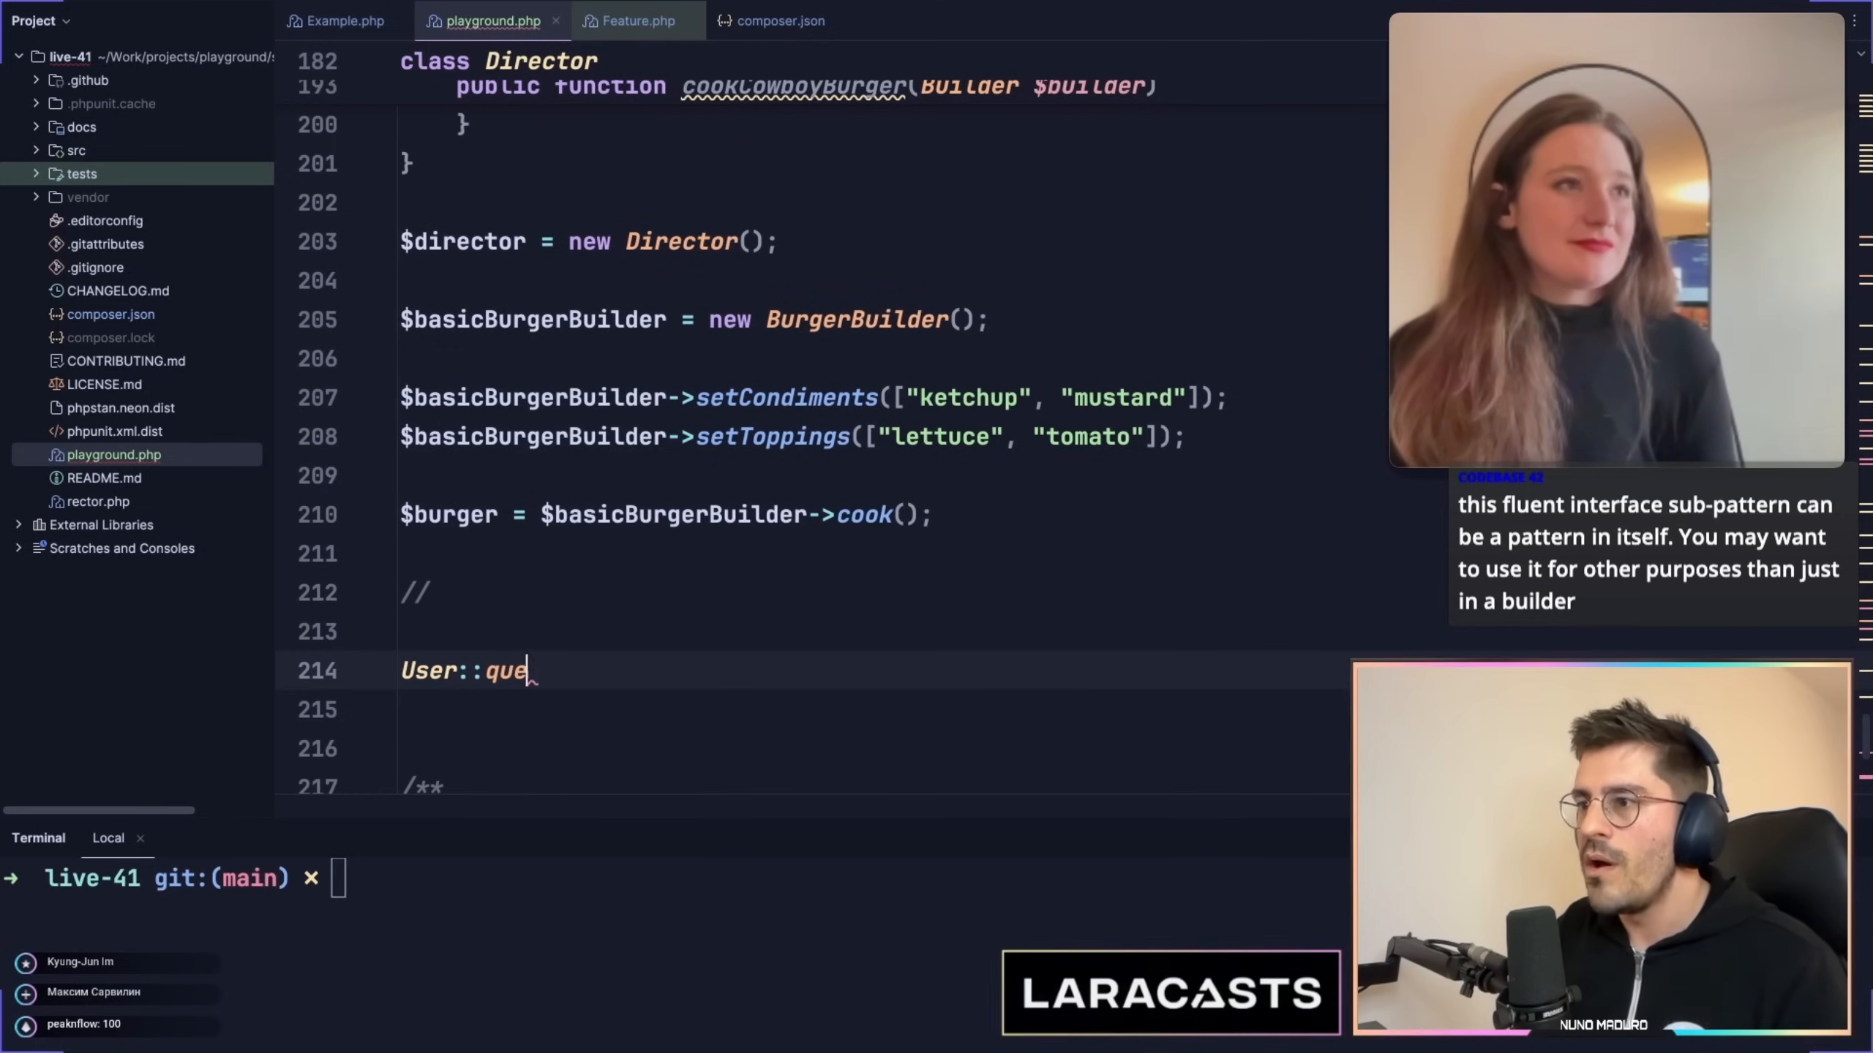
{"action": "type", "text": "ry()->where("}
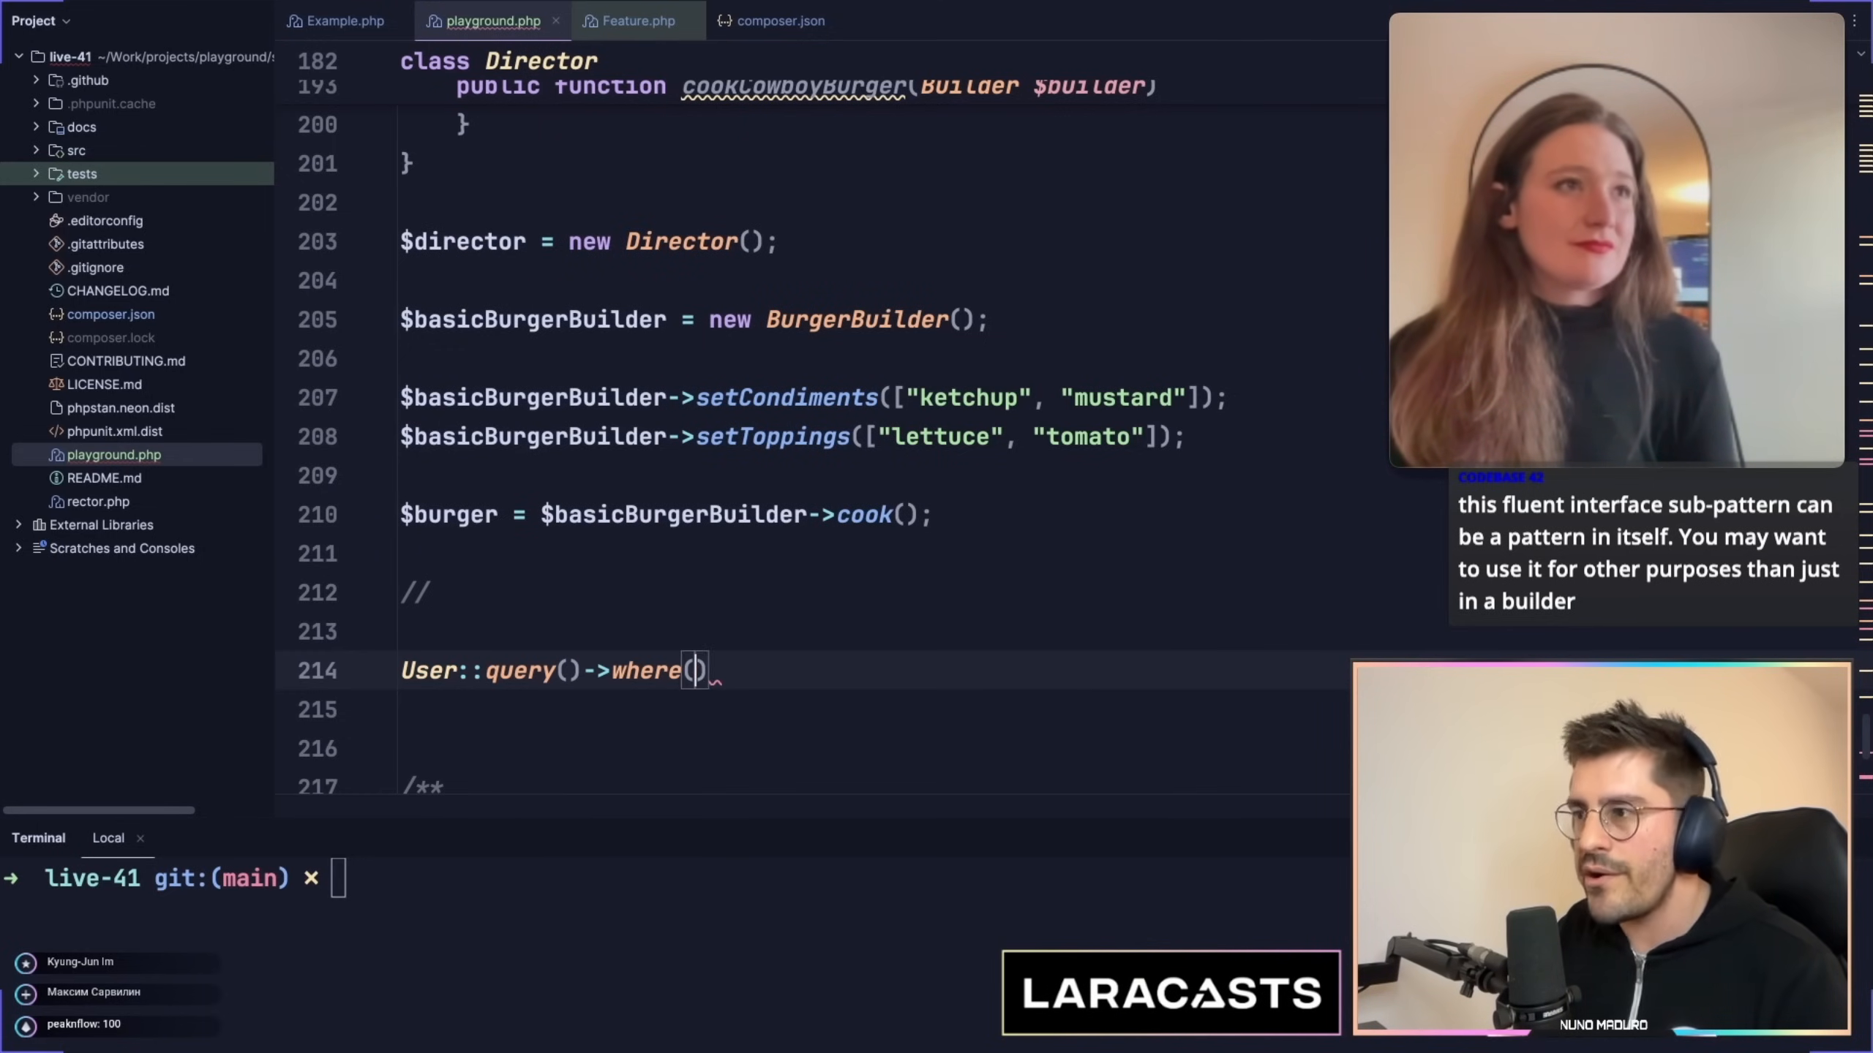
{"action": "type", "text": "'id', 1)->g"}
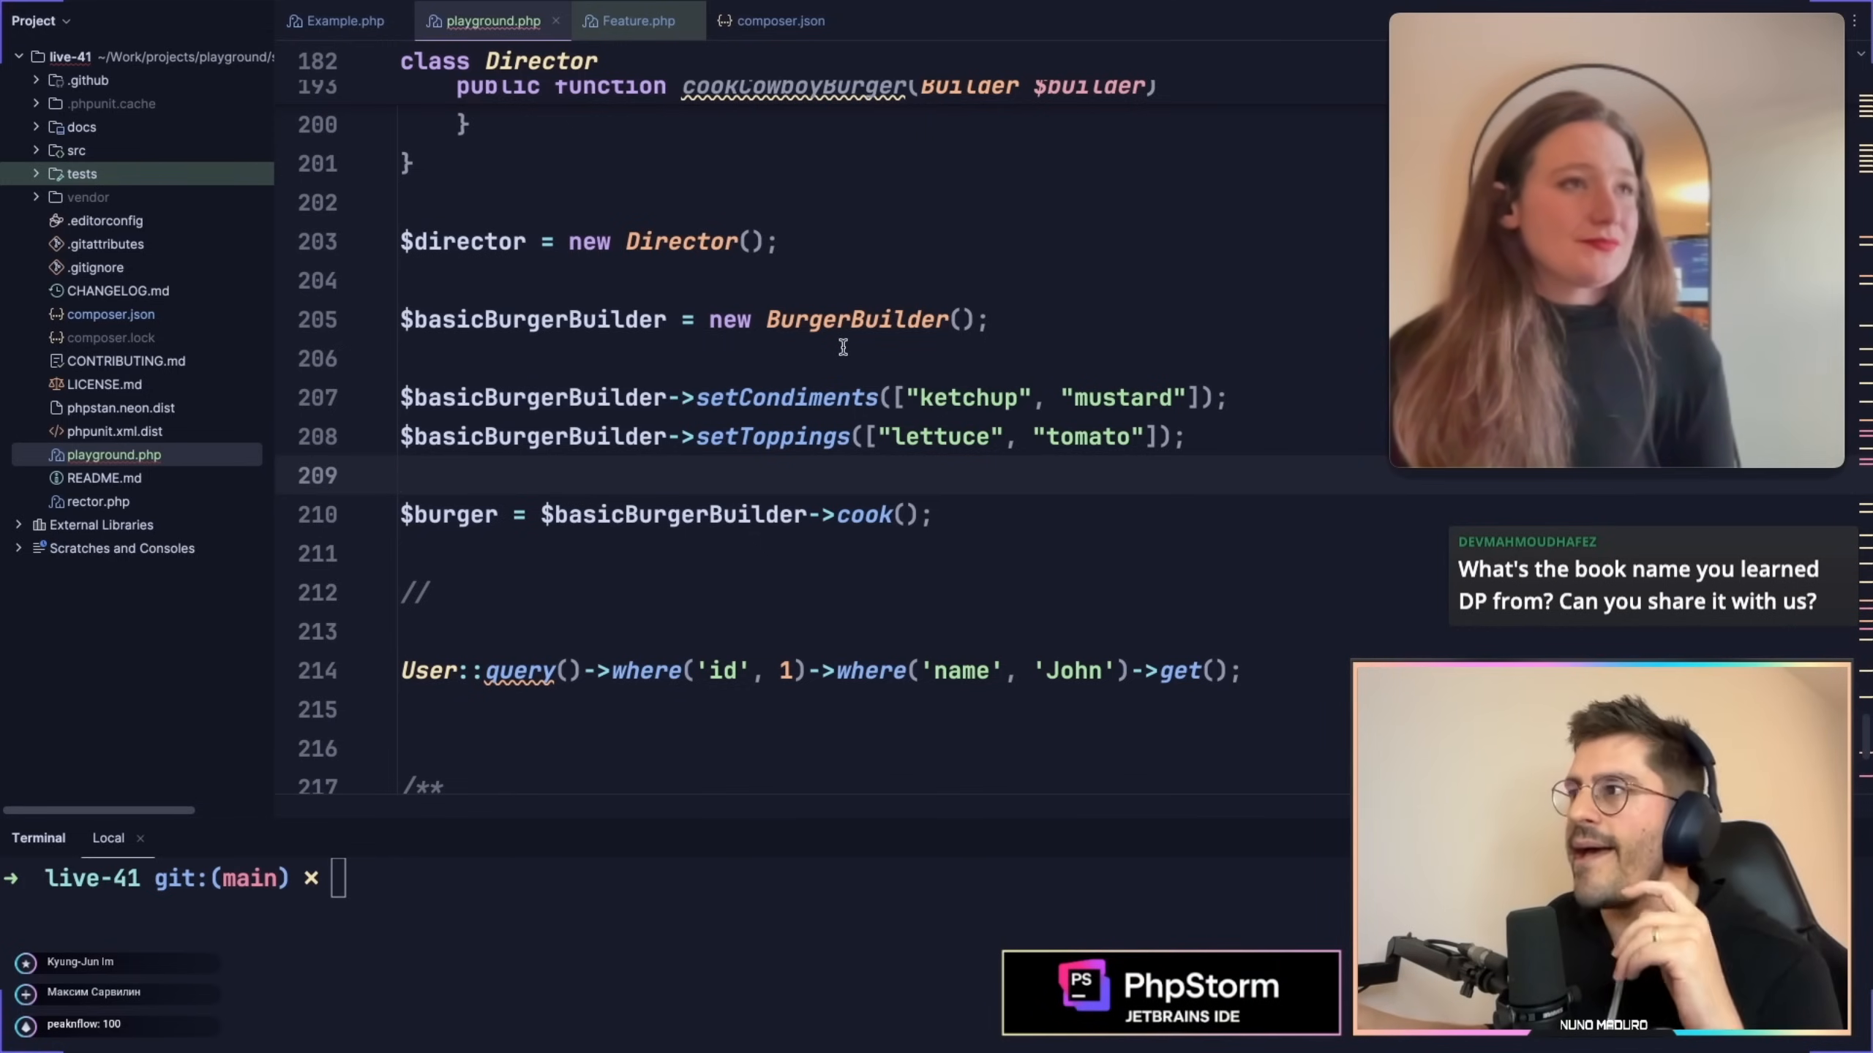
{"action": "left_click", "coordinate": [821, 436]}
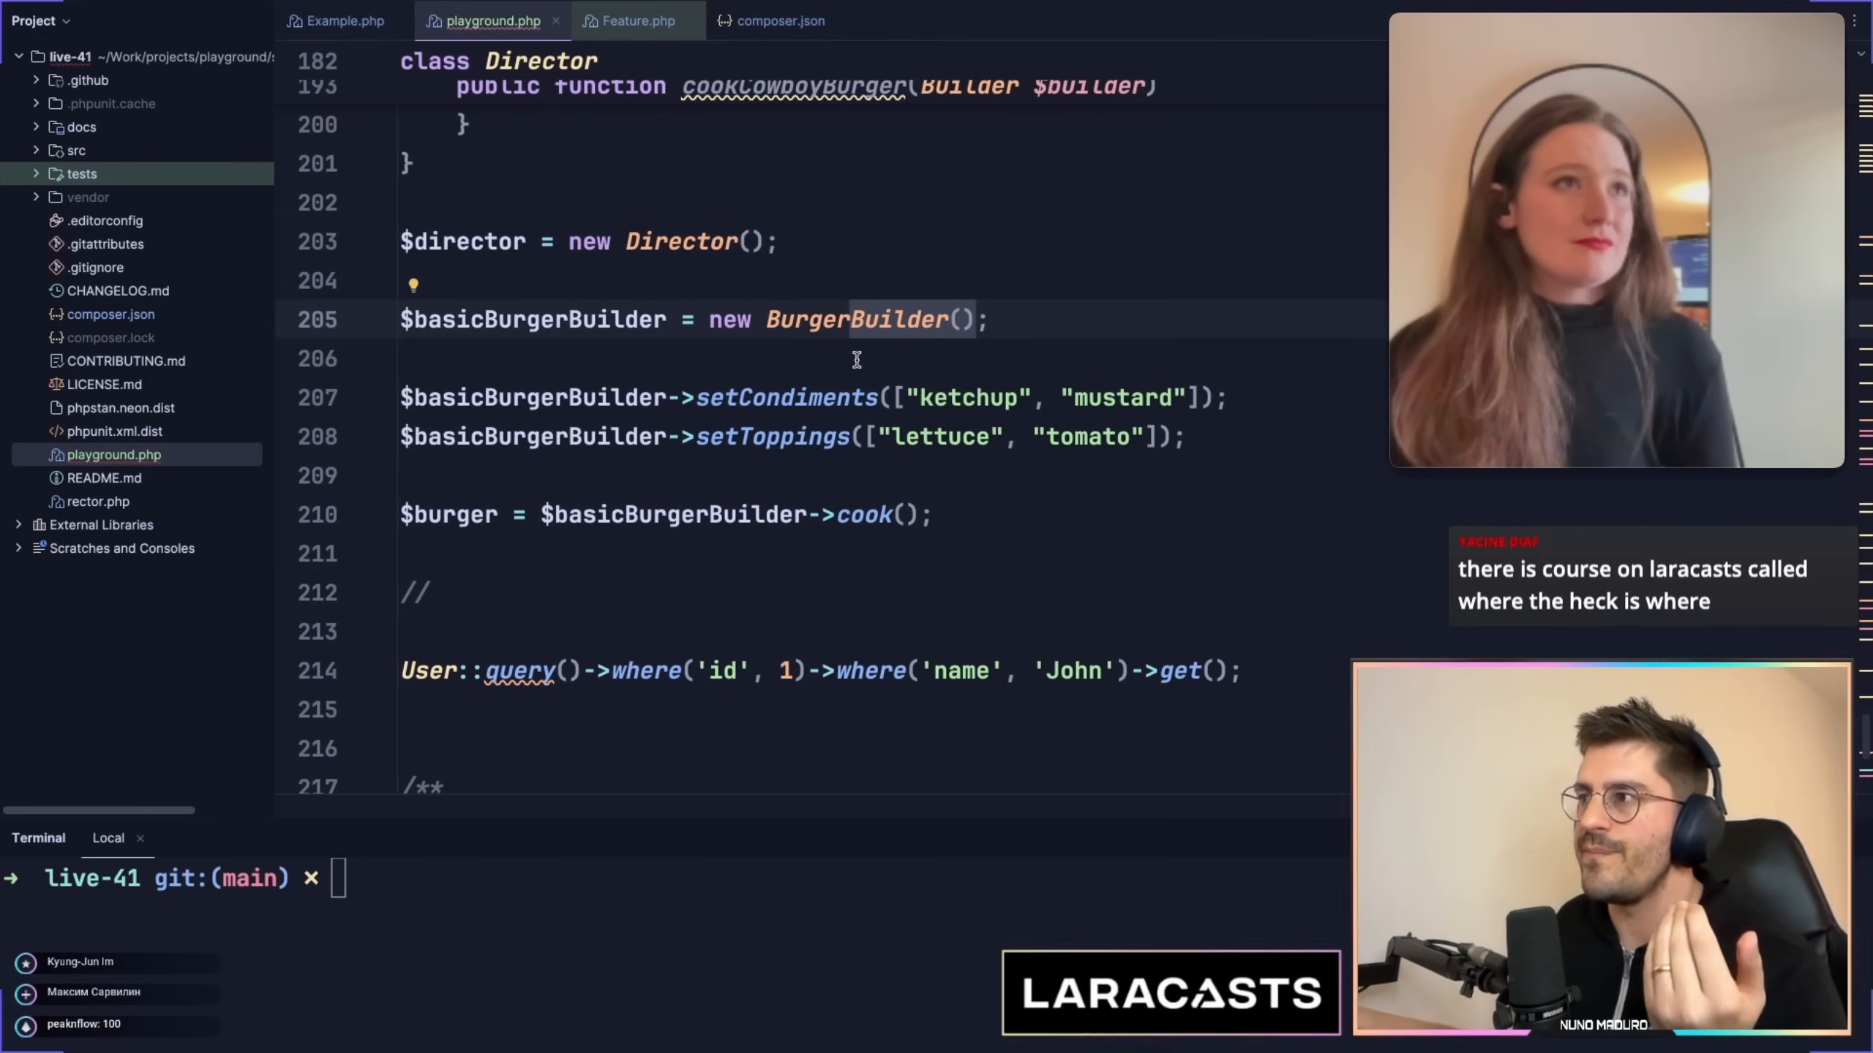
{"action": "scroll", "scroll_direction": "down", "scroll_amount": 3}
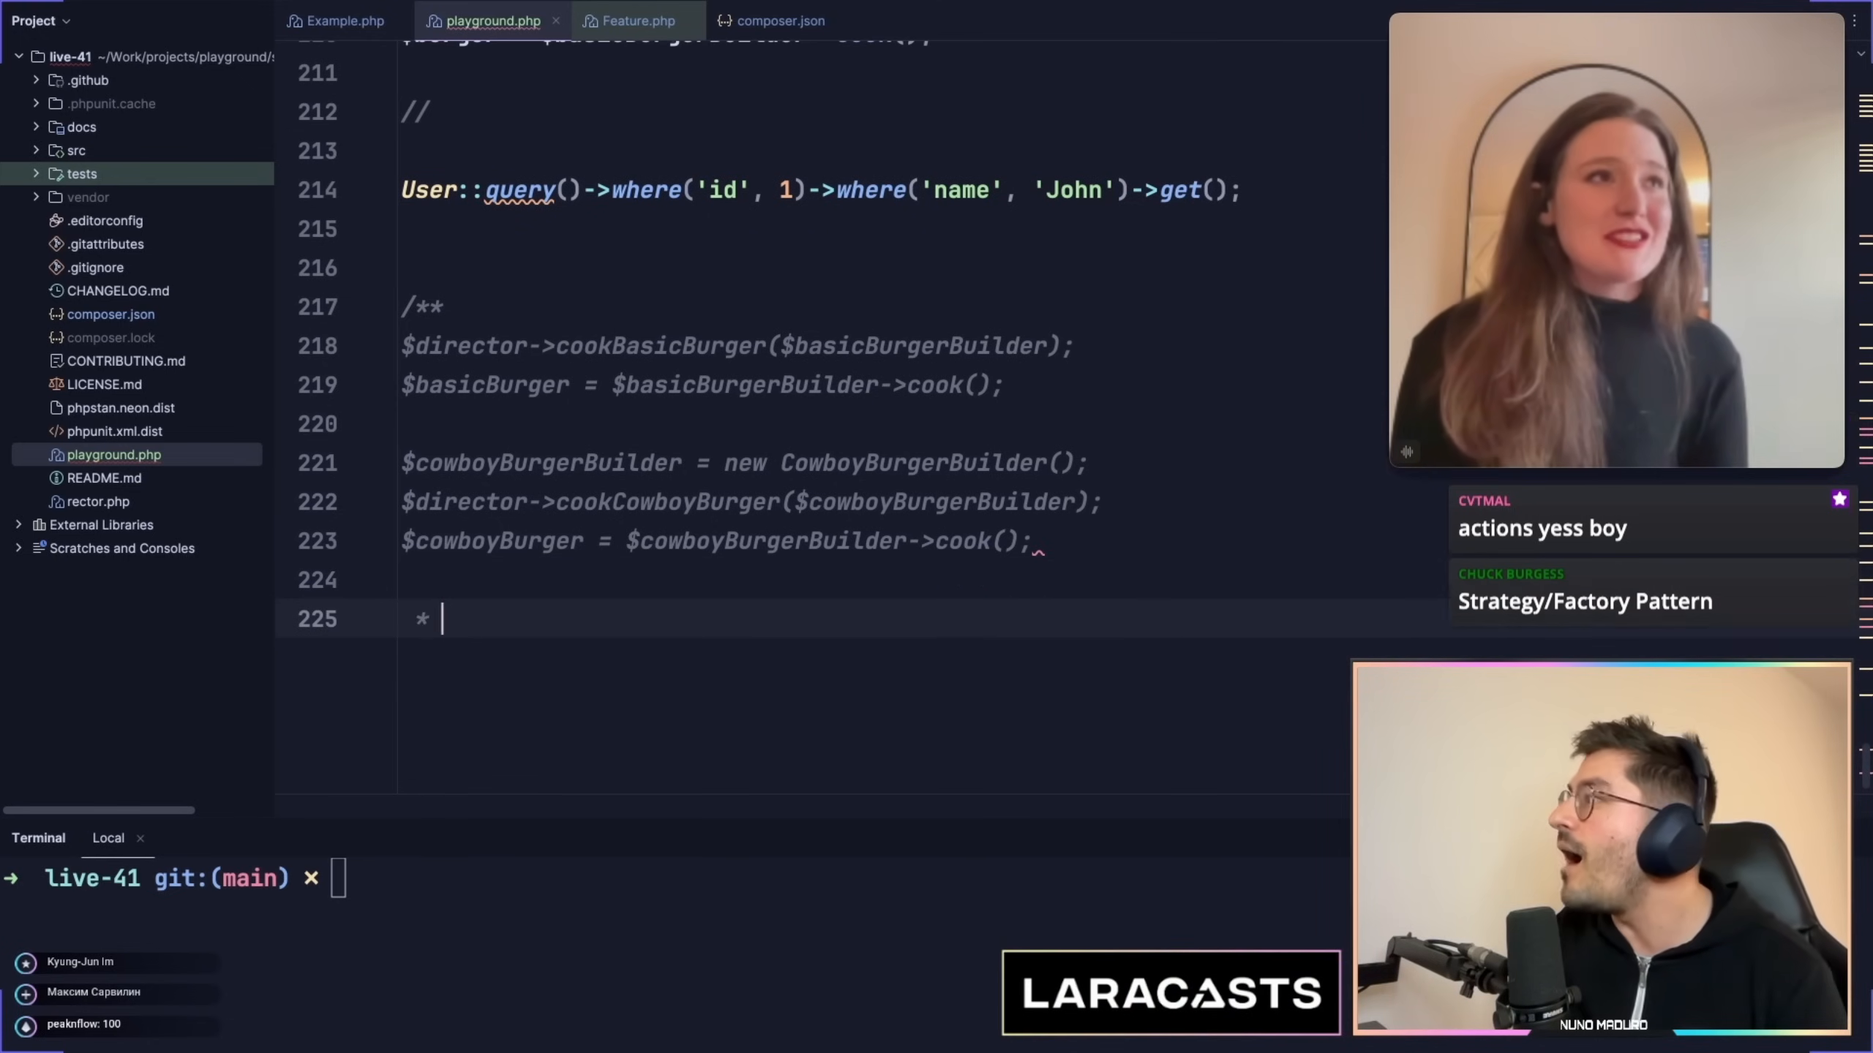
Write 'Command Pattern ==== Action Pattern!!!' in the doc comment on line 225
{"action": "type", "text": "Command"}
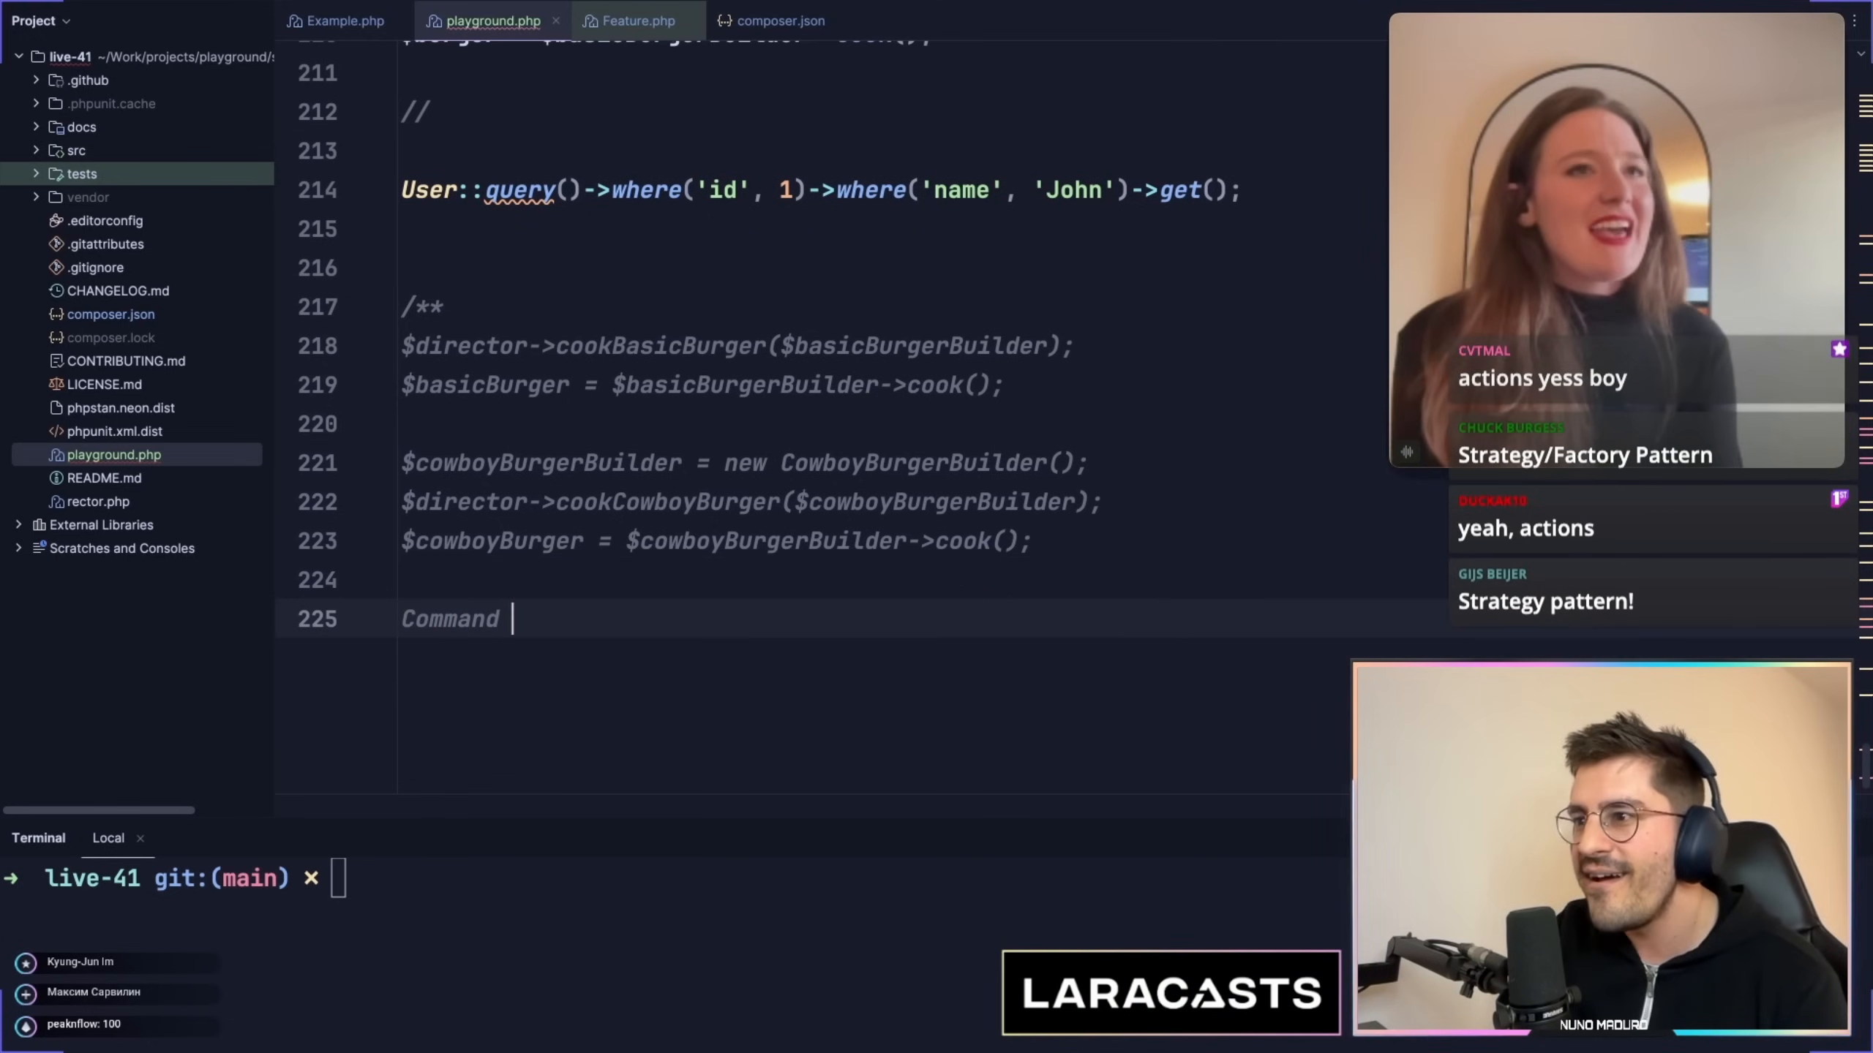
{"action": "type", "text": "Pattern ??"}
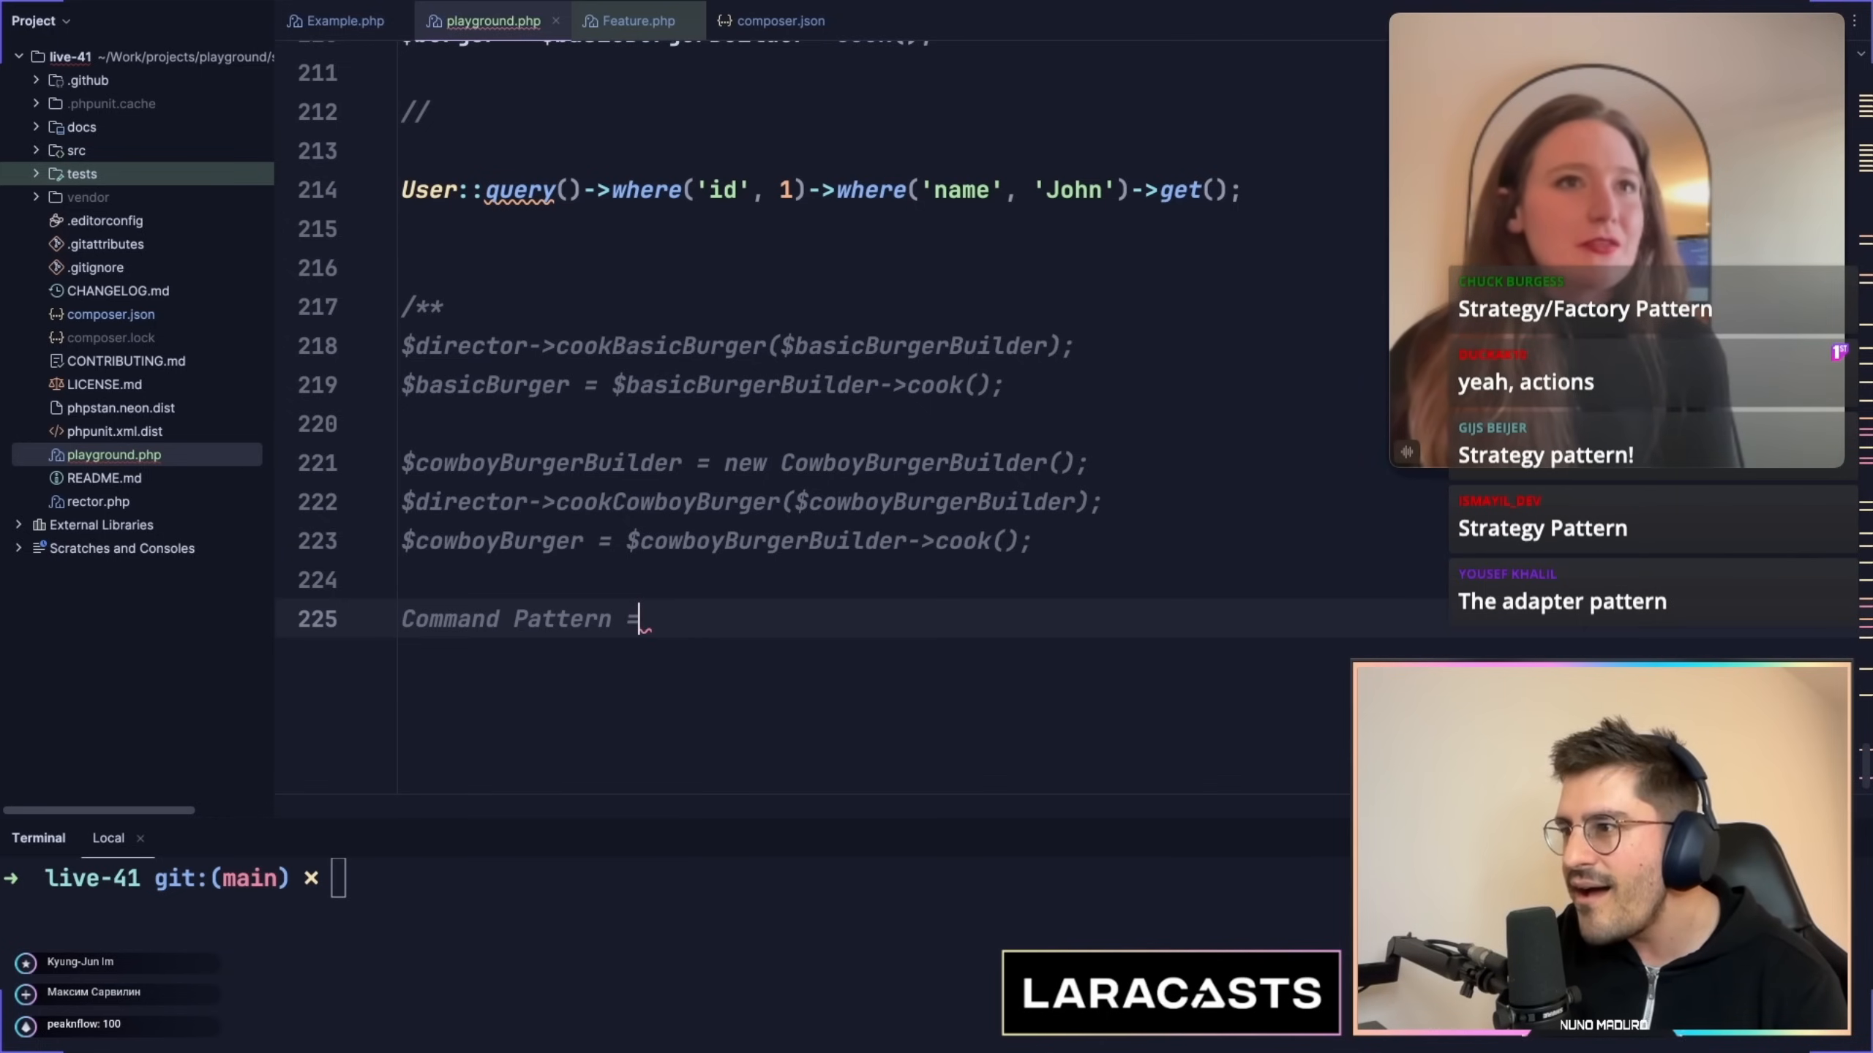
{"action": "type", "text": "=== Action Patte"}
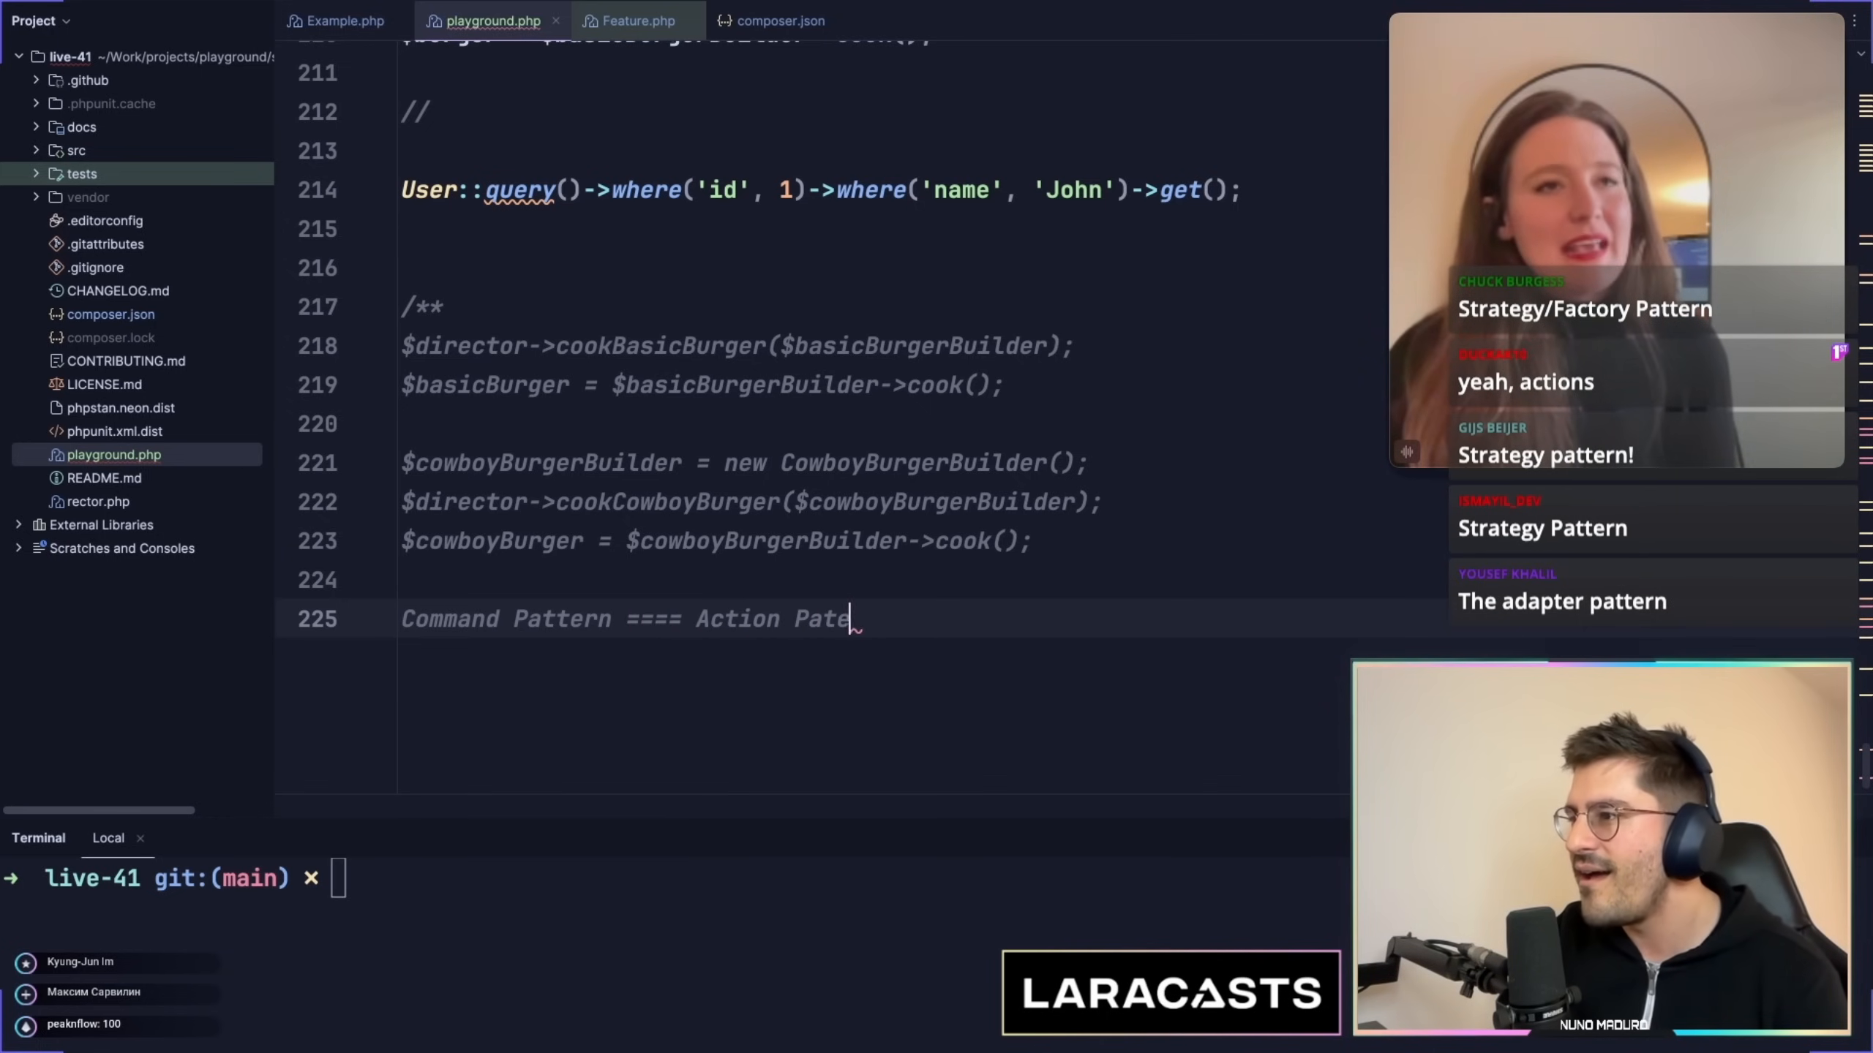
{"action": "type", "text": "rn"}
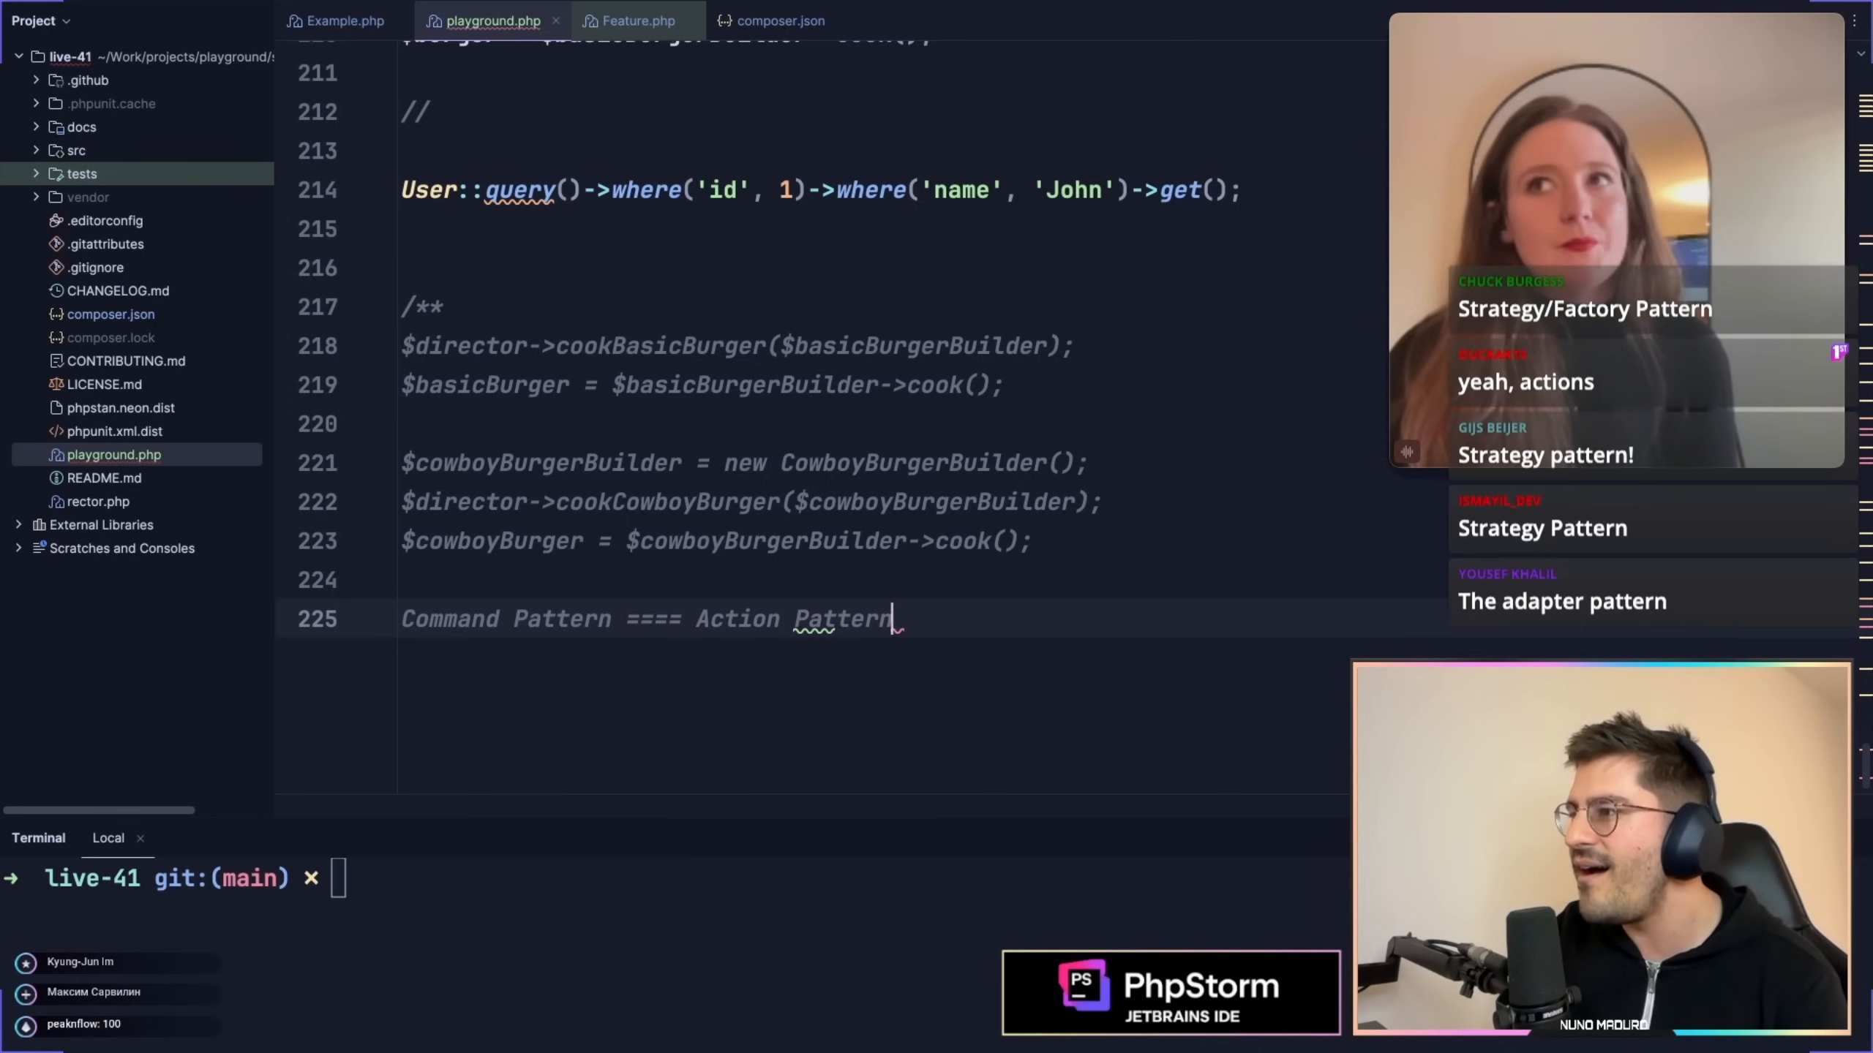
{"action": "type", "text": "!!"}
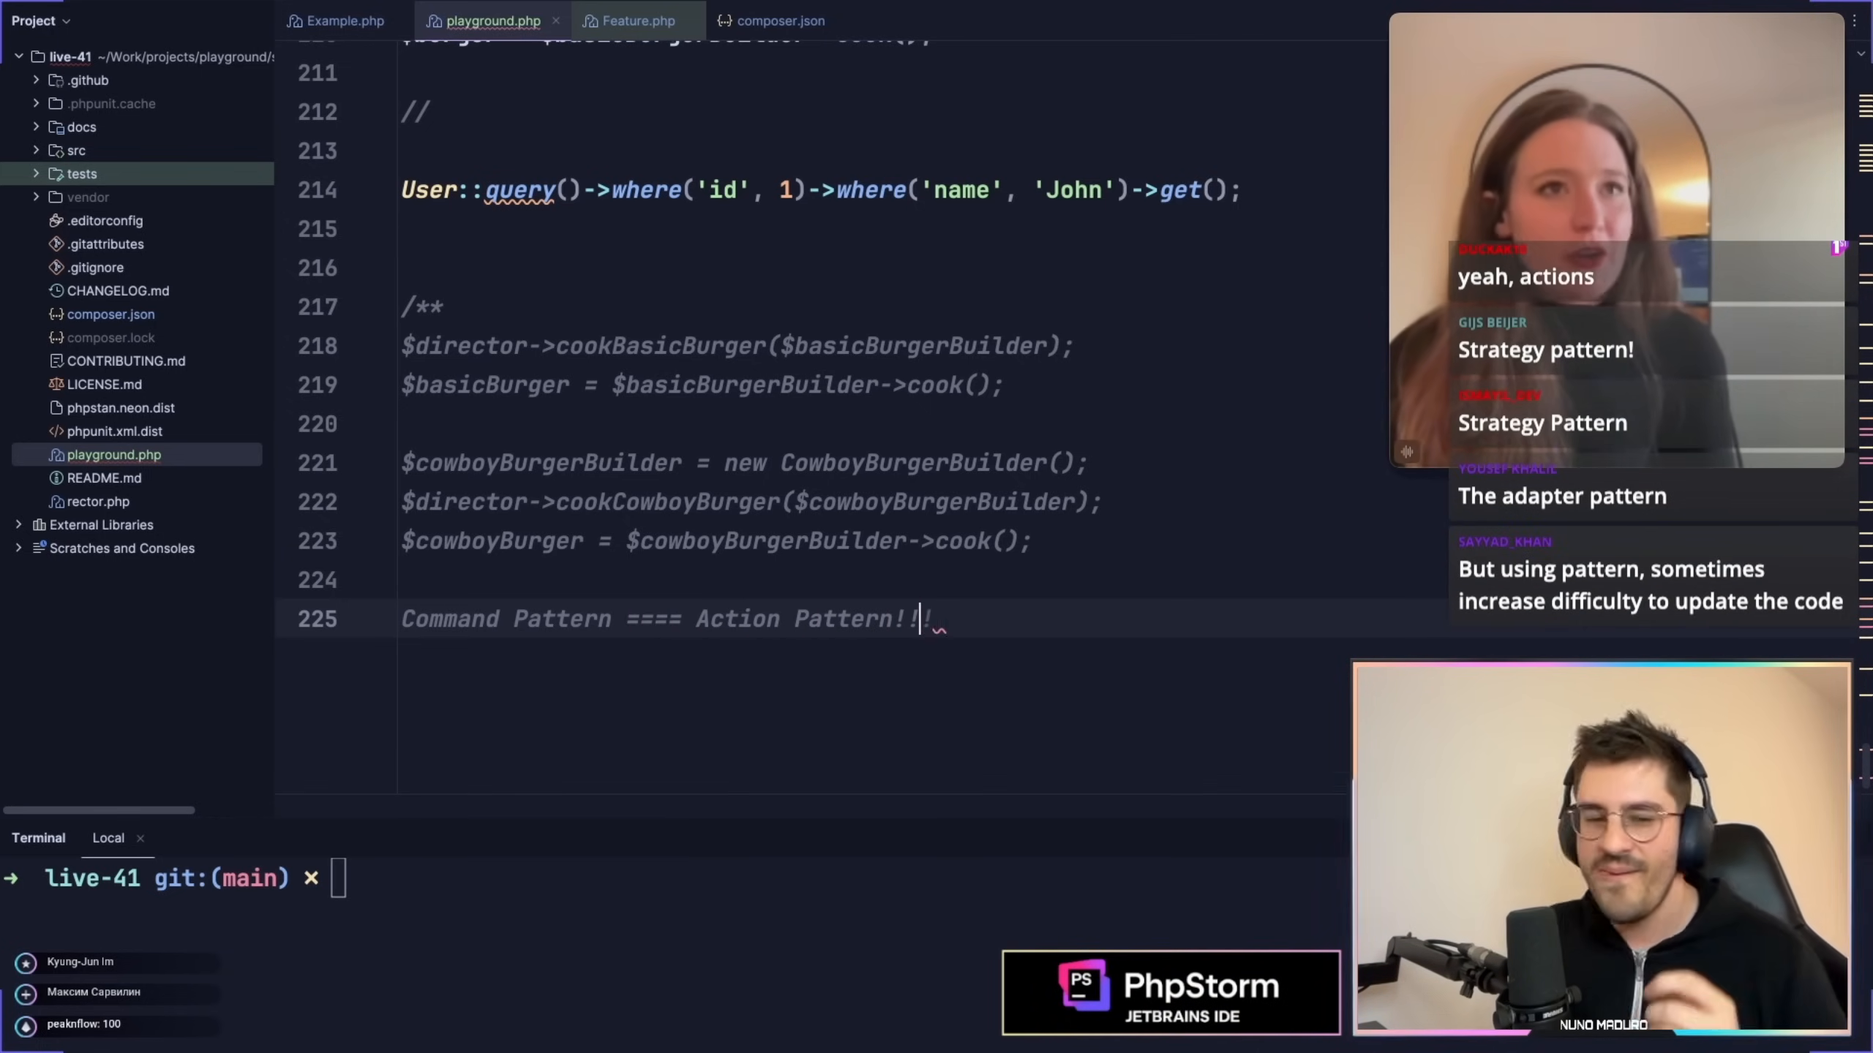
{"action": "type", "text": "!"}
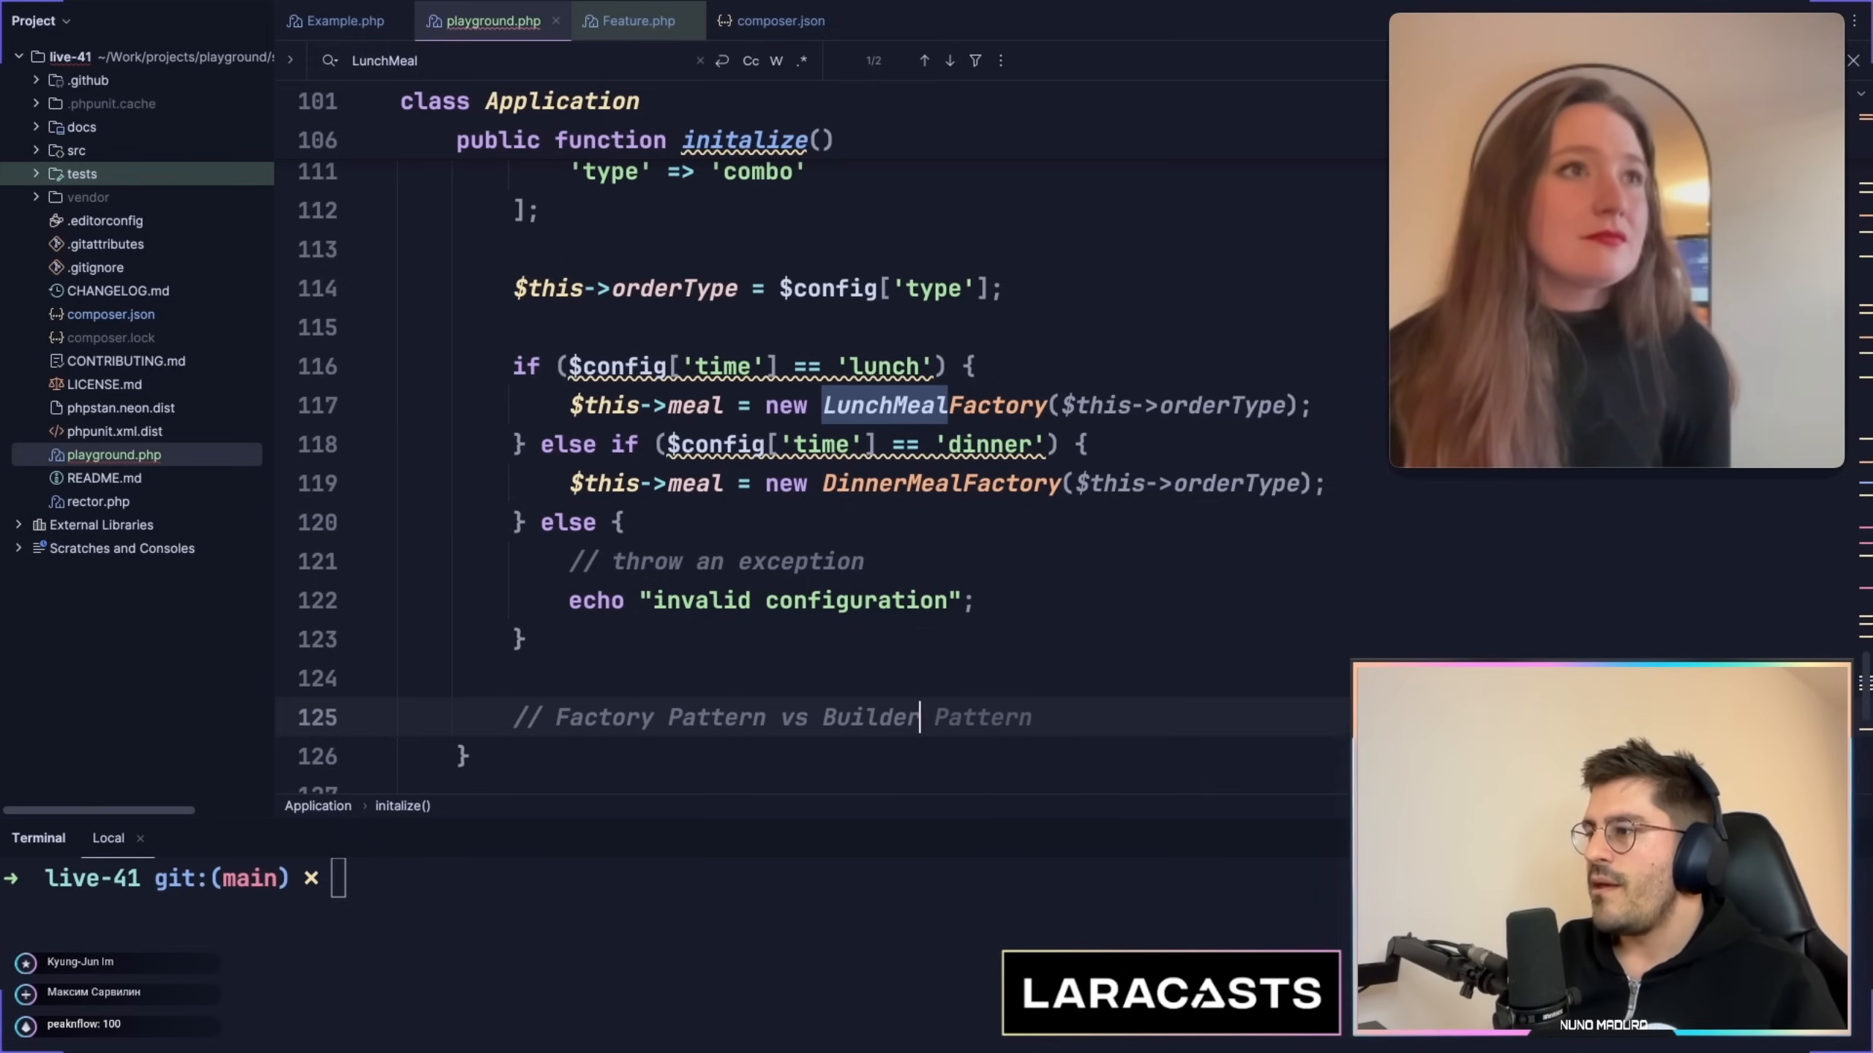
Comment that Builder specifies burger elements one by one, while Factory specifies the type and gets it
{"action": "key", "text": "enter"}
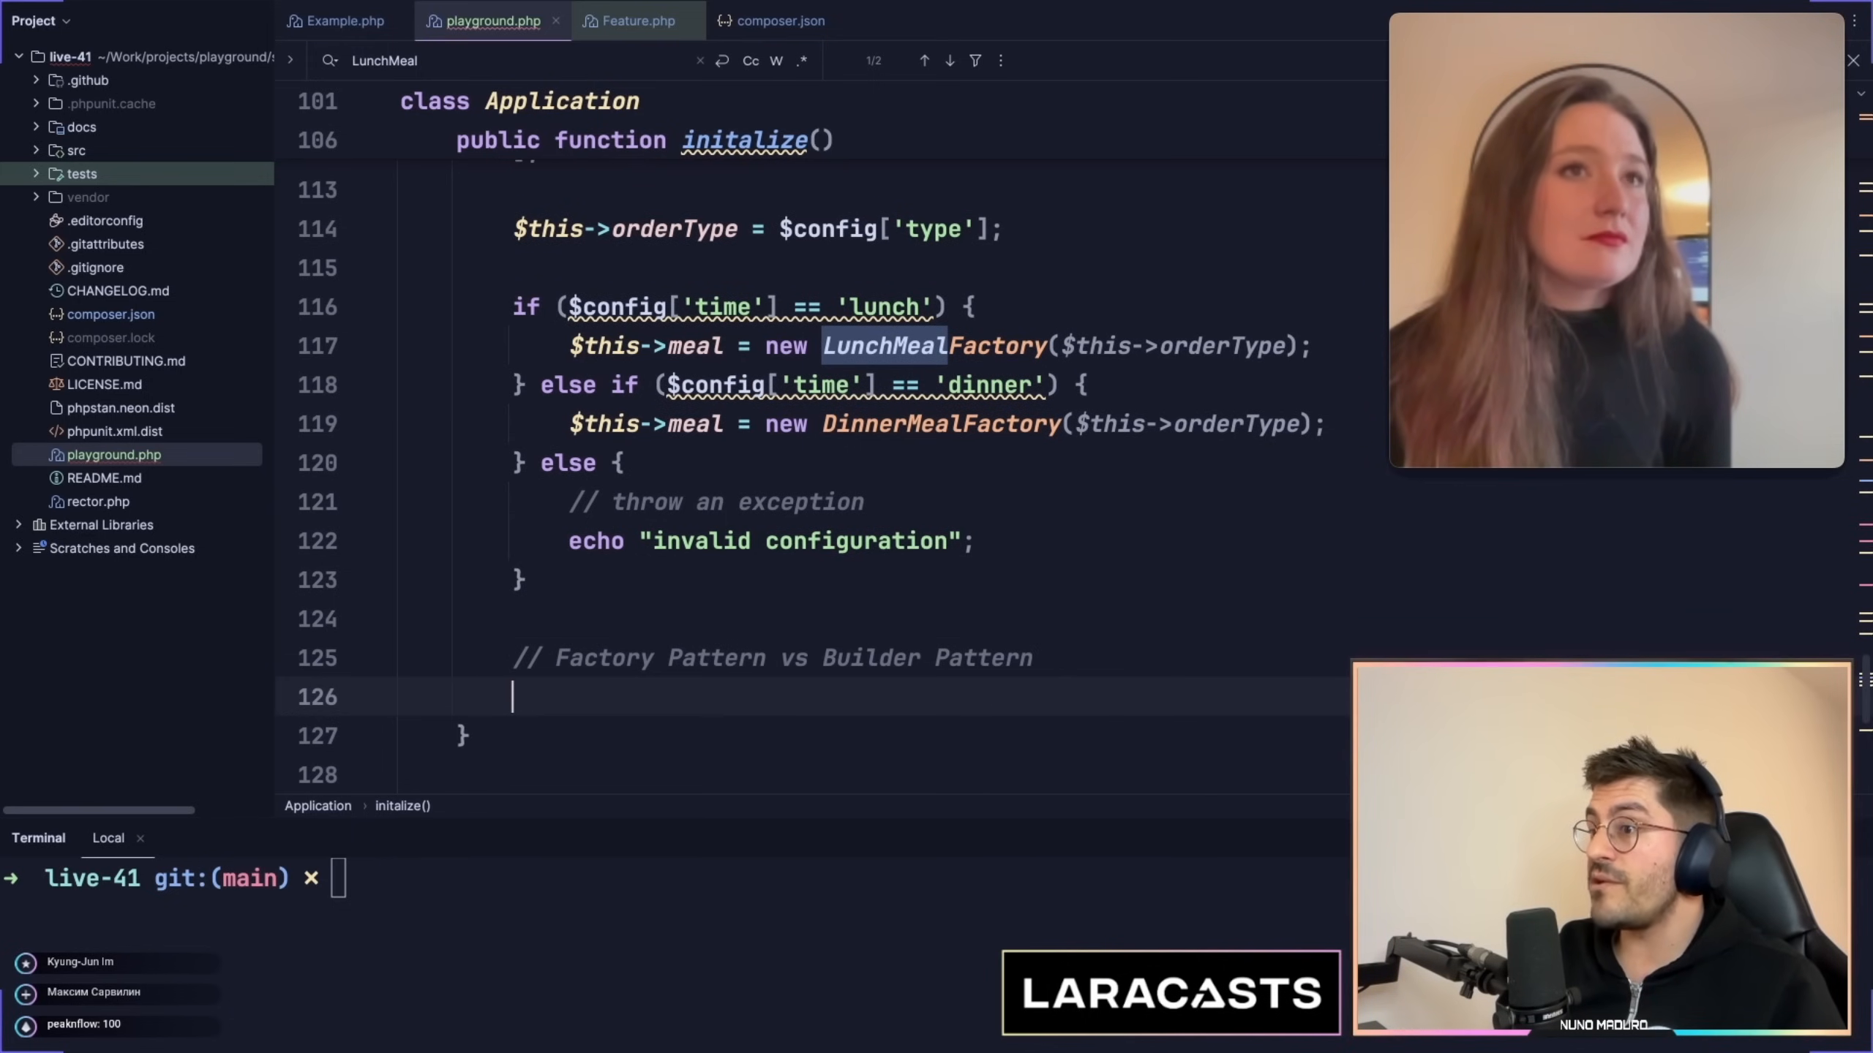
{"action": "type", "text": "// Builder"}
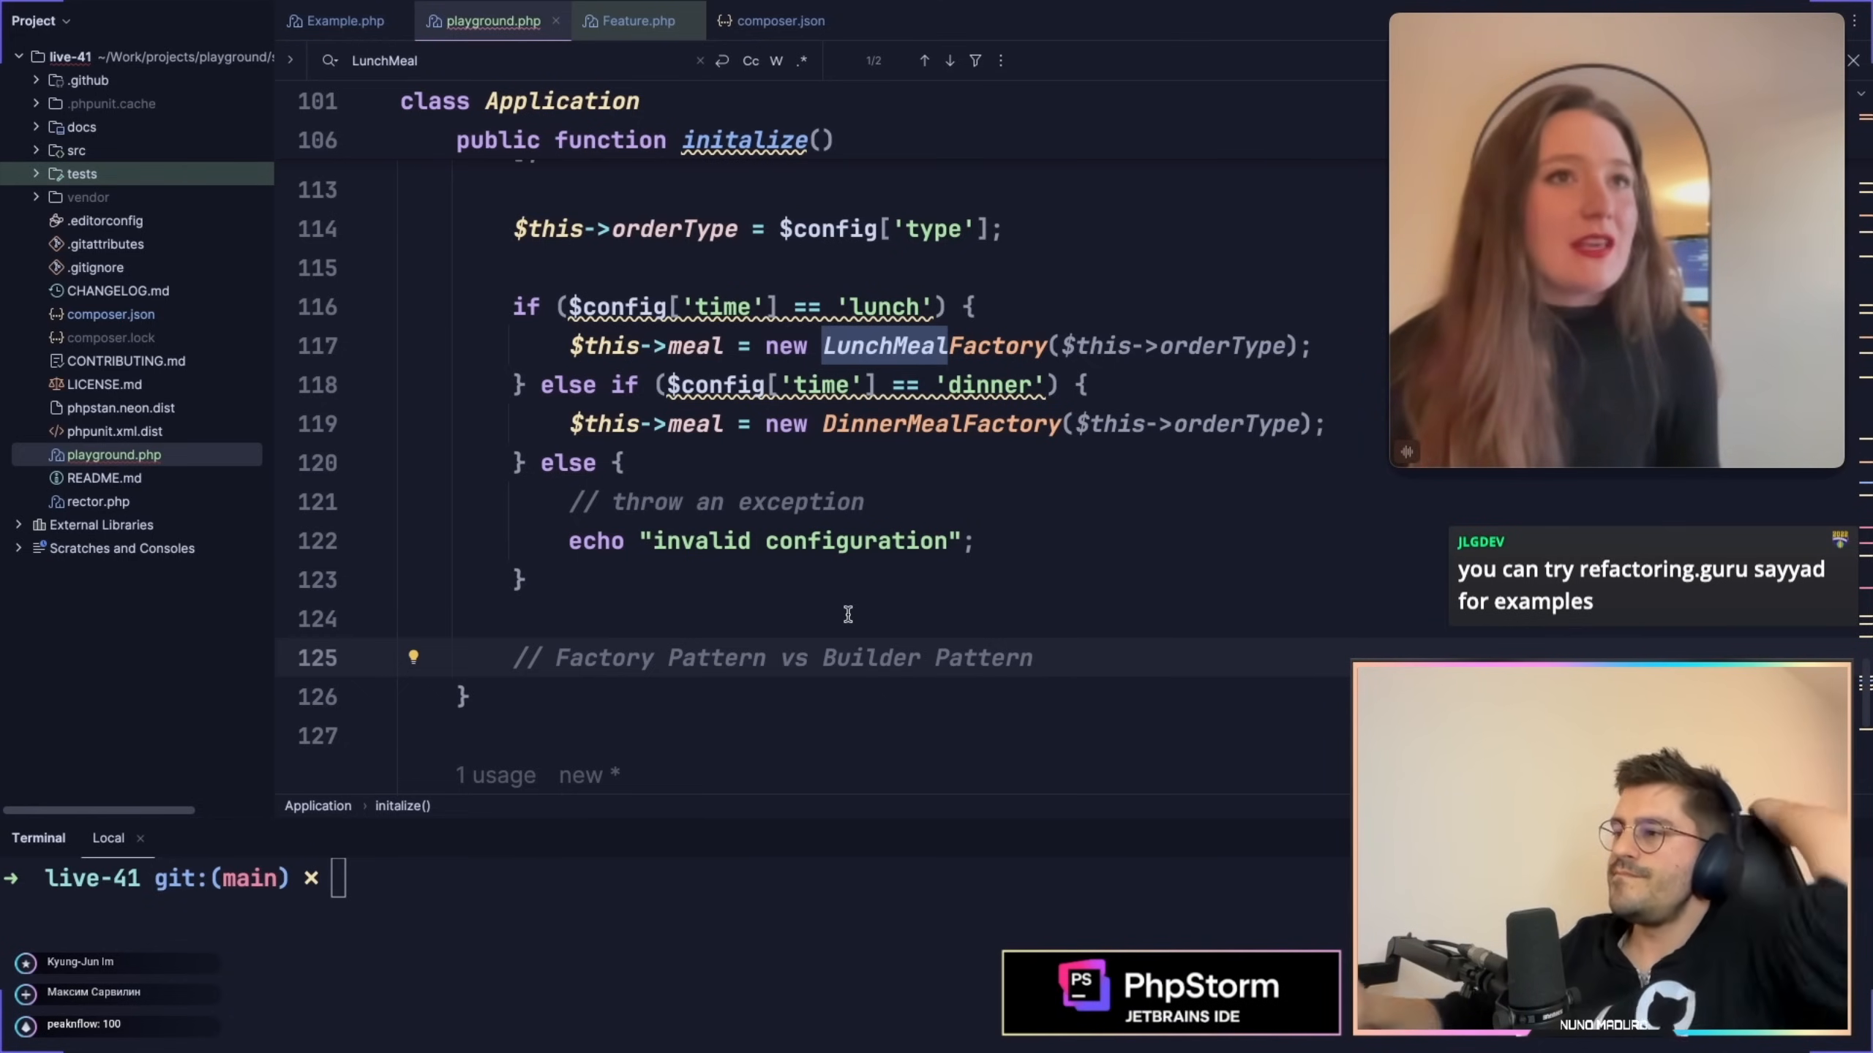
{"action": "type", "text": "// sp"}
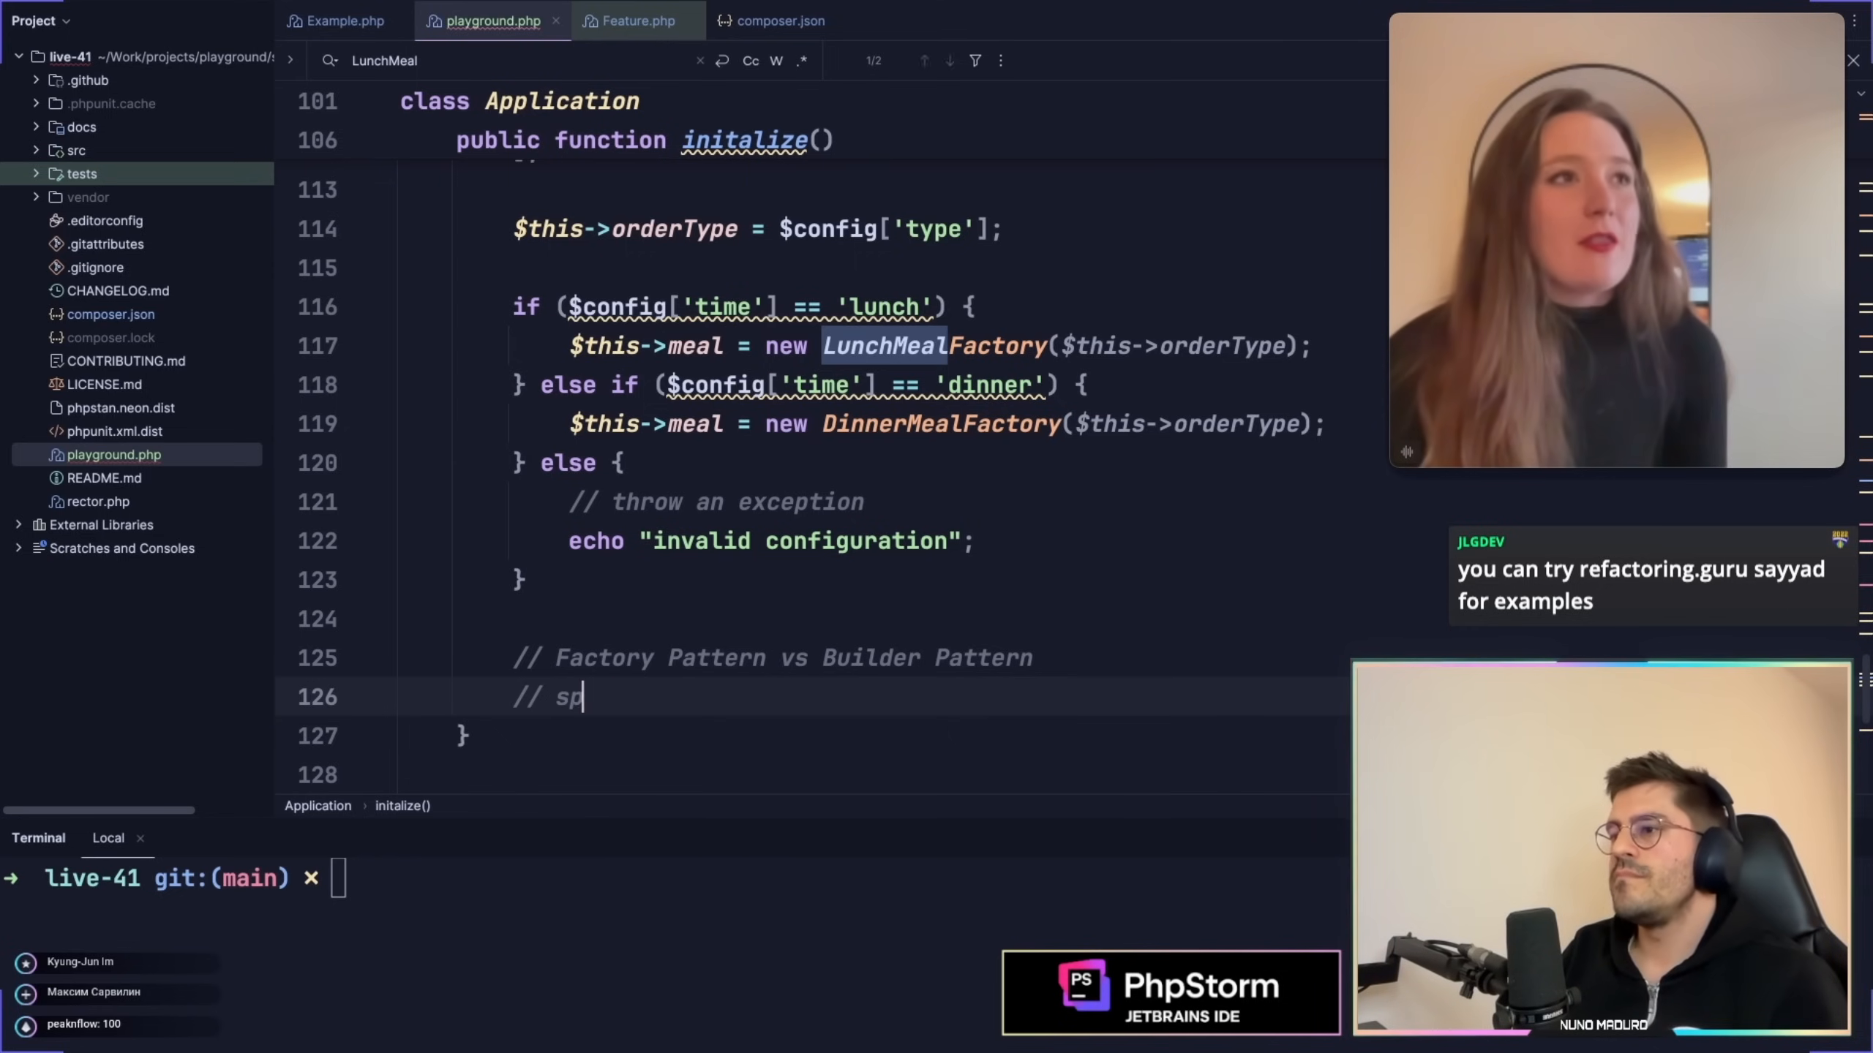
{"action": "type", "text": "pe"}
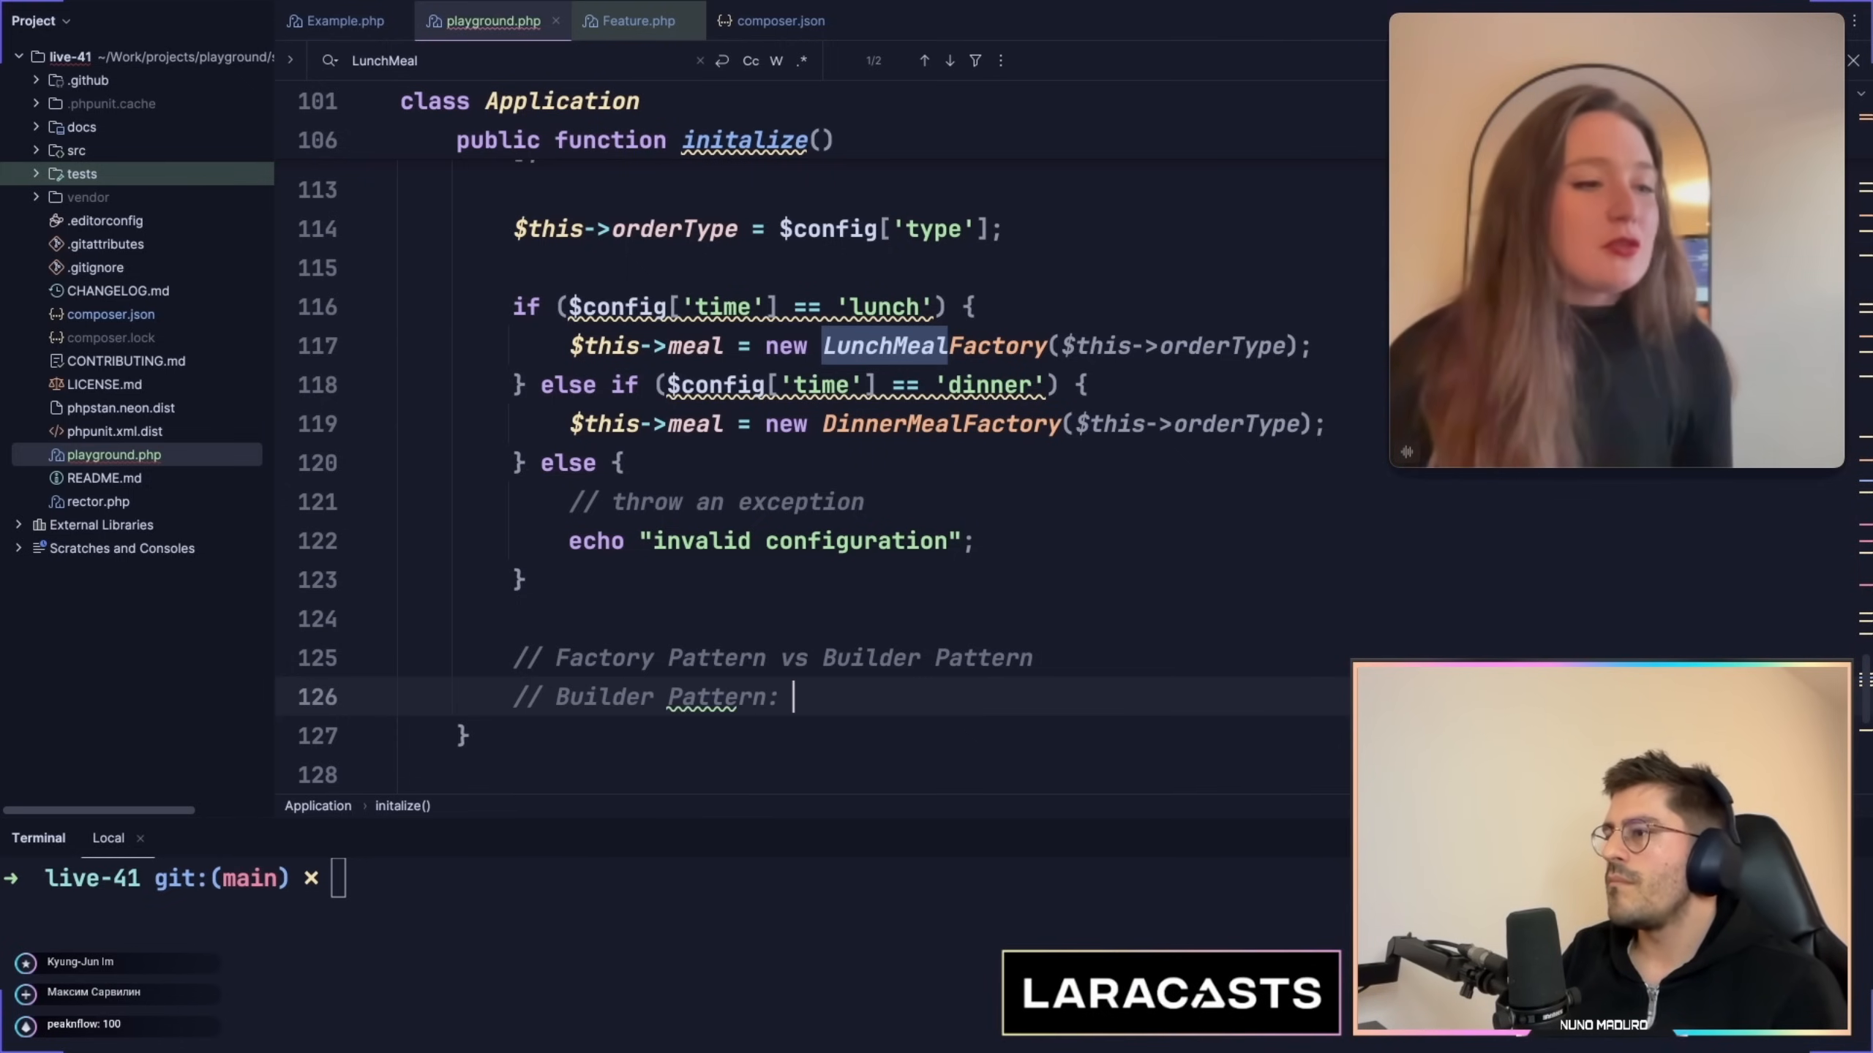
{"action": "type", "text": "specify the burger"}
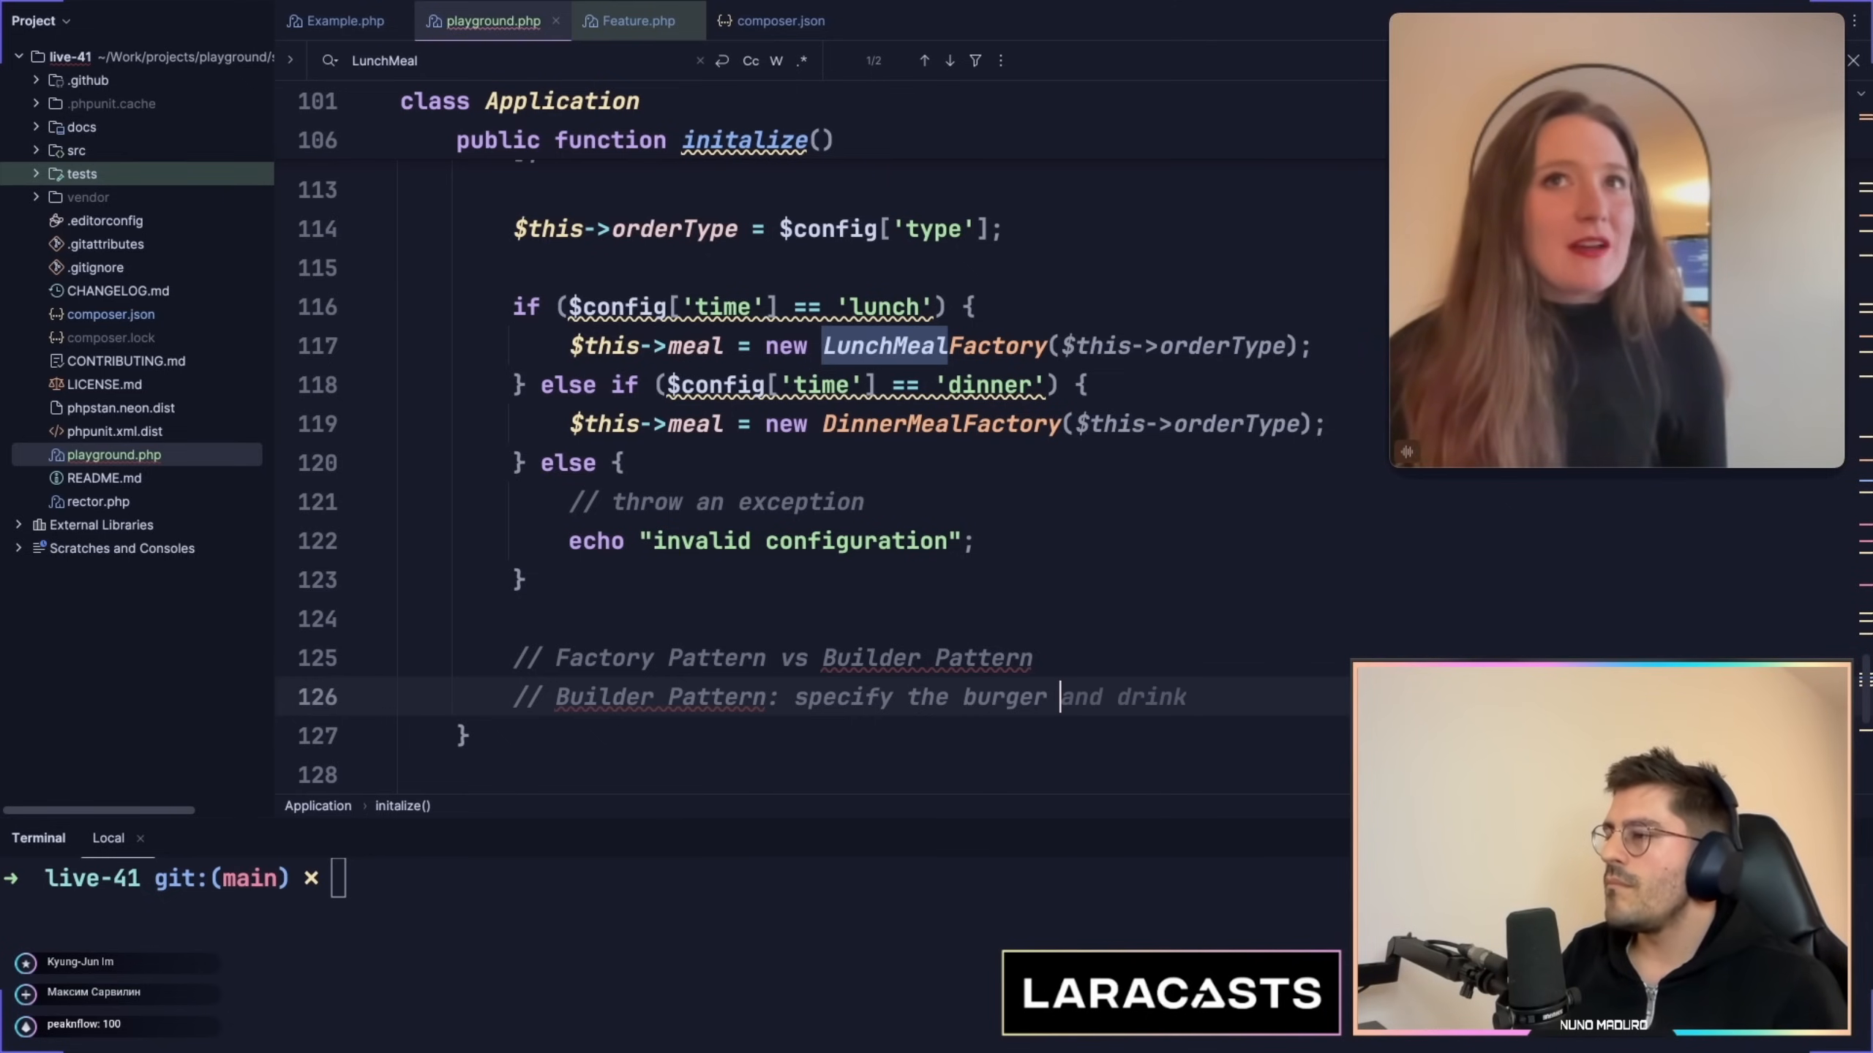
{"action": "type", "text": "elements one by one..."}
{"action": "type", "text": "// Factory Pattern: specify the burger type"}
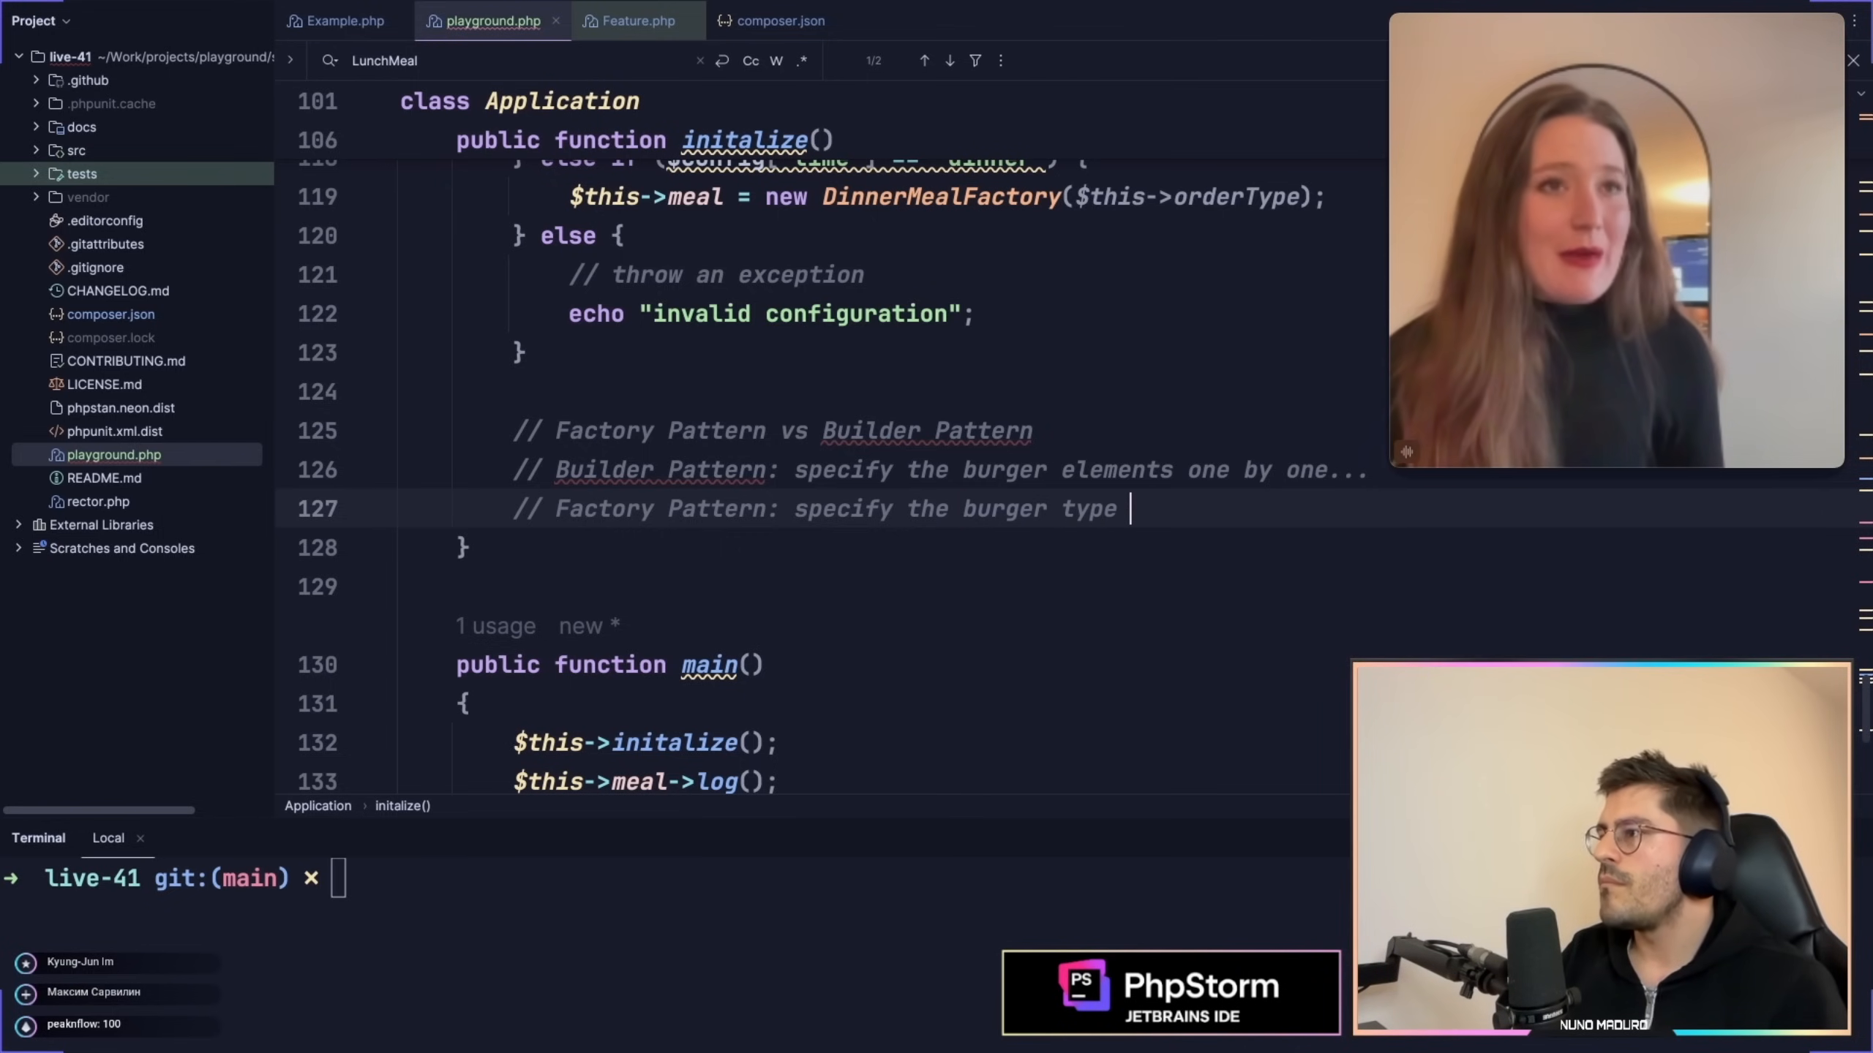
{"action": "type", "text": "and get it!"}
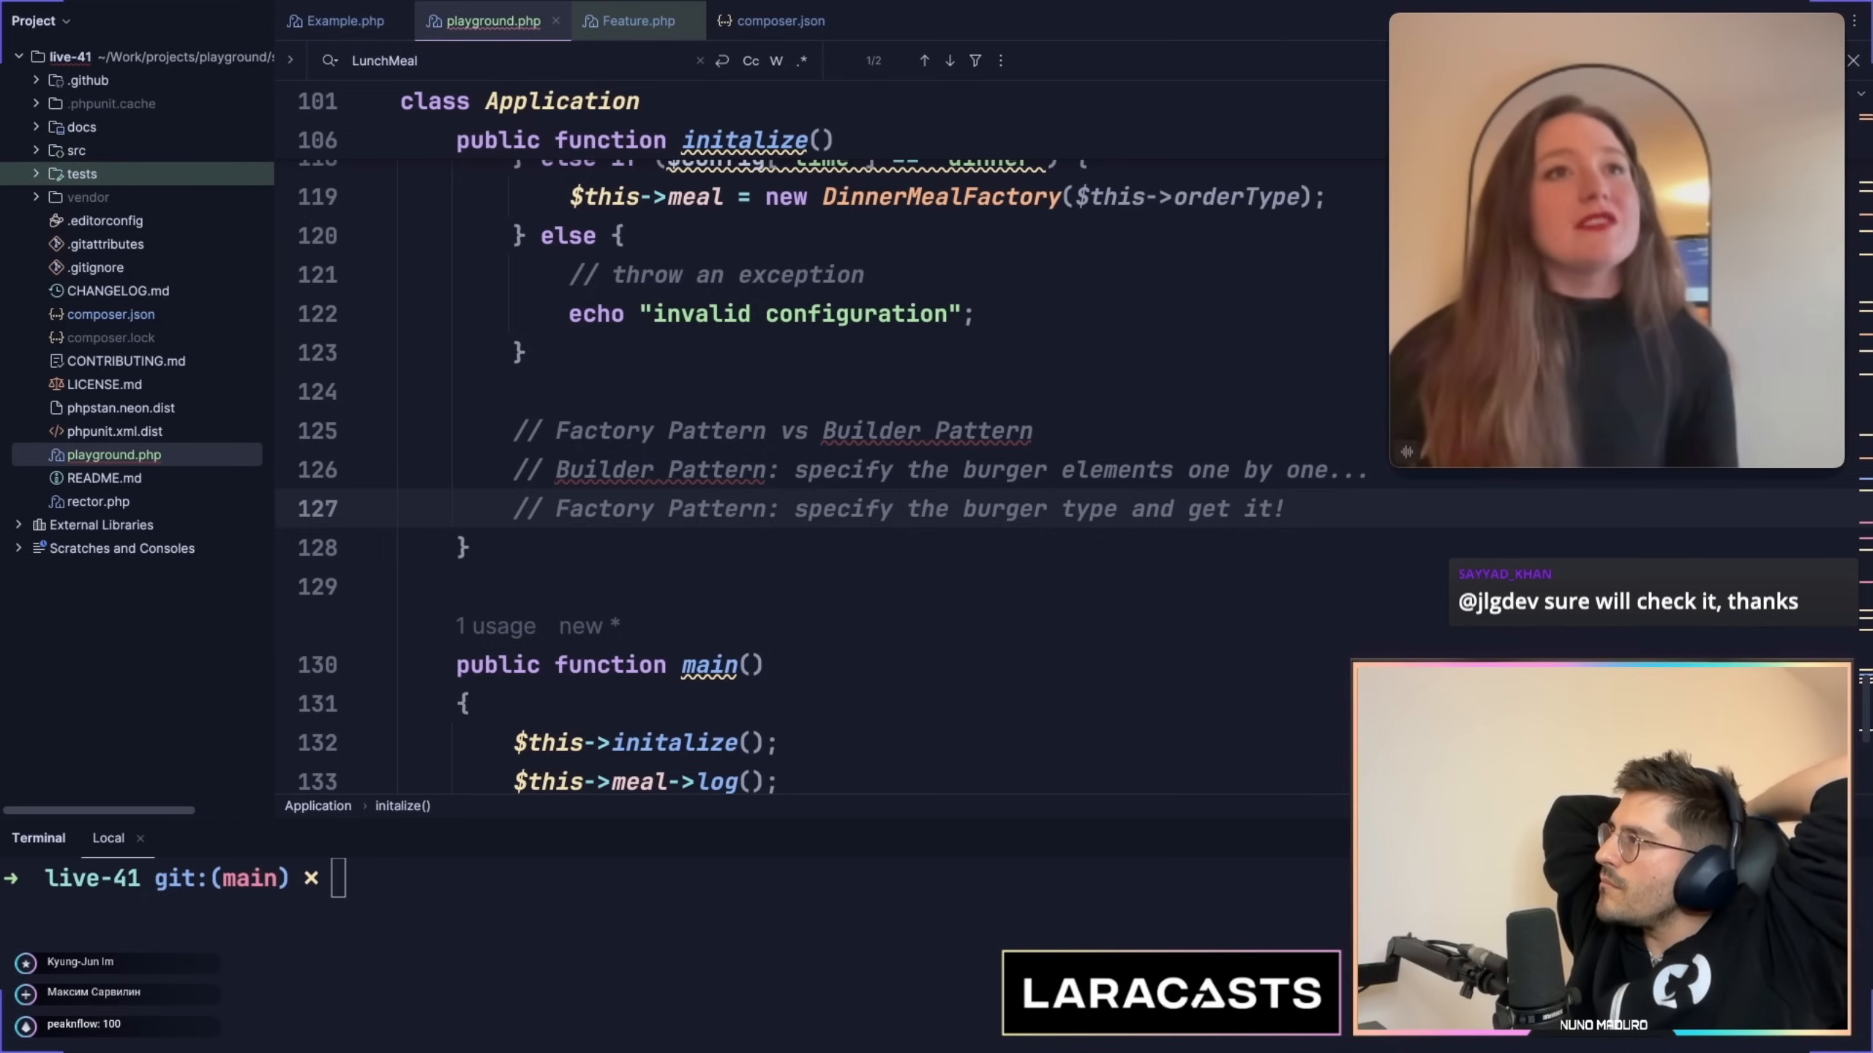
Type commented BurgerBuilder example lines adding lettuce and building the burger
{"action": "type", "text": "// $this->meal->orderBurger();"}
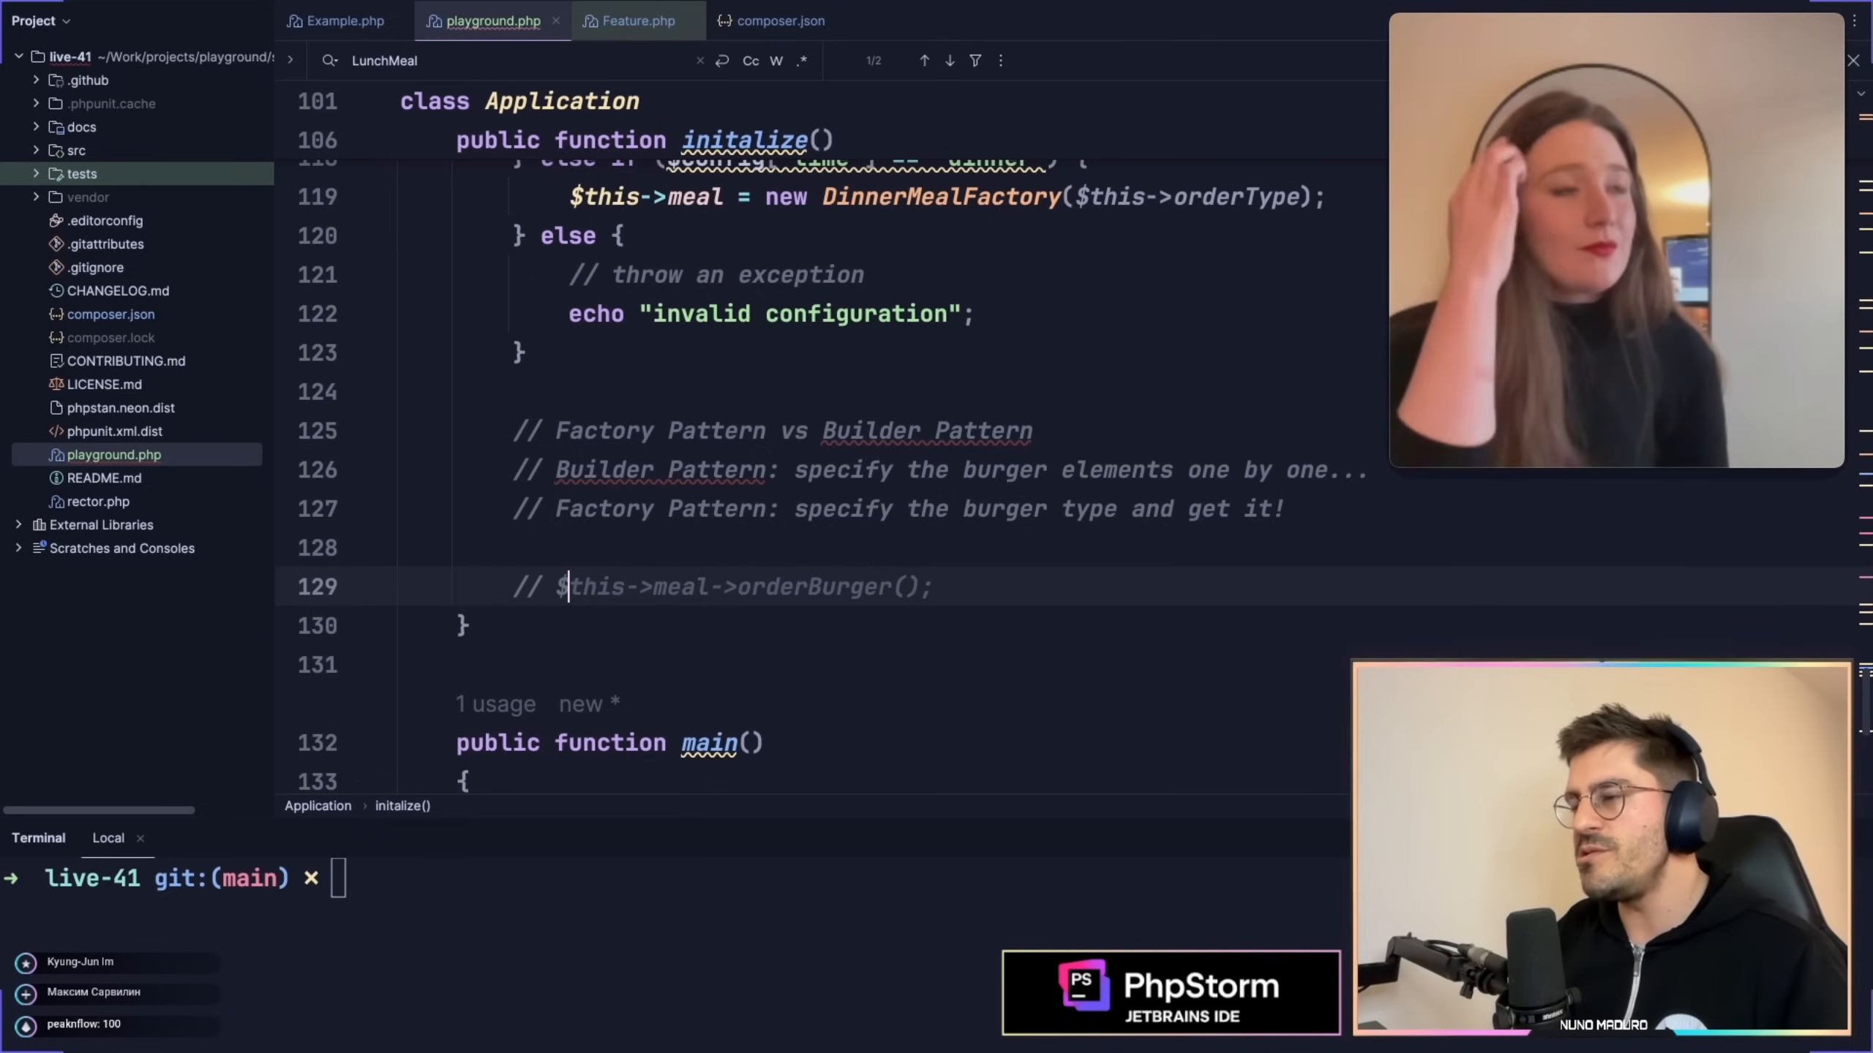
{"action": "type", "text": "$builder = new BurgerBuilder();"}
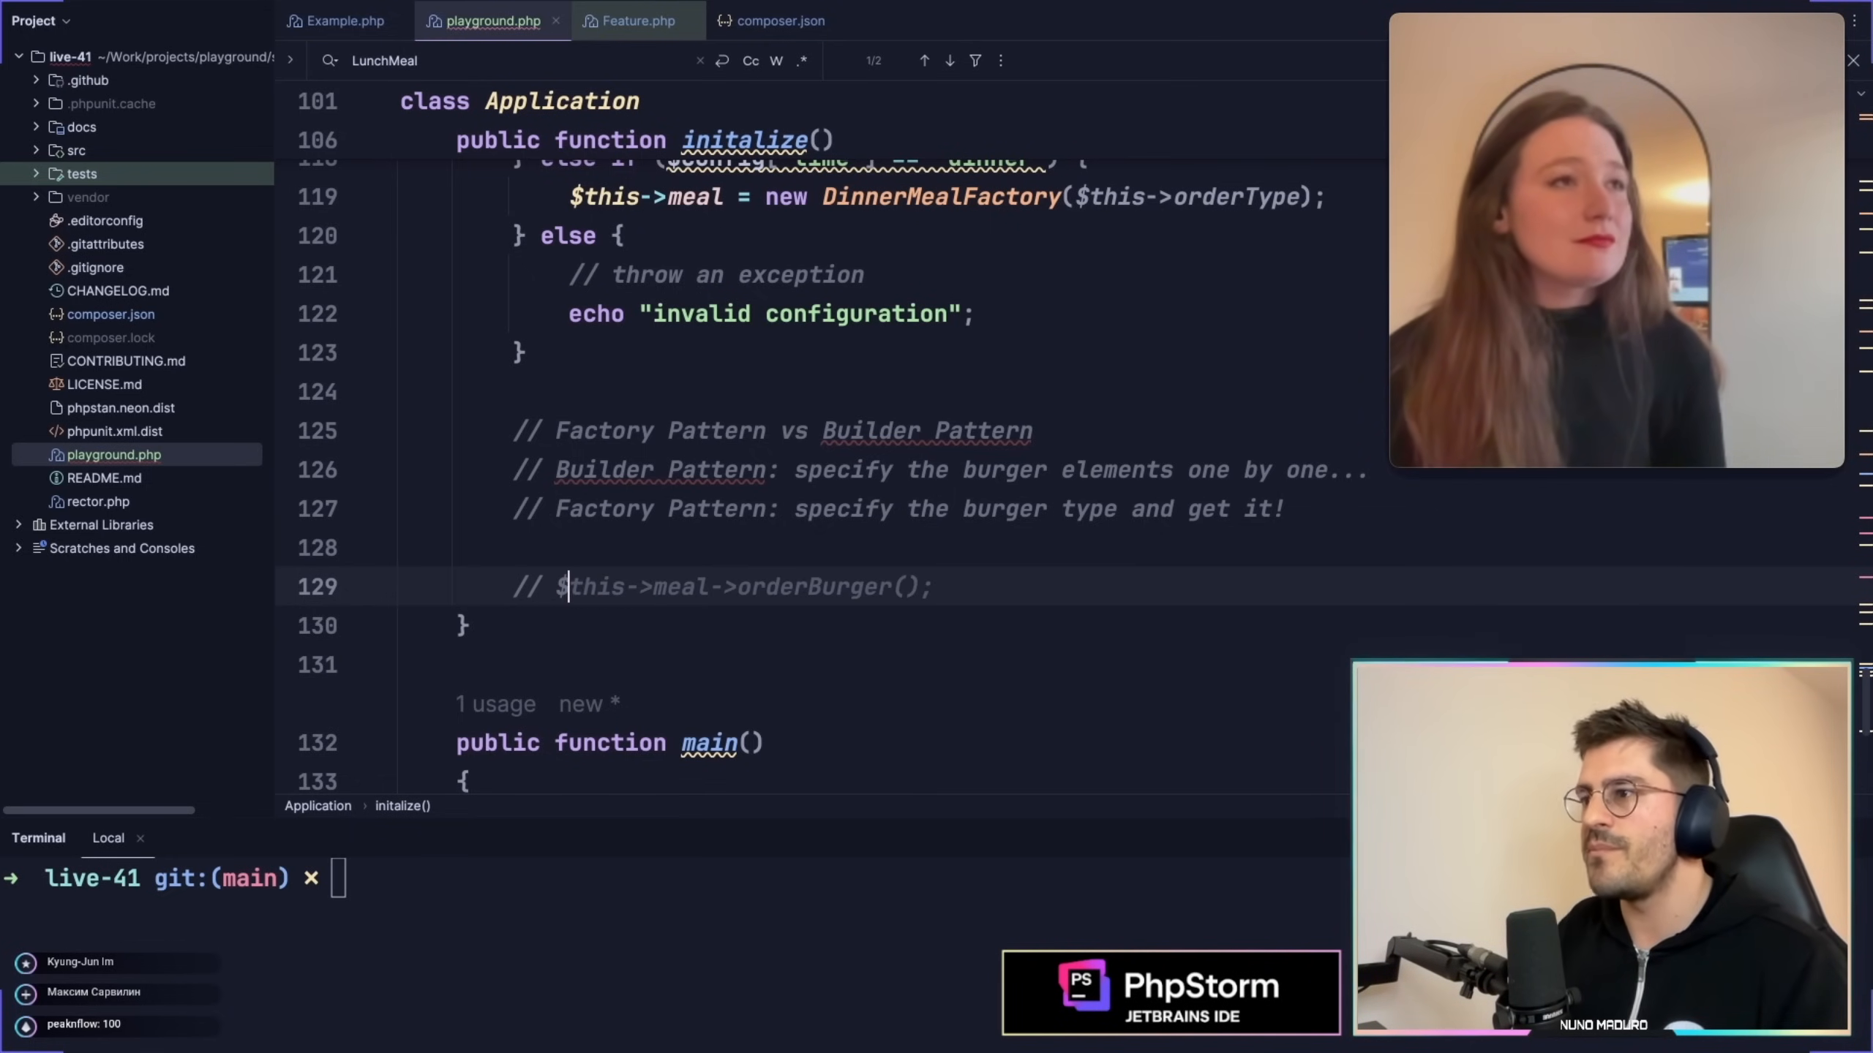
{"action": "type", "text": "$burderBuilder = new BurgerBuilder();"}
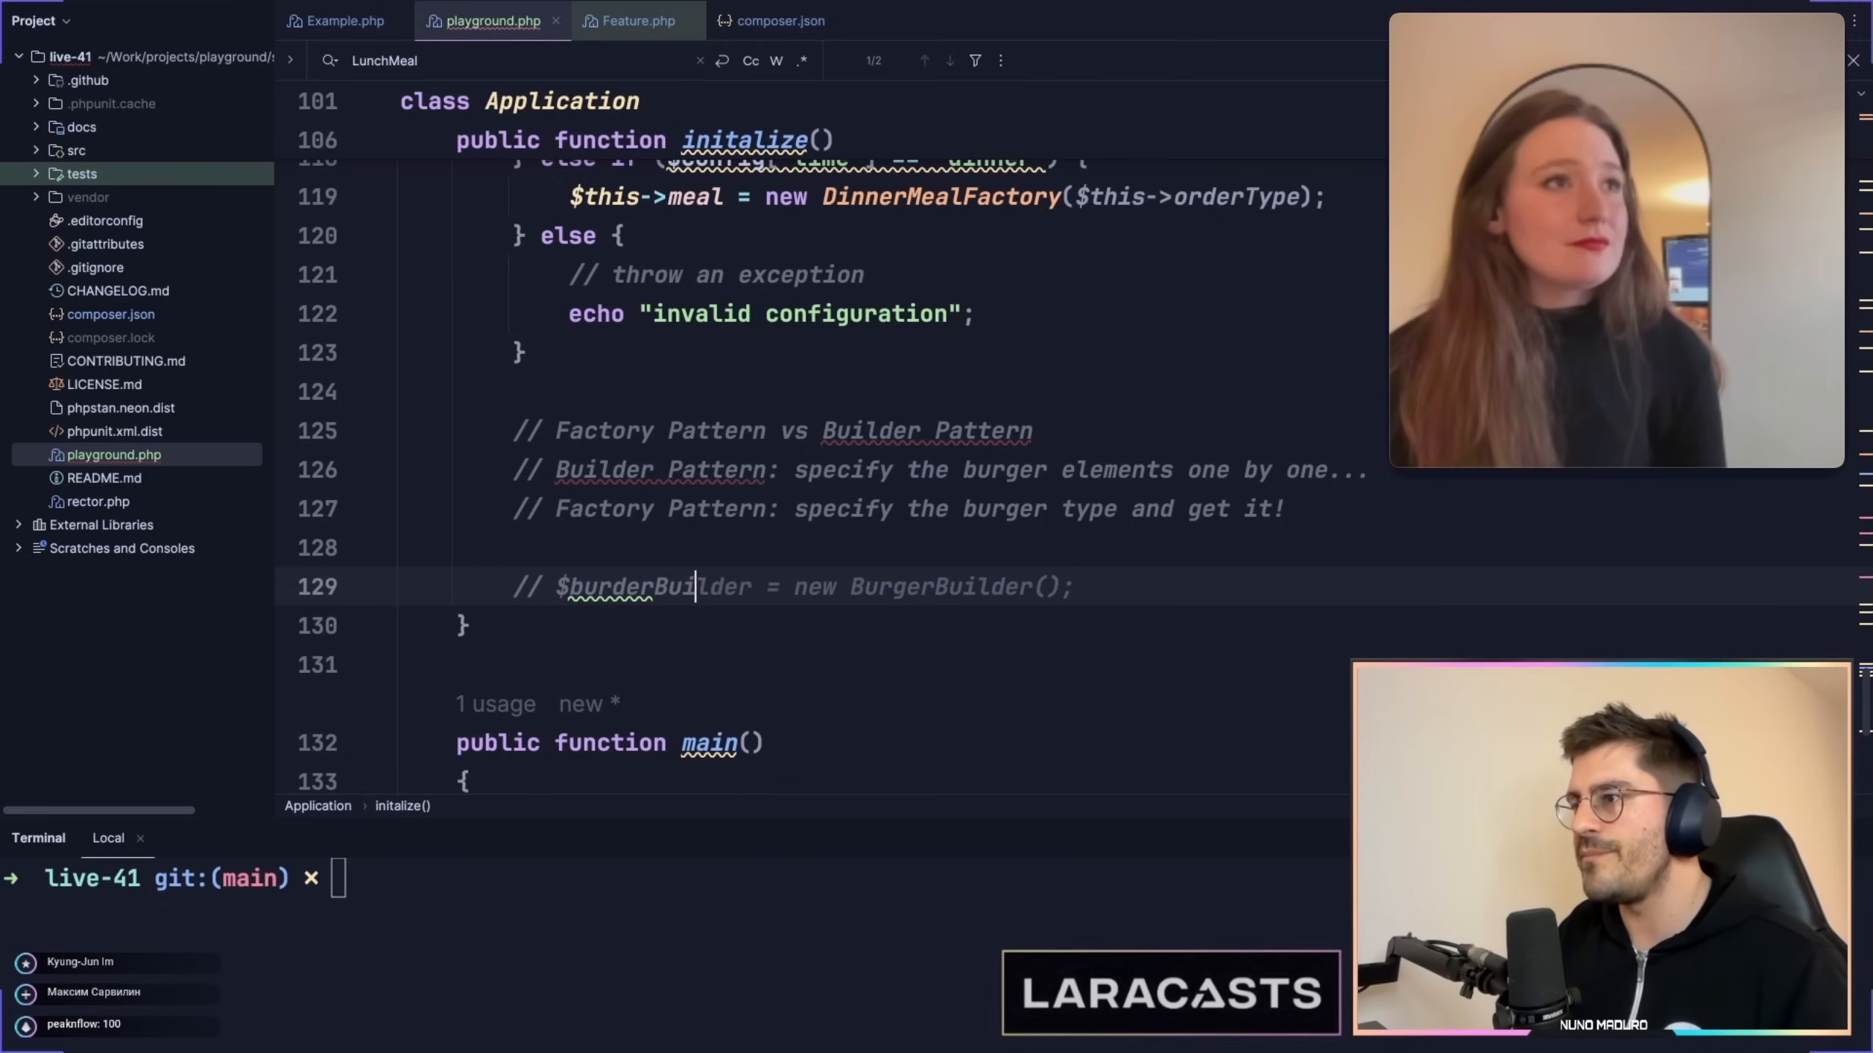
{"action": "type", "text": "// $burgerBuilder->addTomato();"}
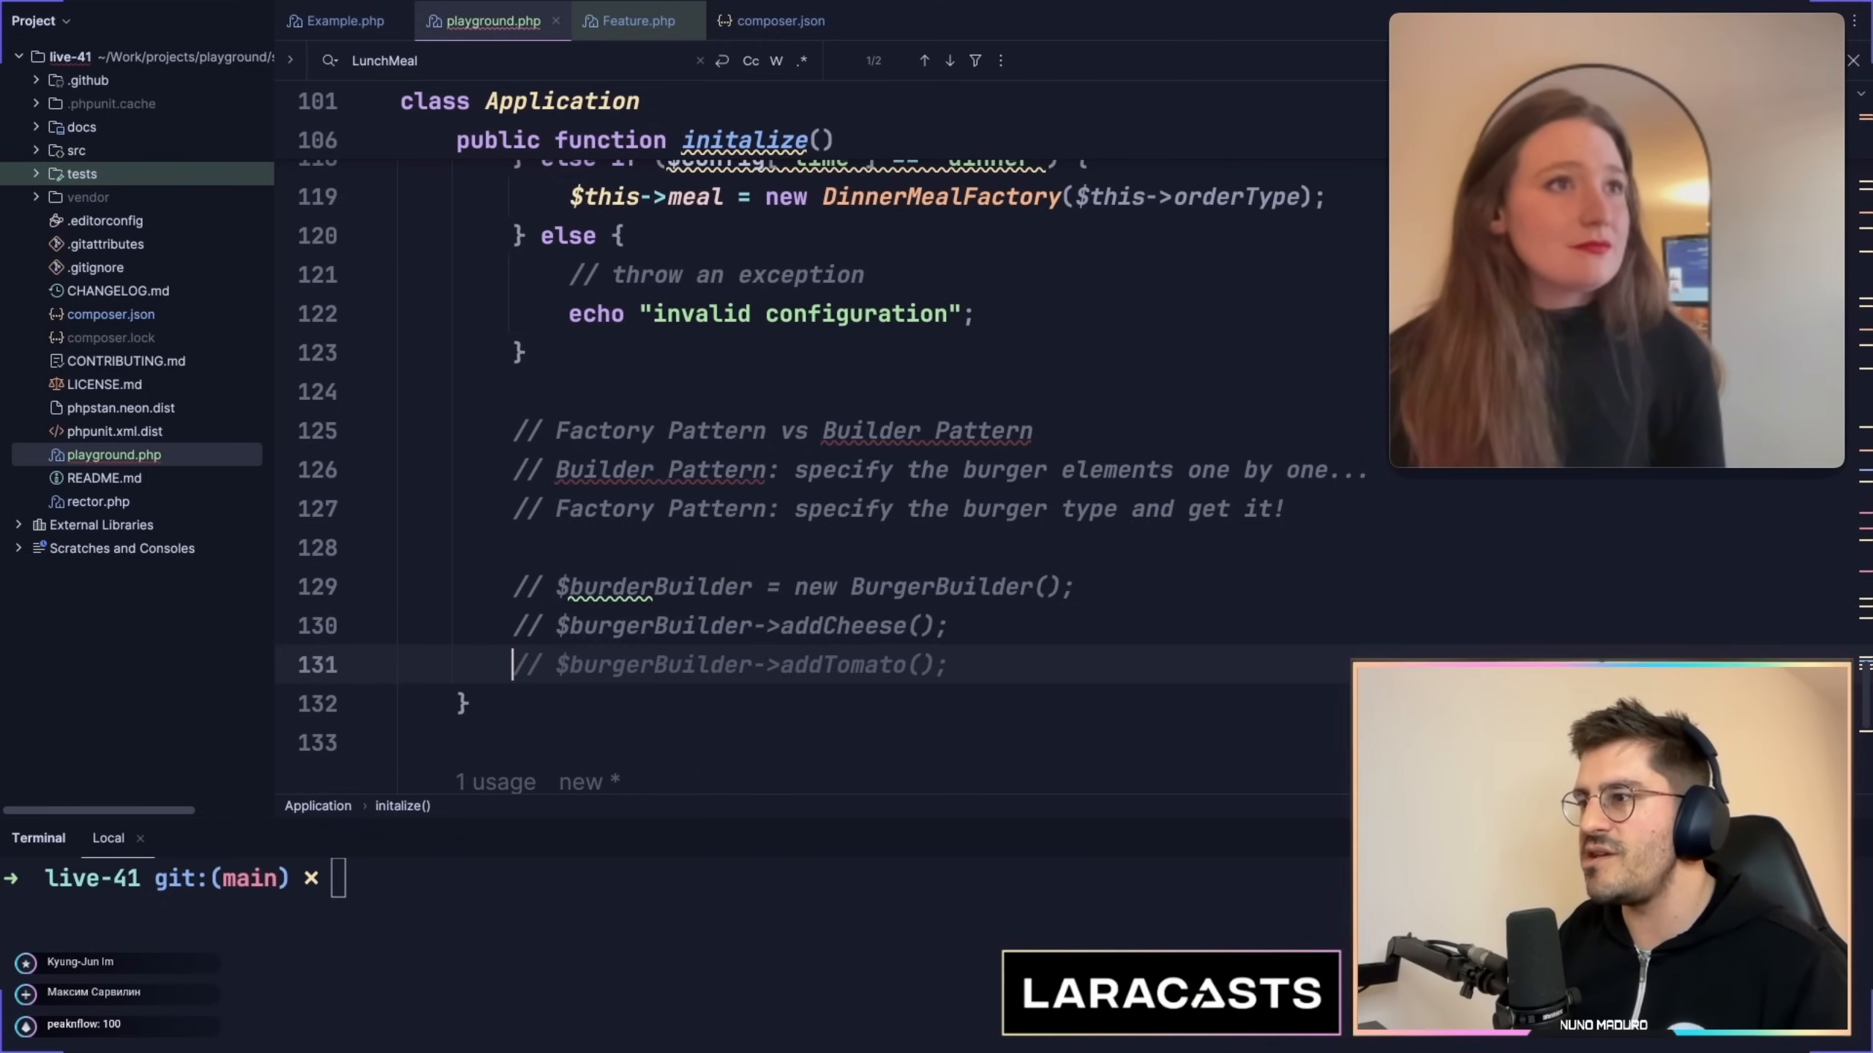
{"action": "type", "text": "// $burgerBuilder->addLettuce();"}
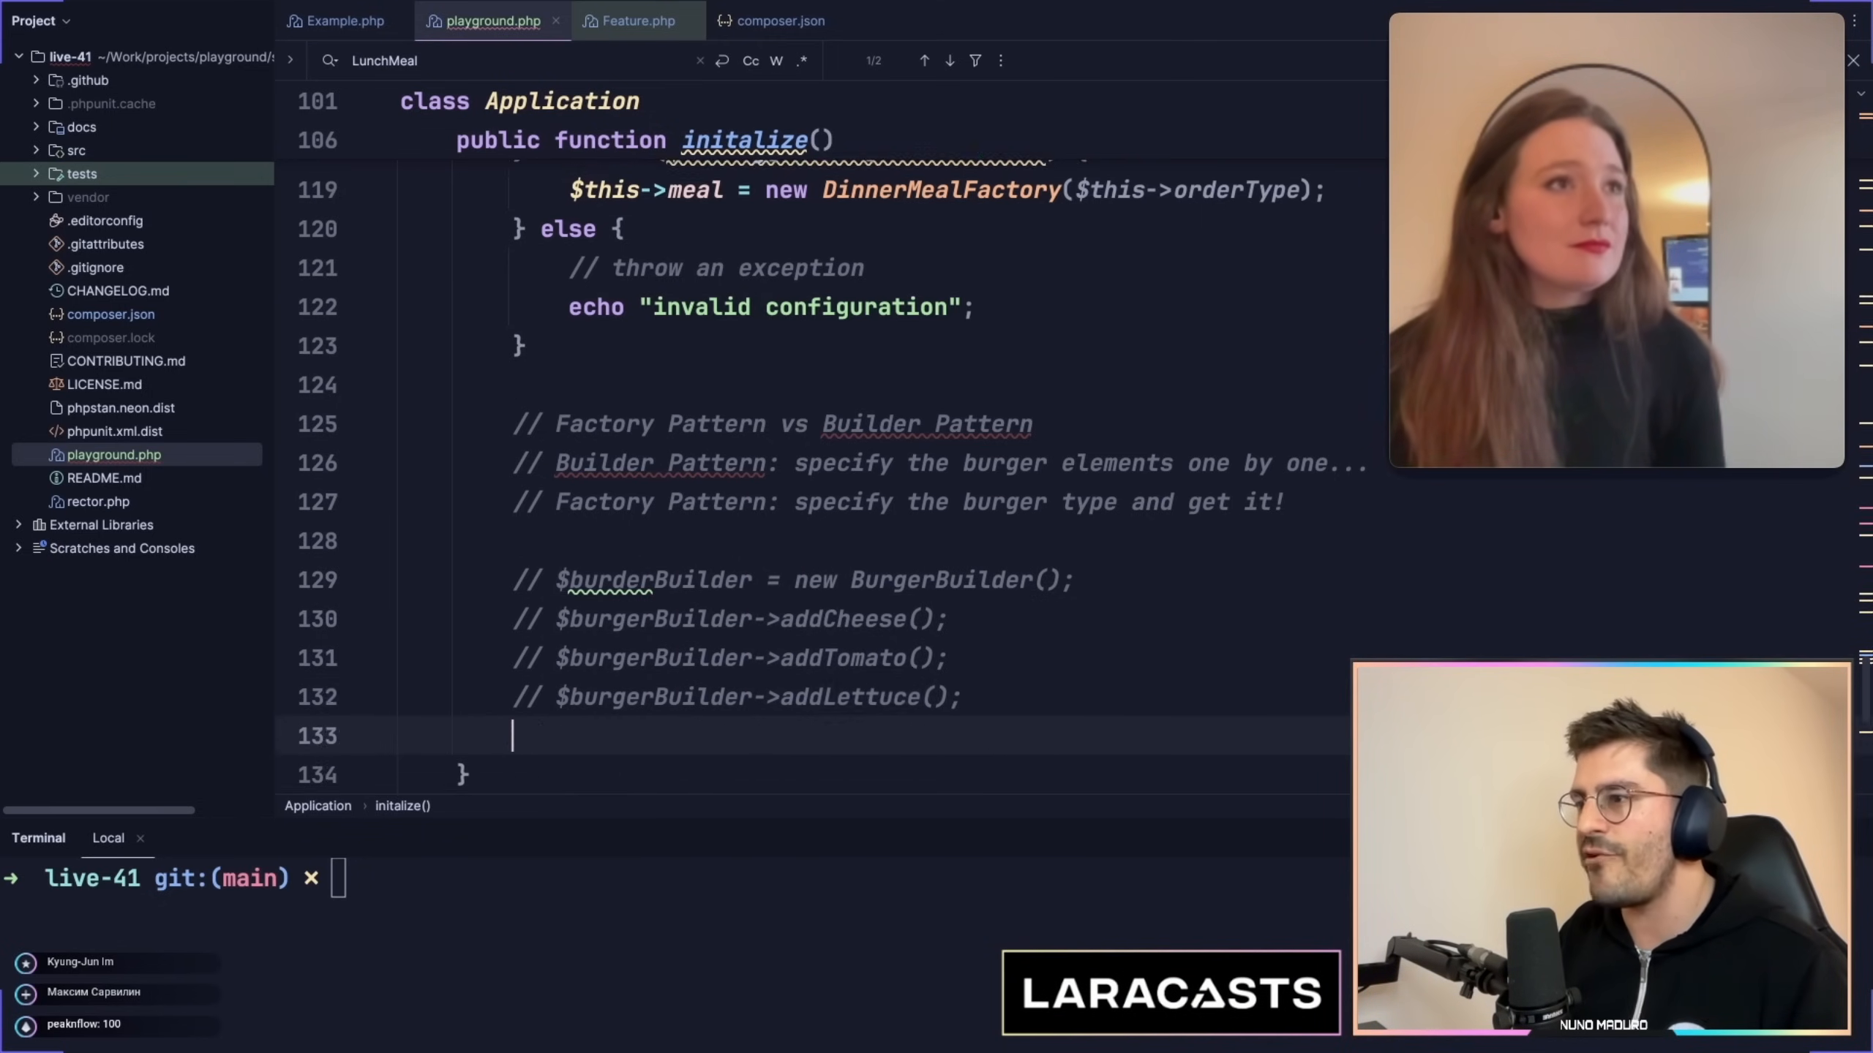
{"action": "type", "text": "// $burger = $burgerBuilder->build();"}
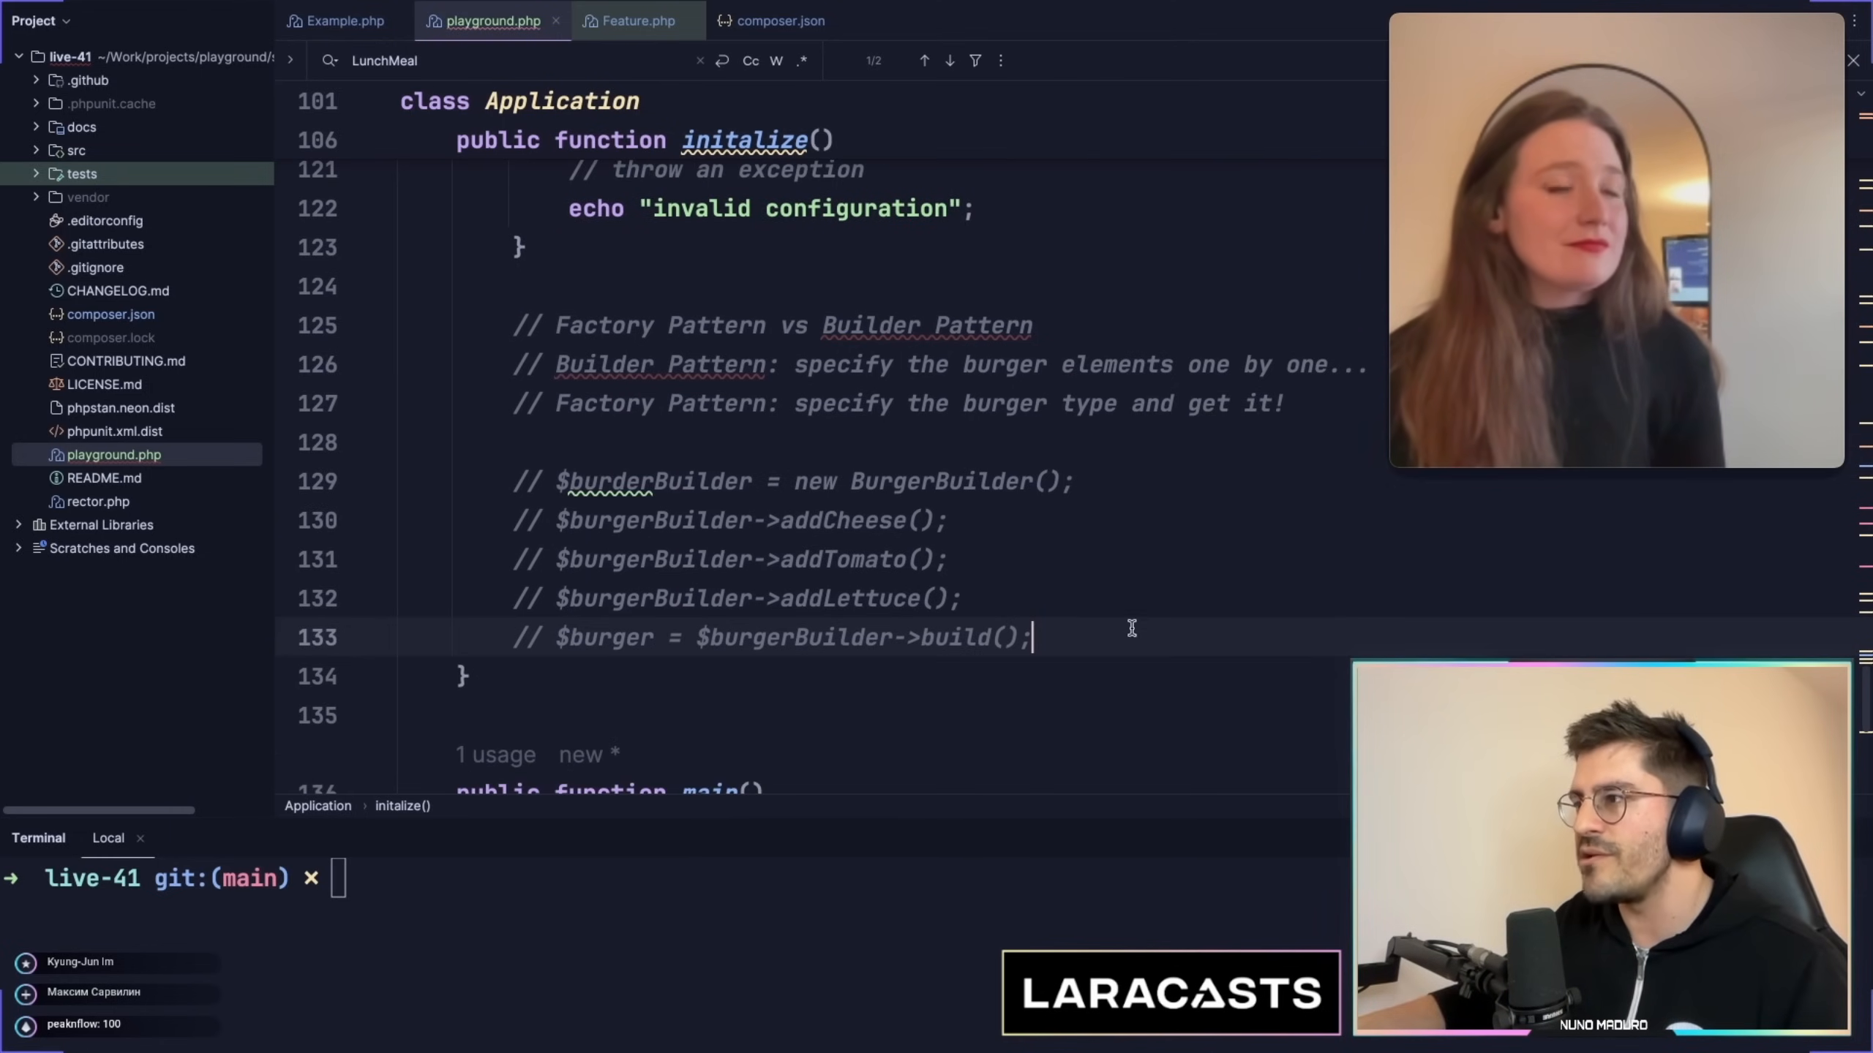
Add a commented new Burger() line and 'Builder Pattern' and 'Factory Pattern' heading comments
{"action": "key", "text": "enter"}
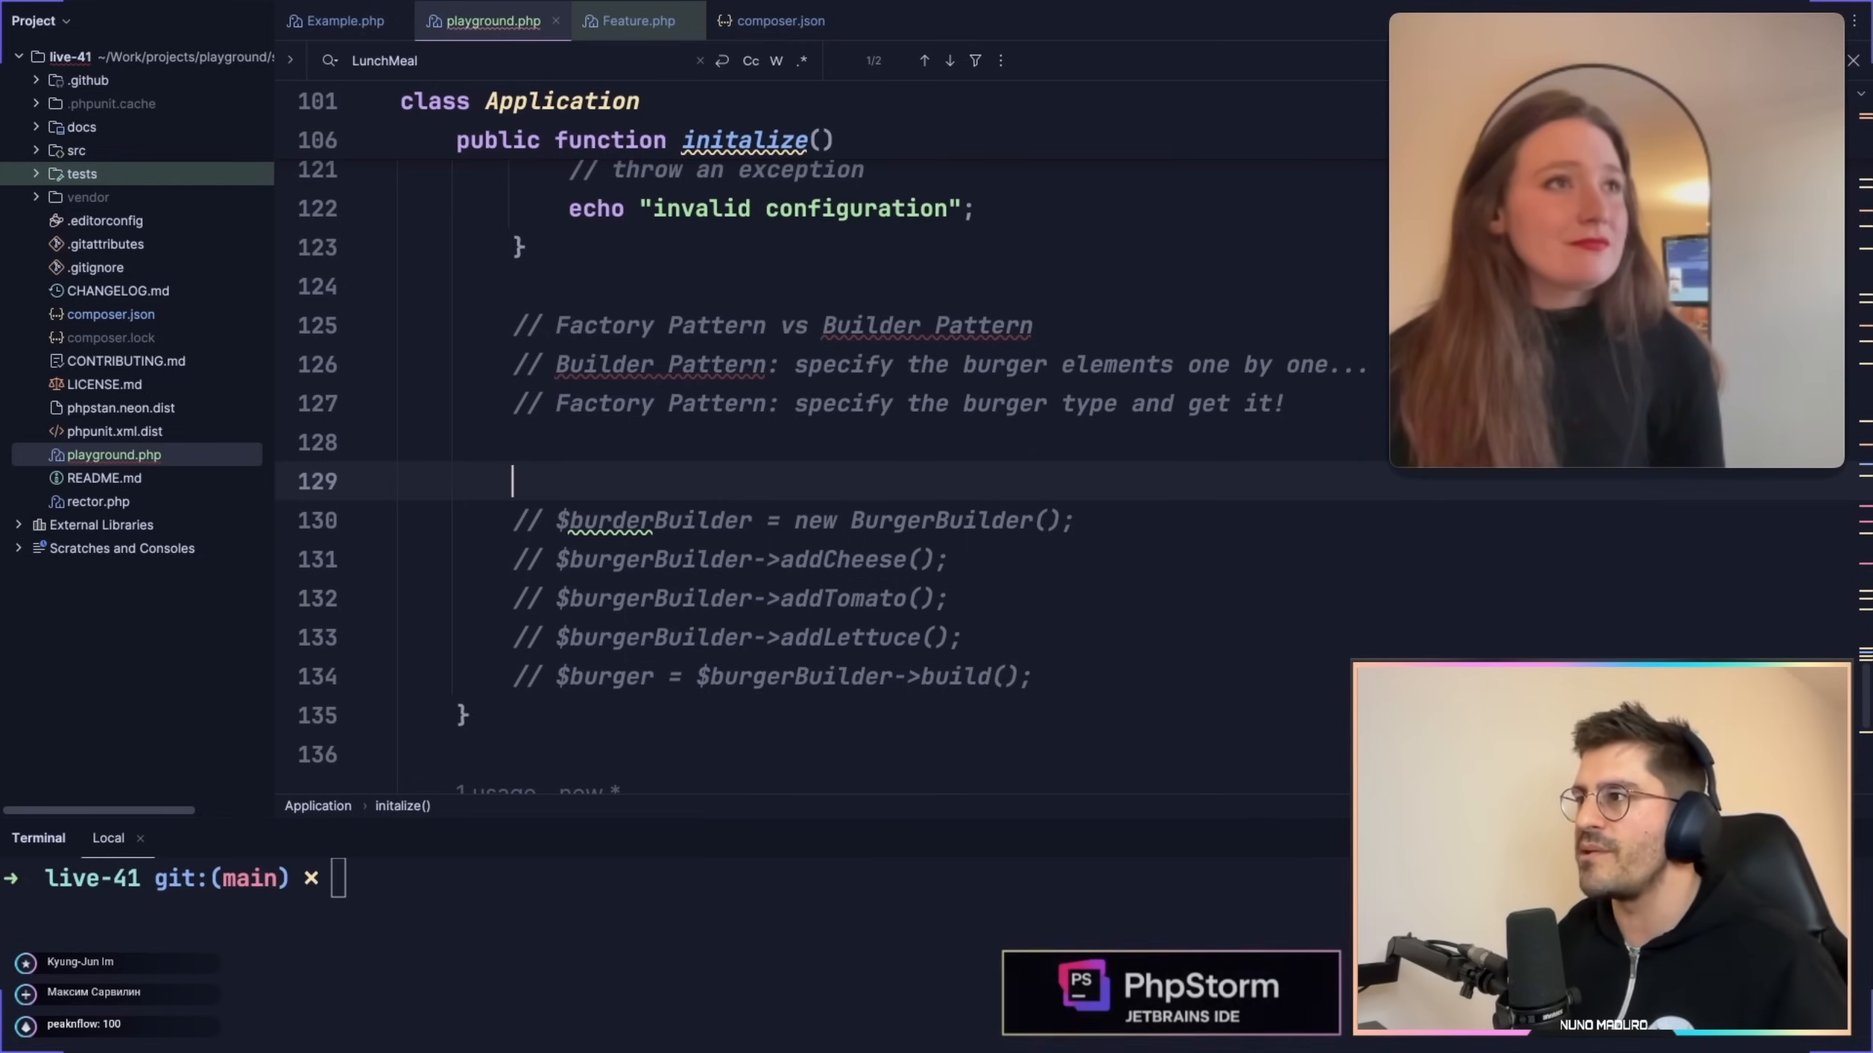
{"action": "type", "text": "// $burger = new Burger();"}
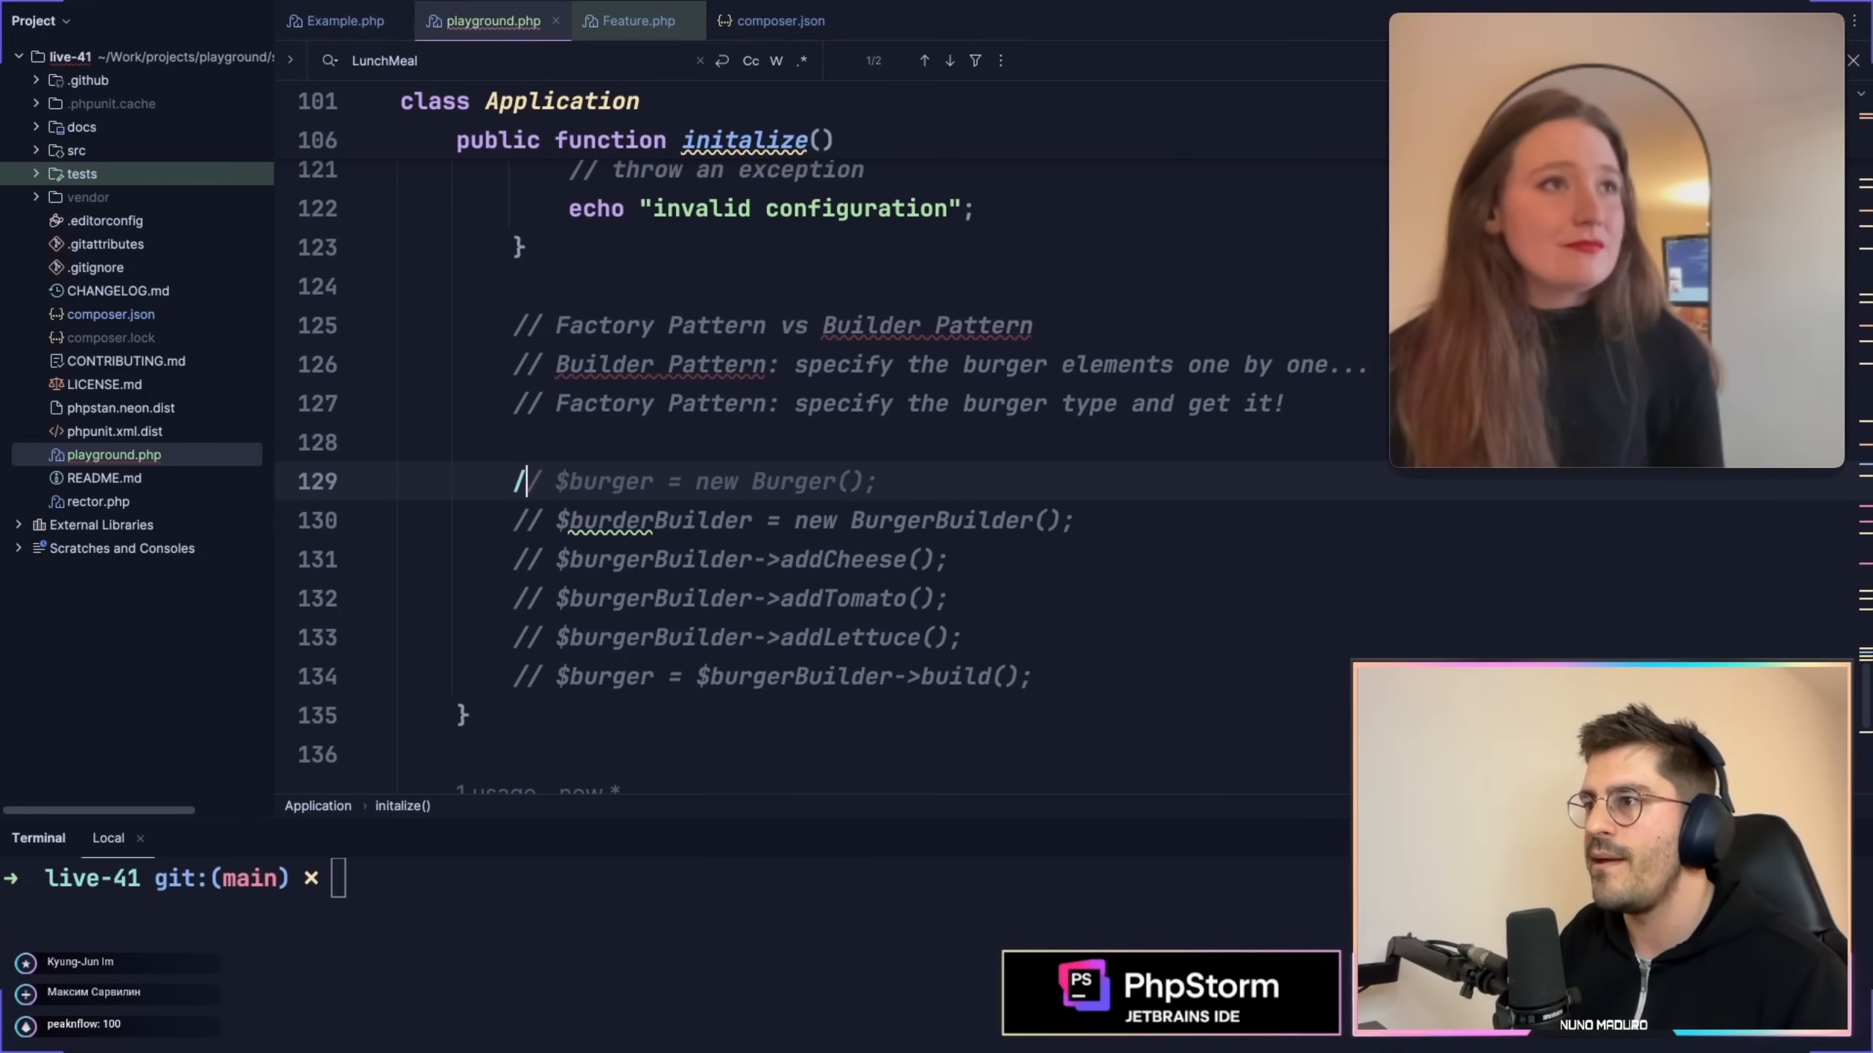
{"action": "type", "text": "// Builder Pattern"}
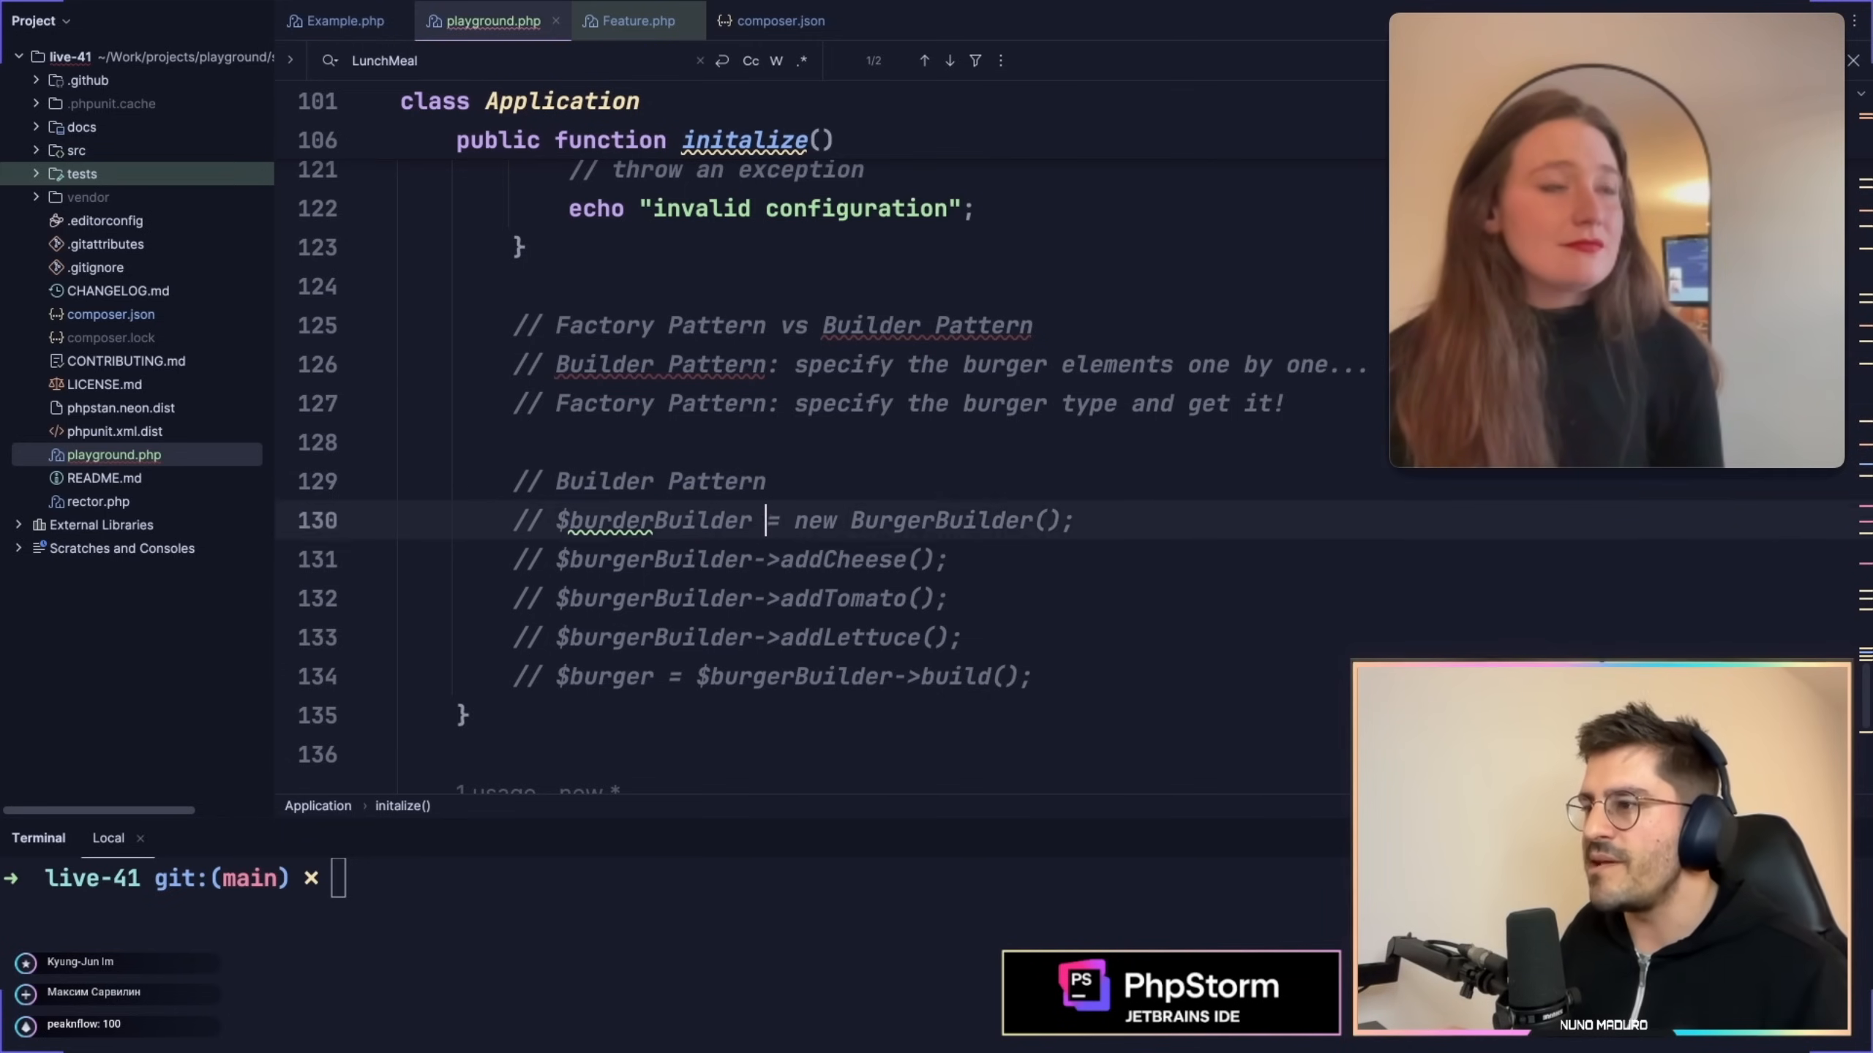
{"action": "type", "text": "// Factory Pattern"}
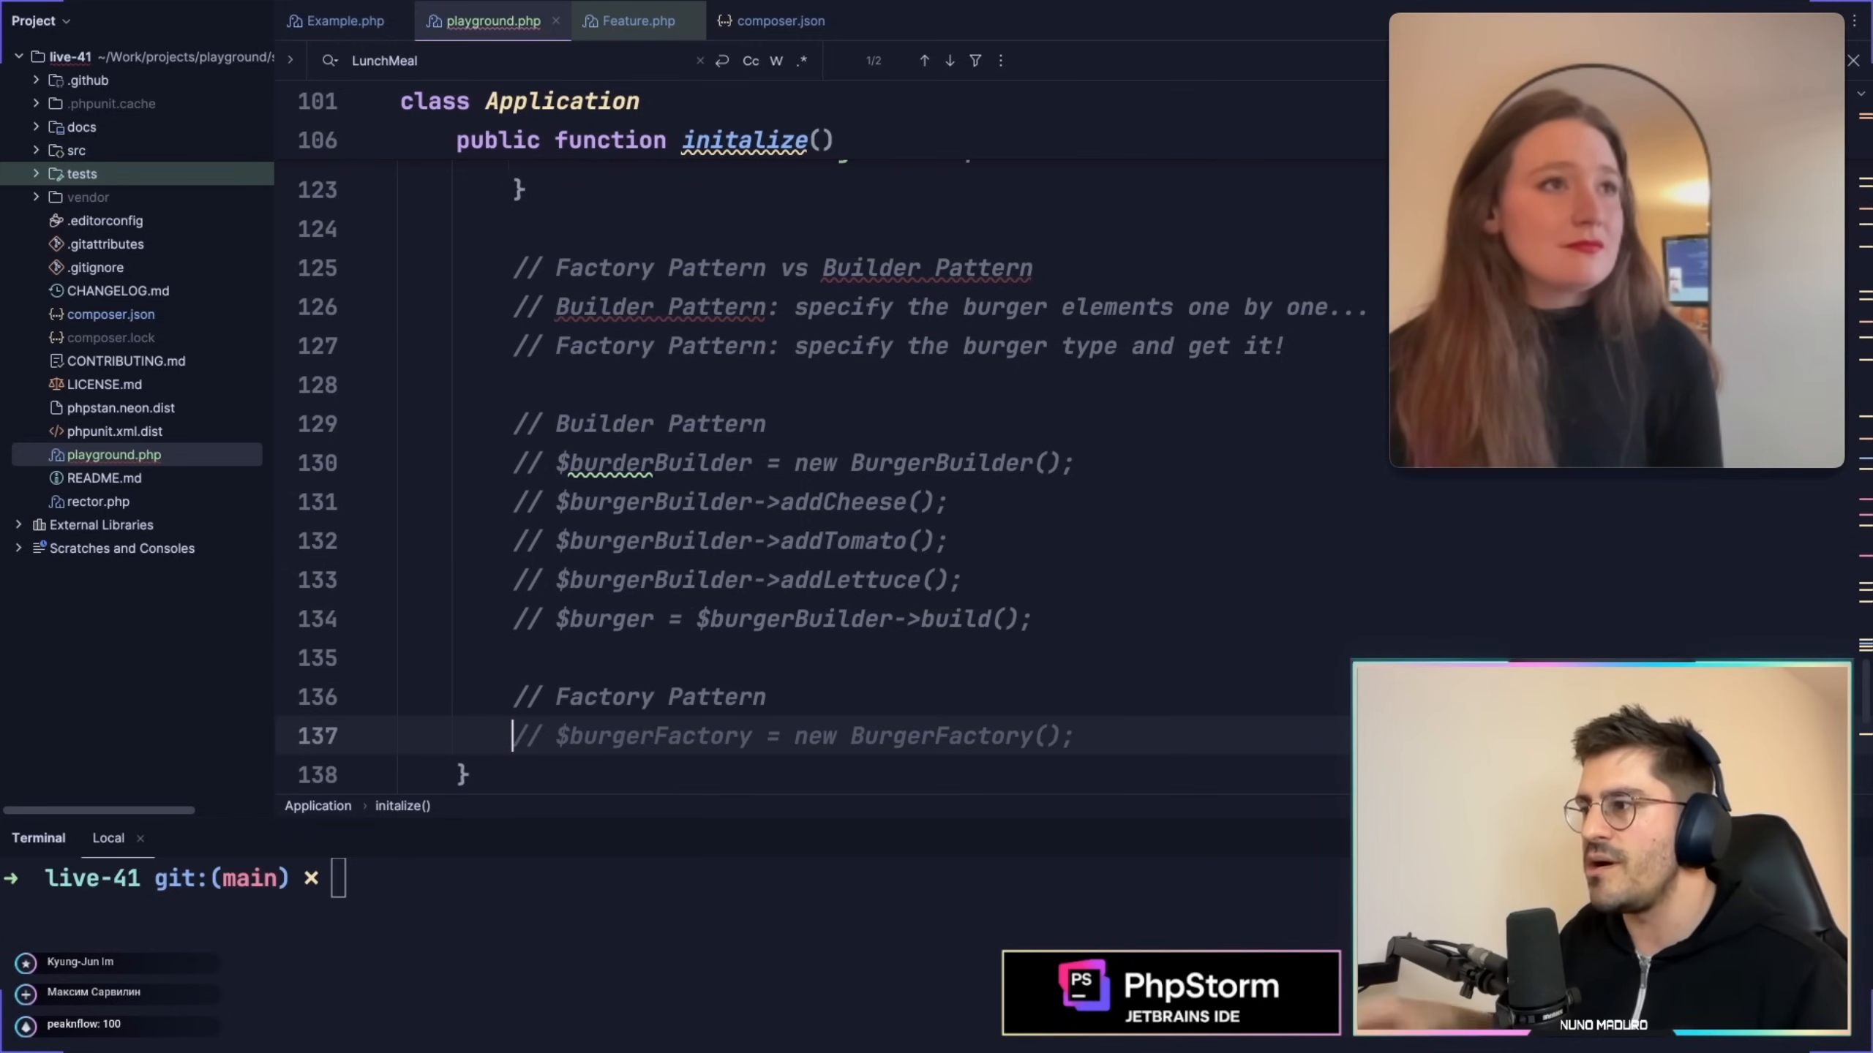
Write the commented $burgerFactory->createBurger() line, passing the configured burger type
{"action": "type", "text": "// $burger = $burgerFactory->createBurger('cheese', 'tomato');"}
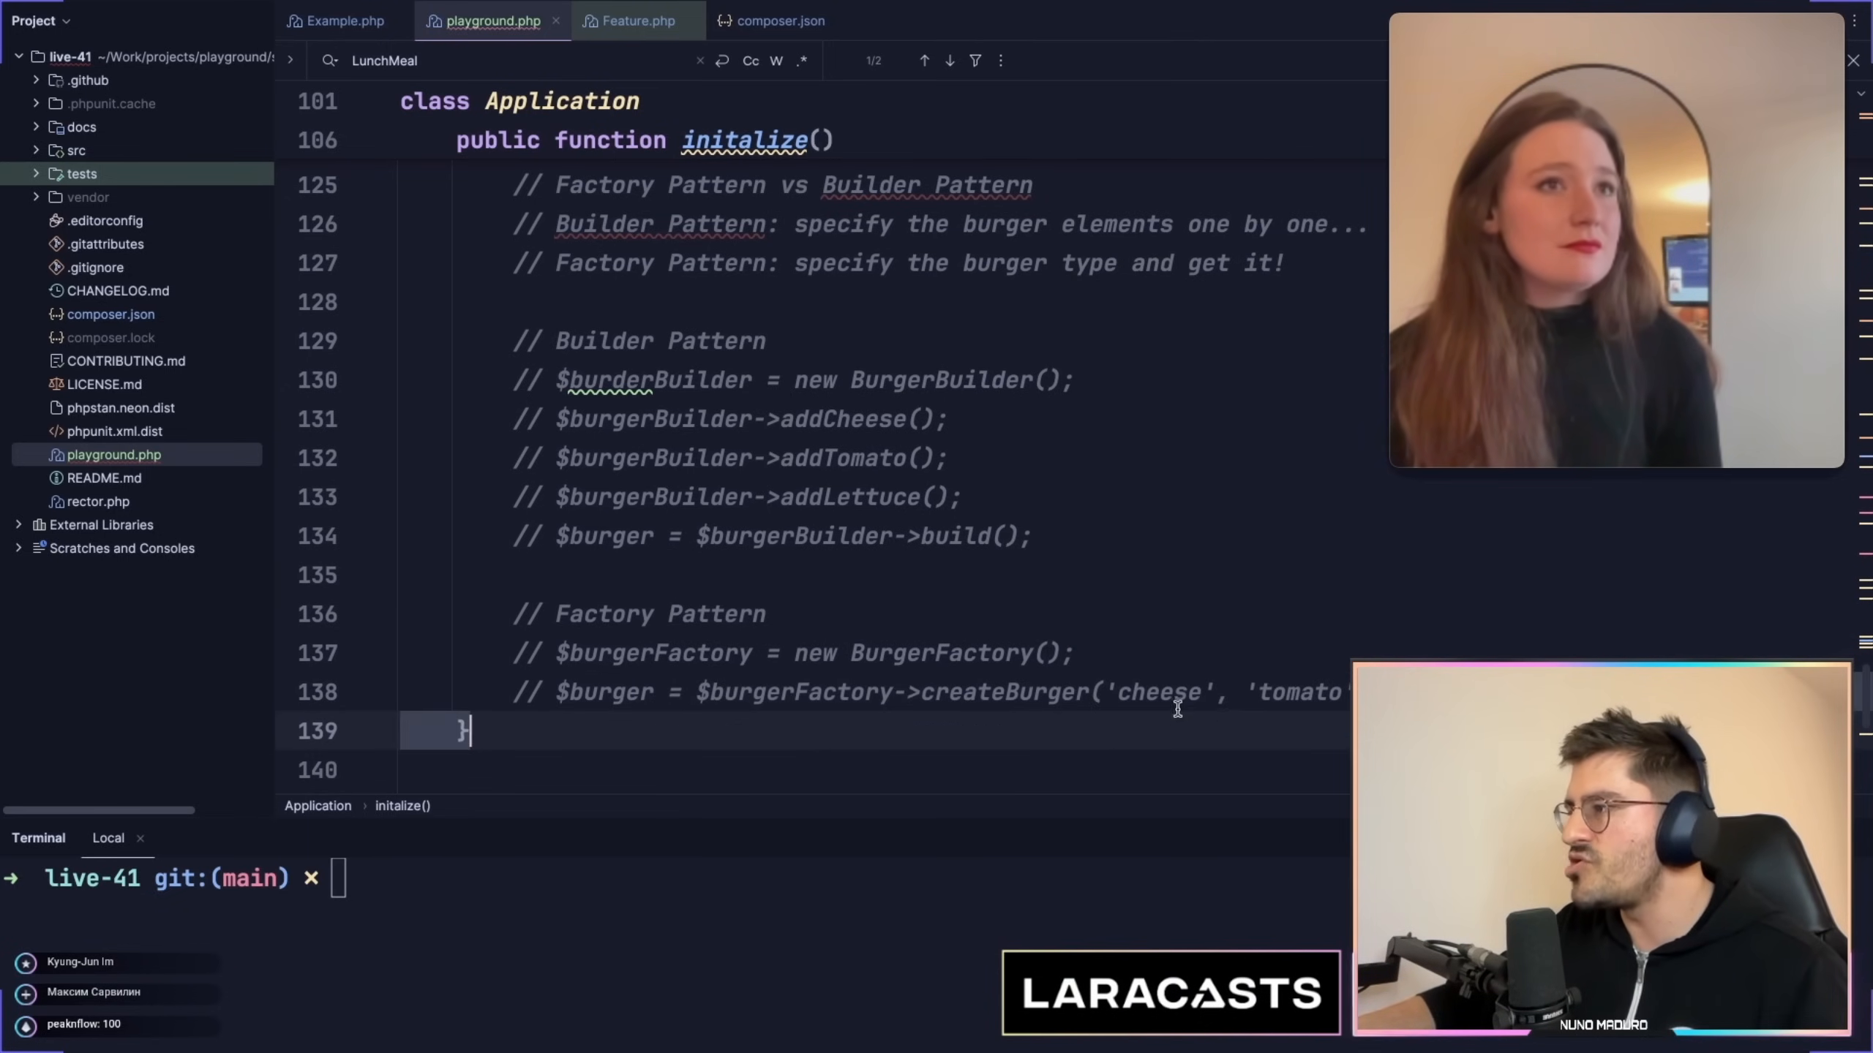
{"action": "type", "text": "$config['type']"}
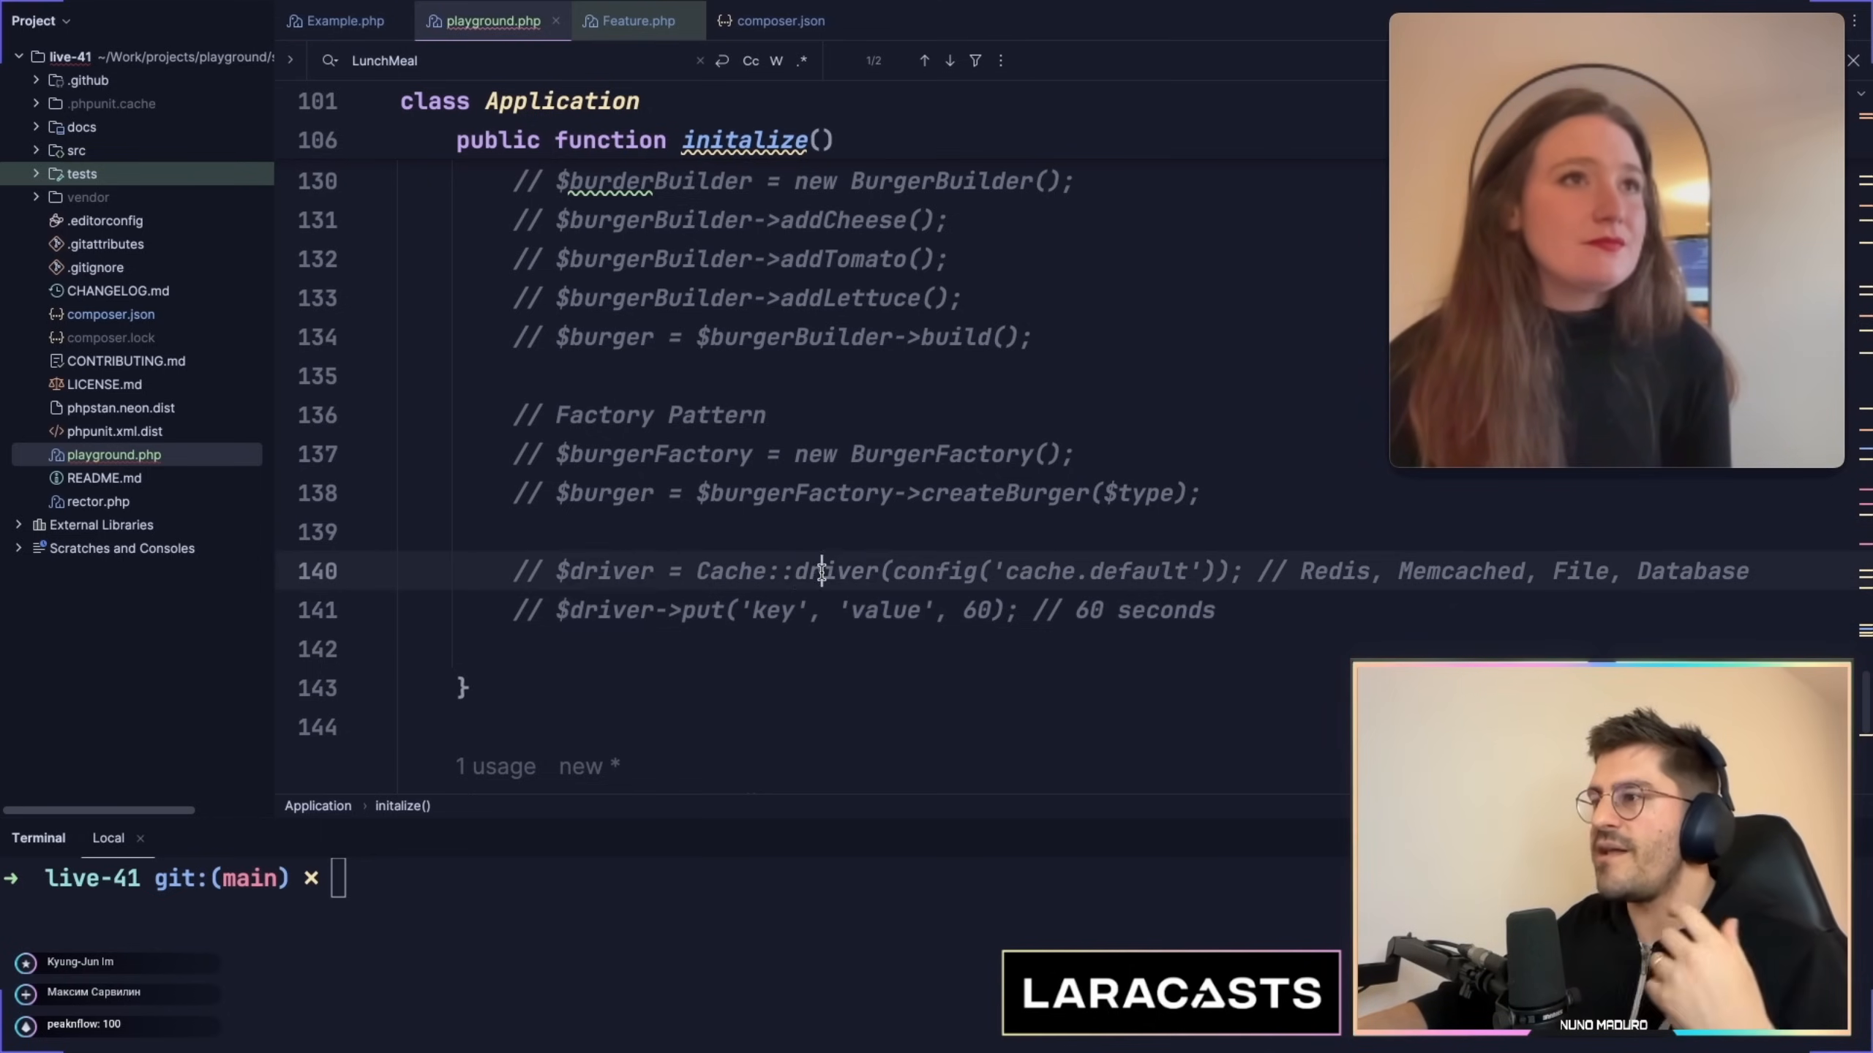
Add the comment // Query::table('users')->where('id', 1)->get(); below the Cache lines
{"action": "double_click", "coordinate": [821, 571]}
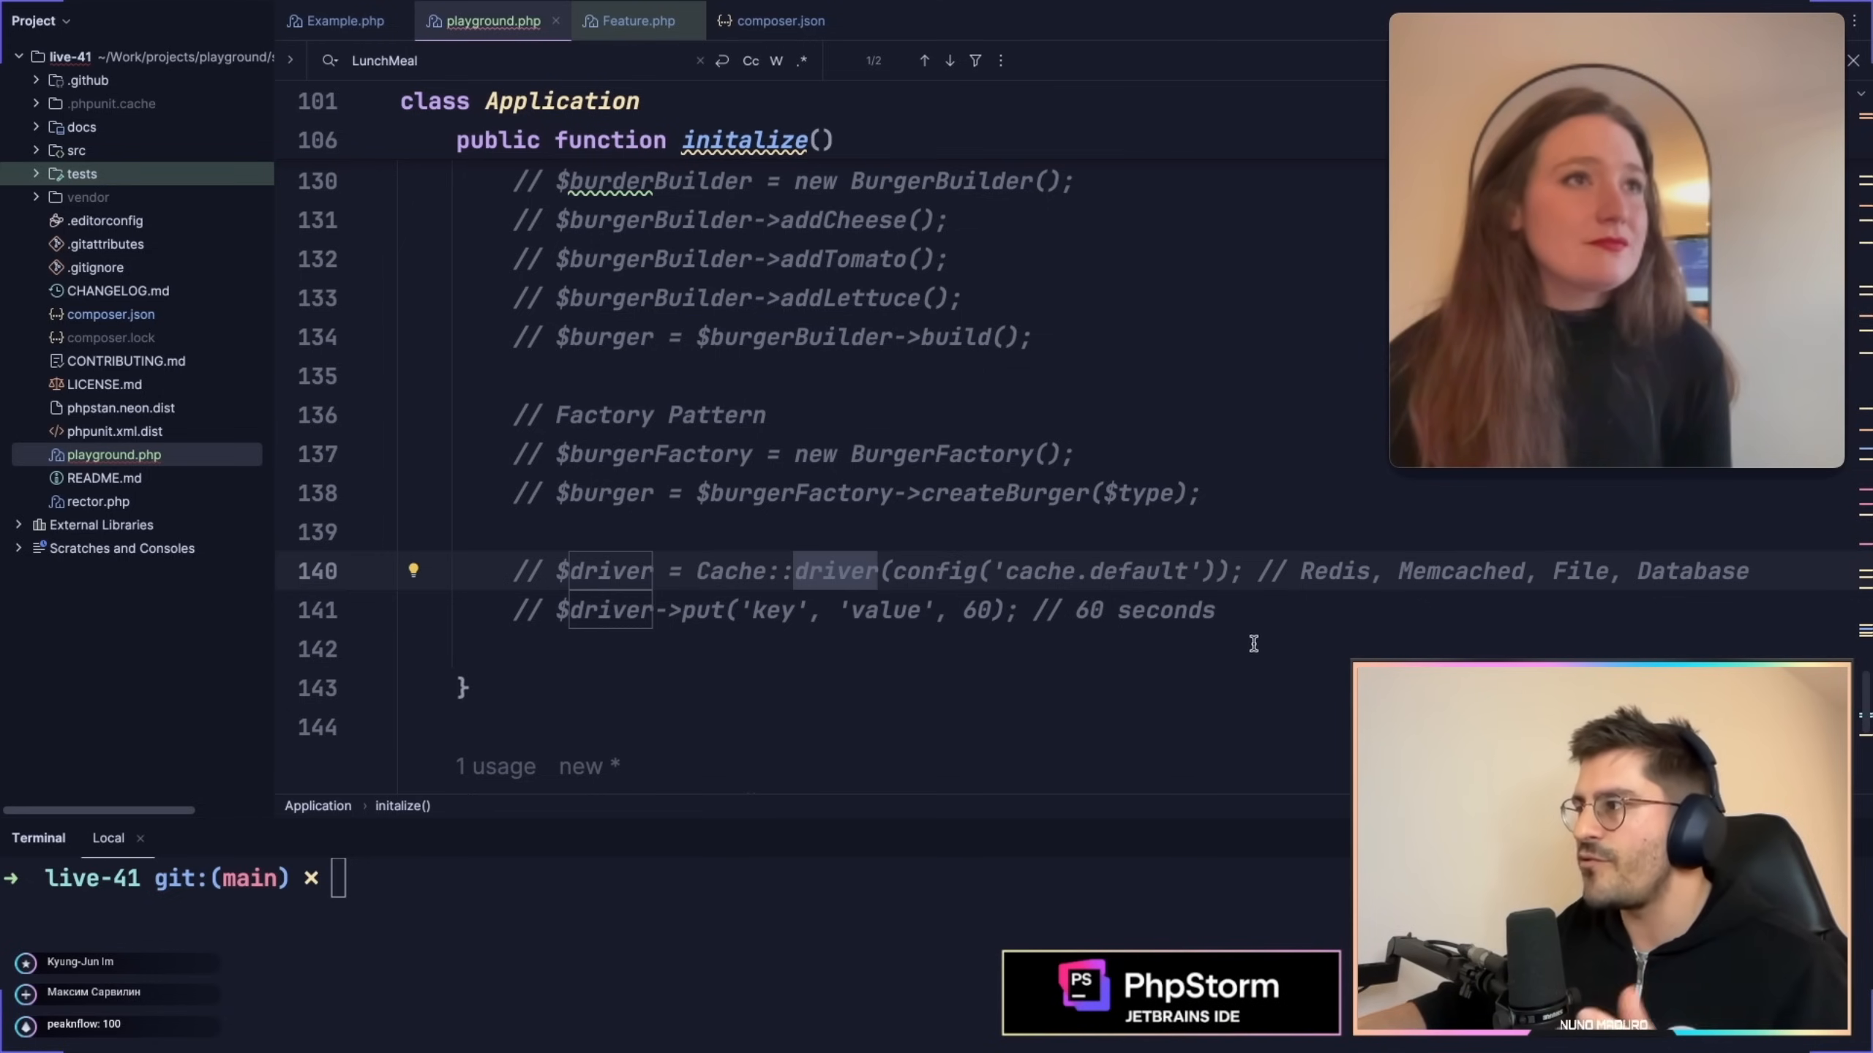
{"action": "type", "text": "// Quer"}
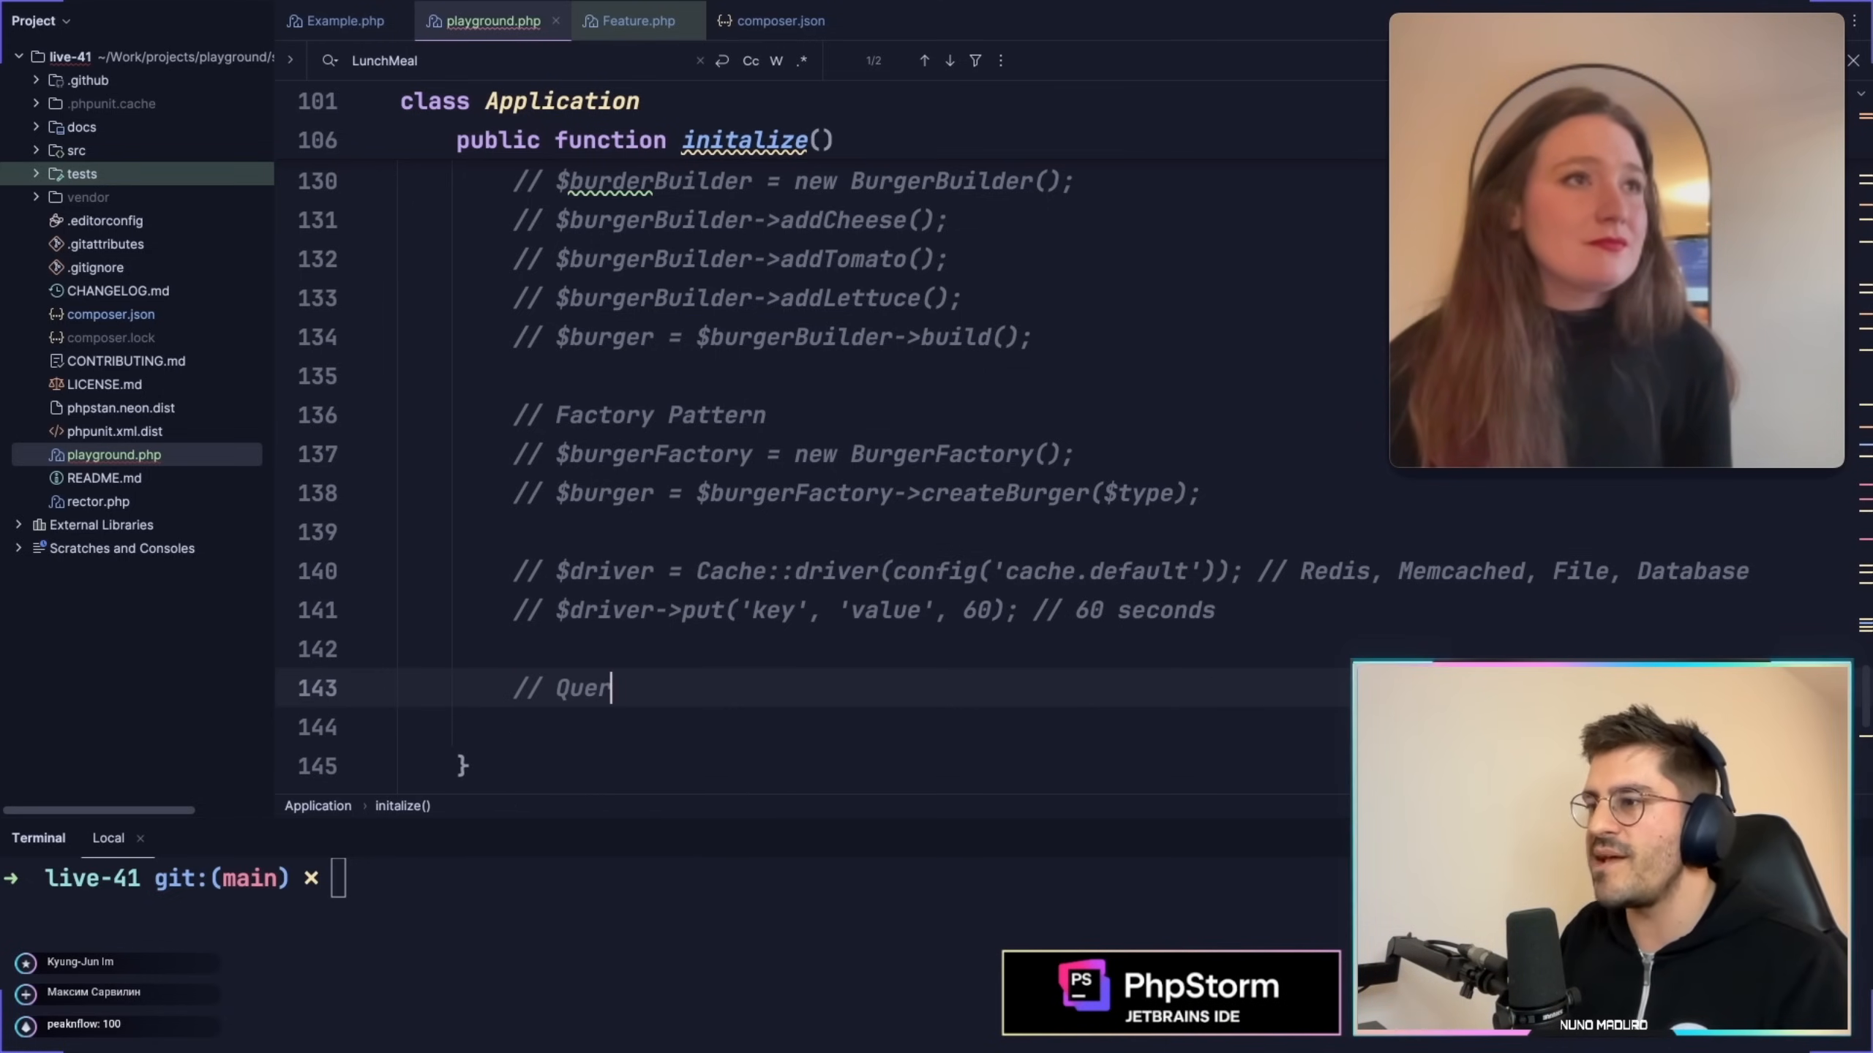
{"action": "type", "text": "y::table('users')->where('id', 1)->get();"}
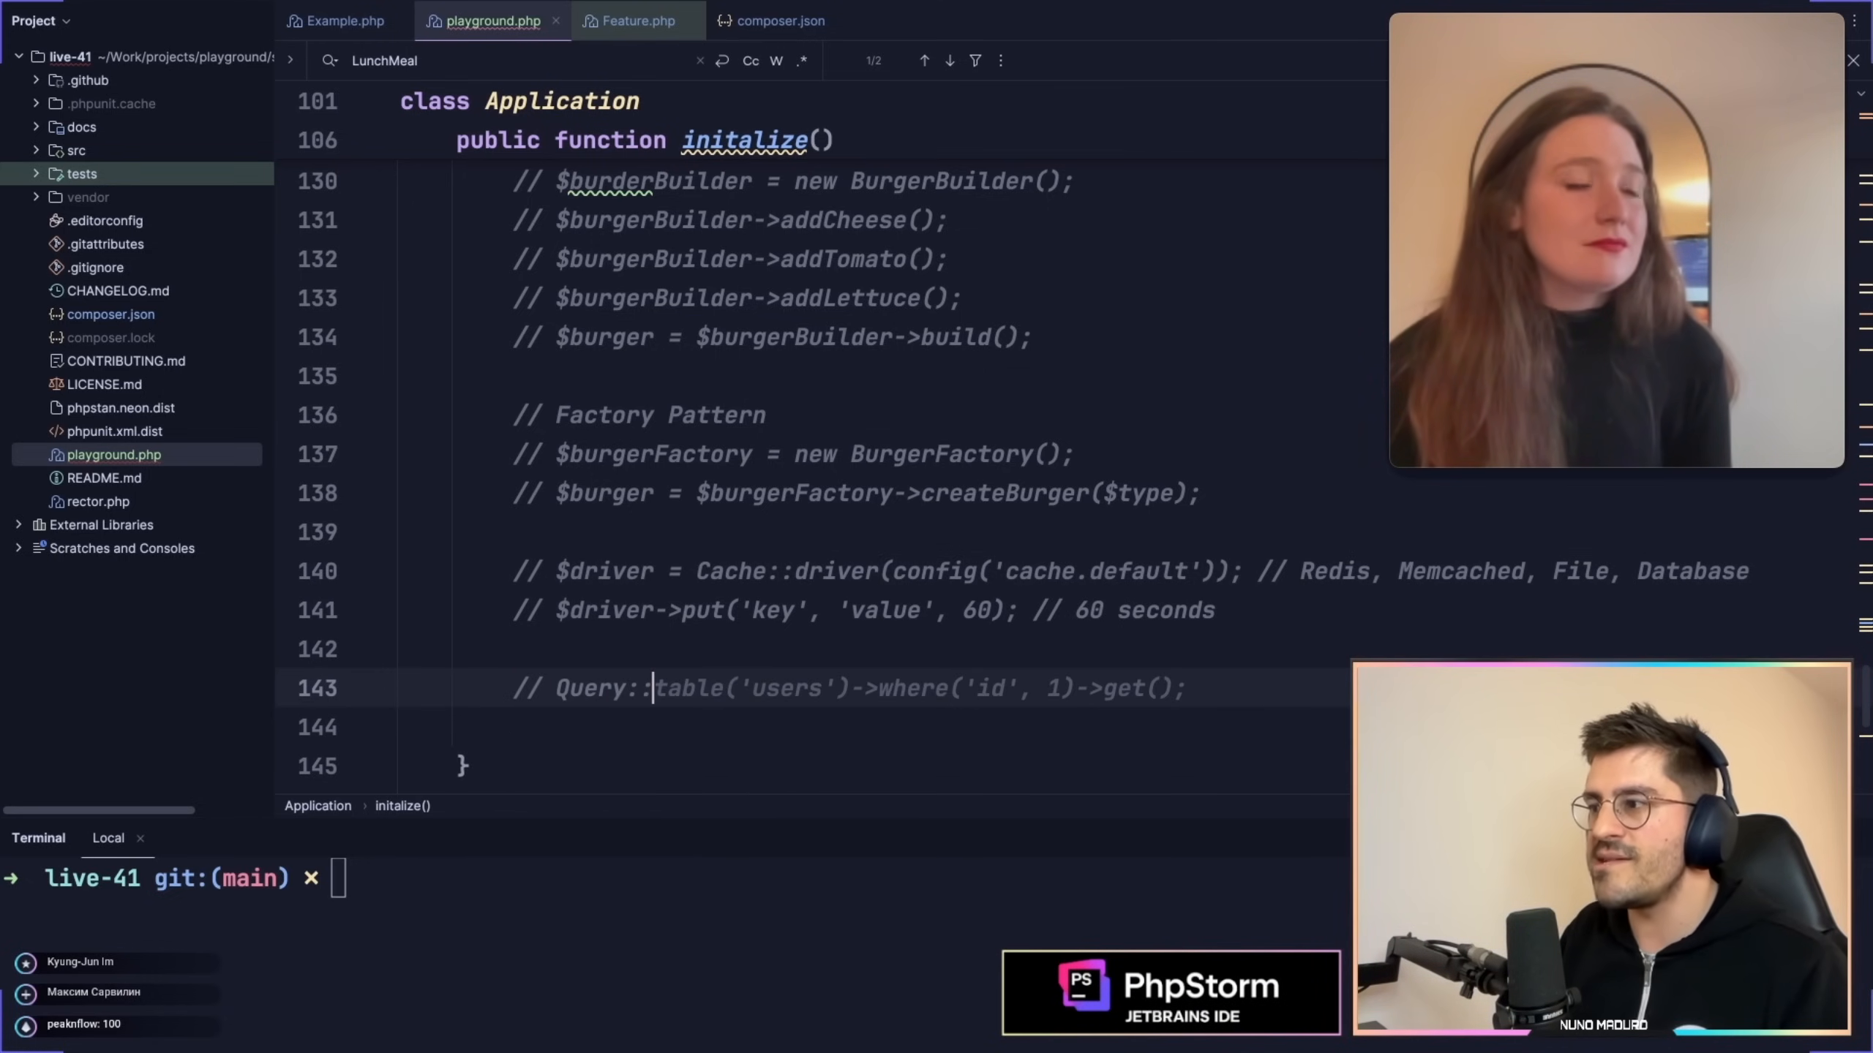